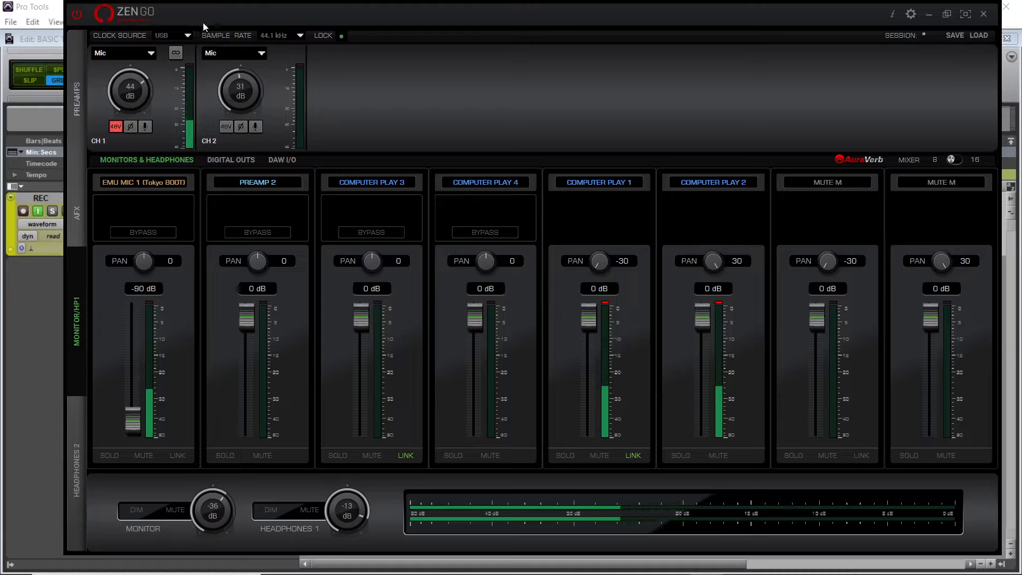
pyautogui.moveTo(201, 212)
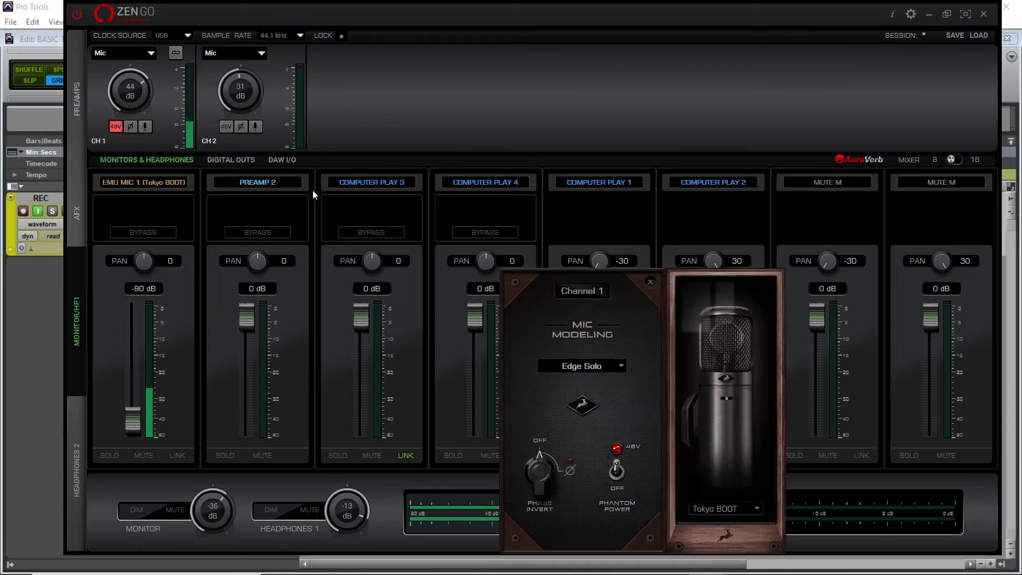
pyautogui.moveTo(705, 525)
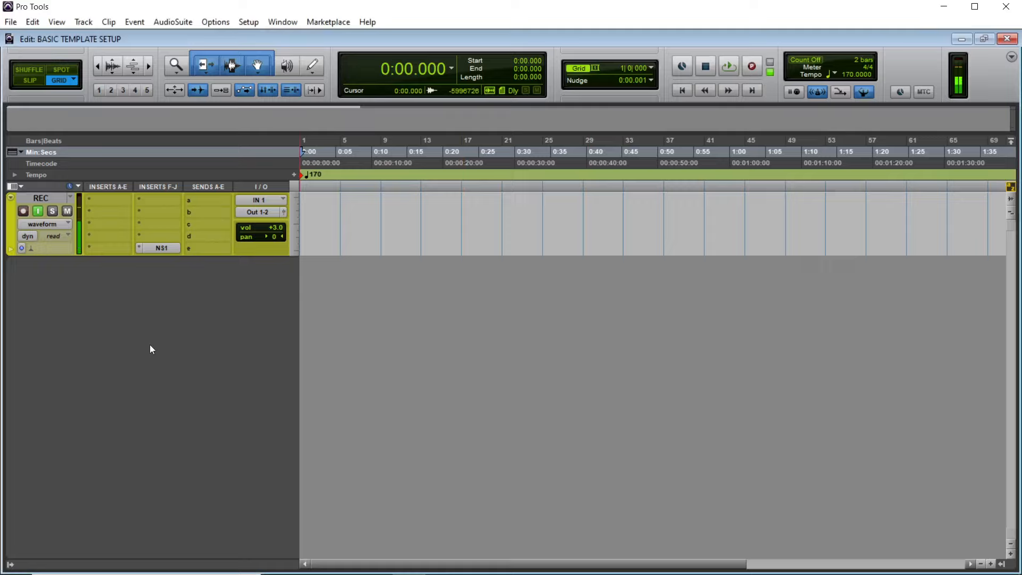
pyautogui.moveTo(114, 224)
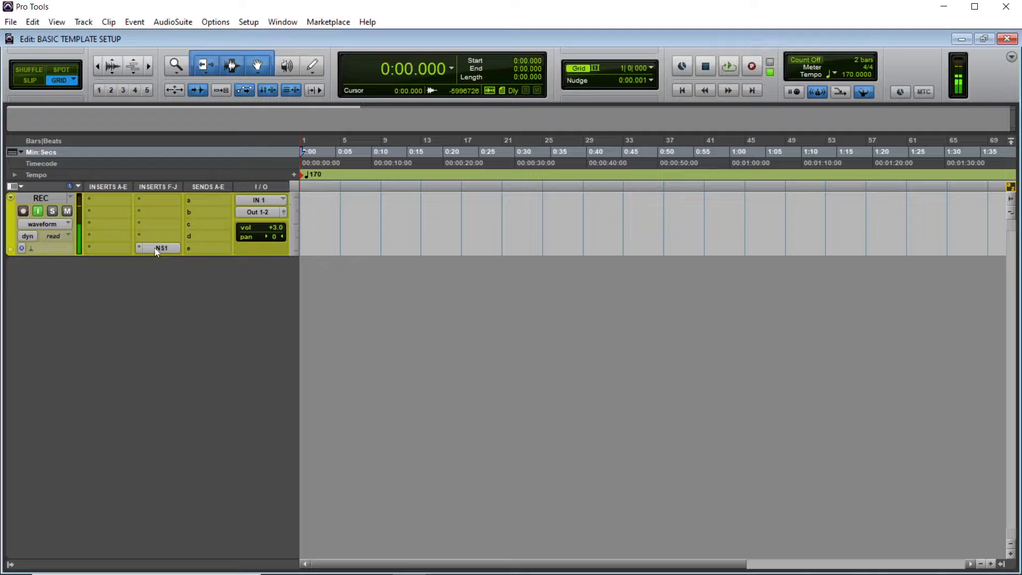
pyautogui.moveTo(83, 21)
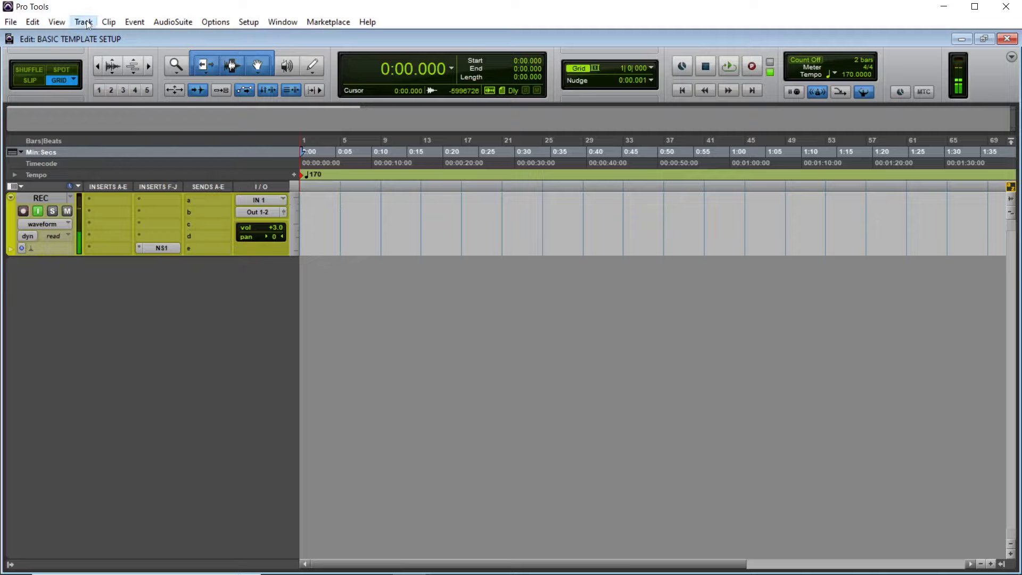
# Create 1 stereo audio, 1 mono aux, 3 mono audio, 5 stereo aux tracks and a stereo master fader.
pyautogui.click(83, 21)
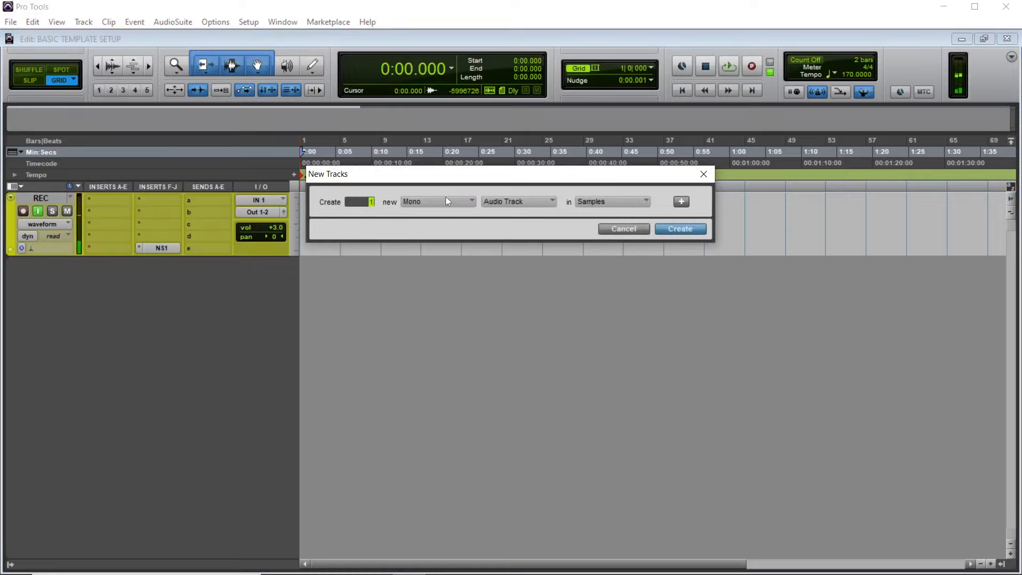
pyautogui.click(436, 200)
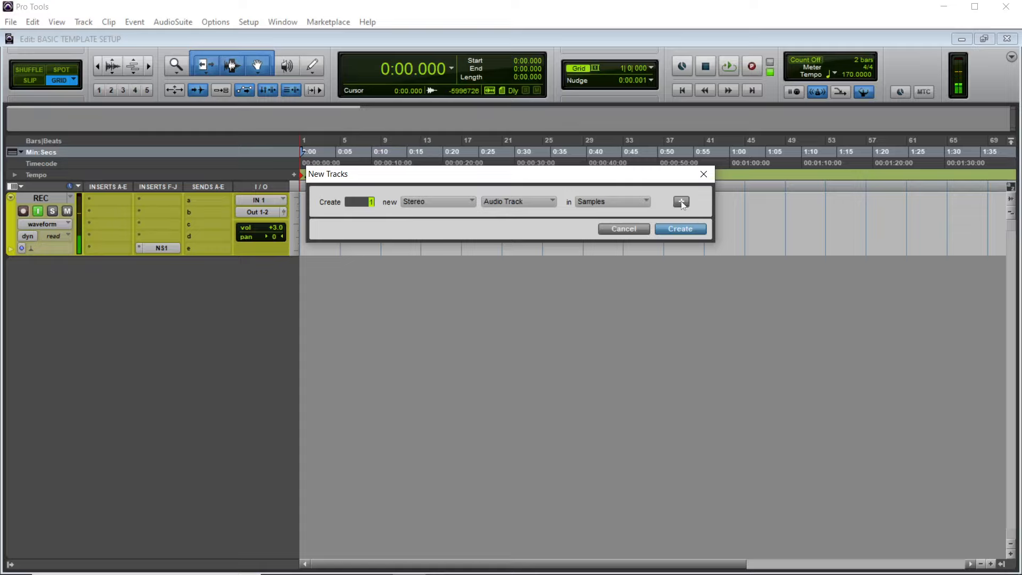
pyautogui.click(680, 201)
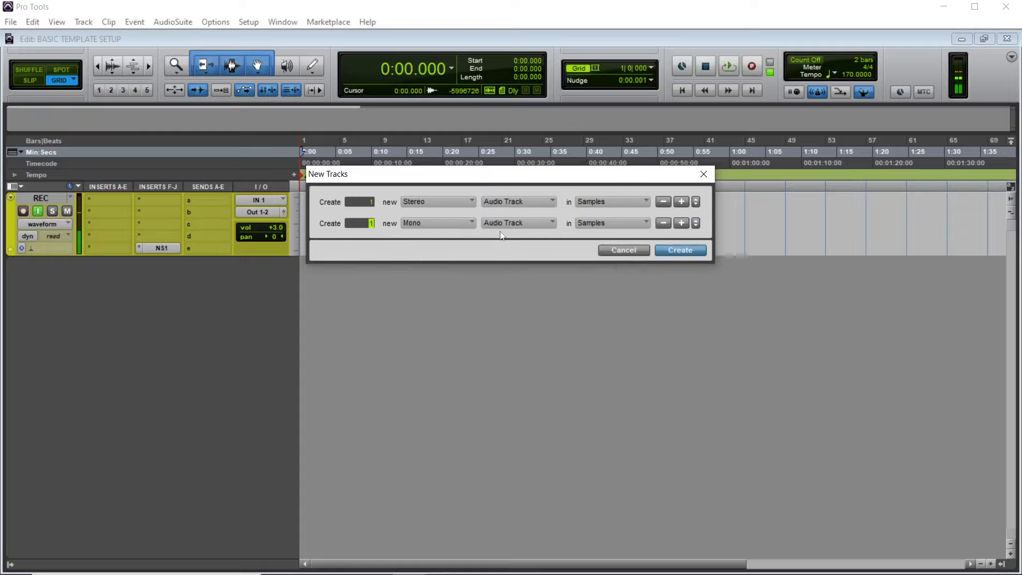
pyautogui.click(518, 222)
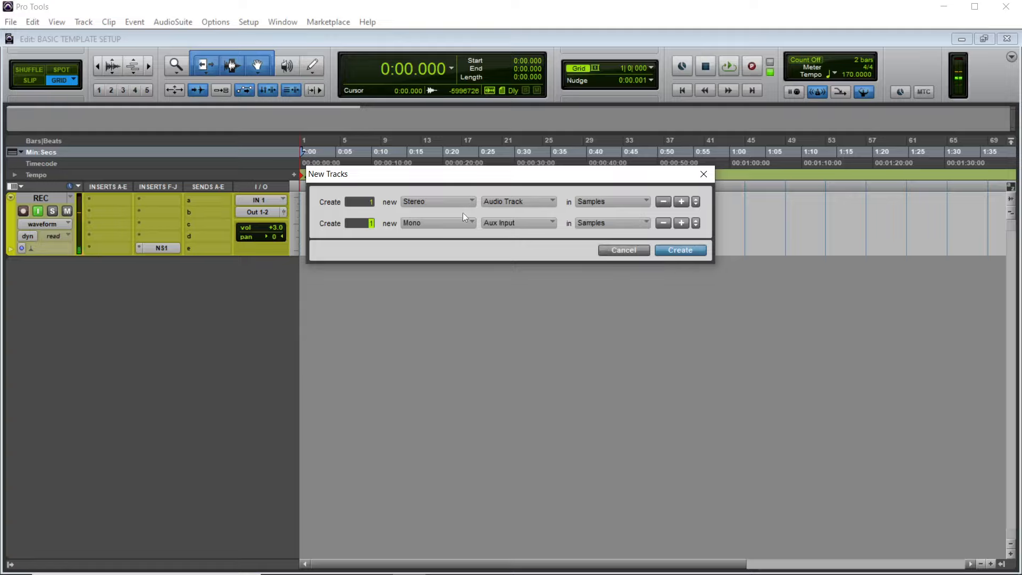
pyautogui.moveTo(547, 215)
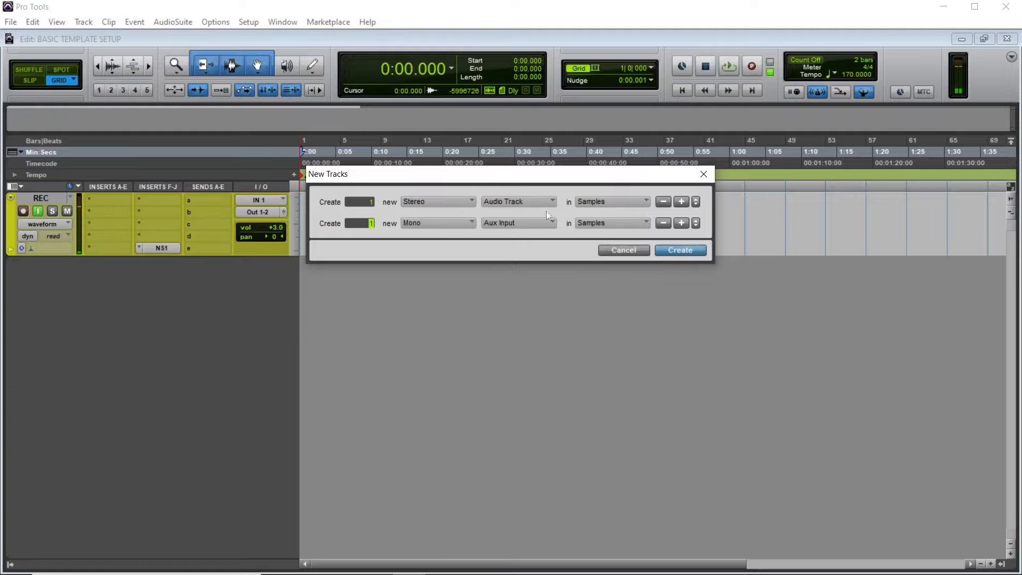
pyautogui.click(680, 223)
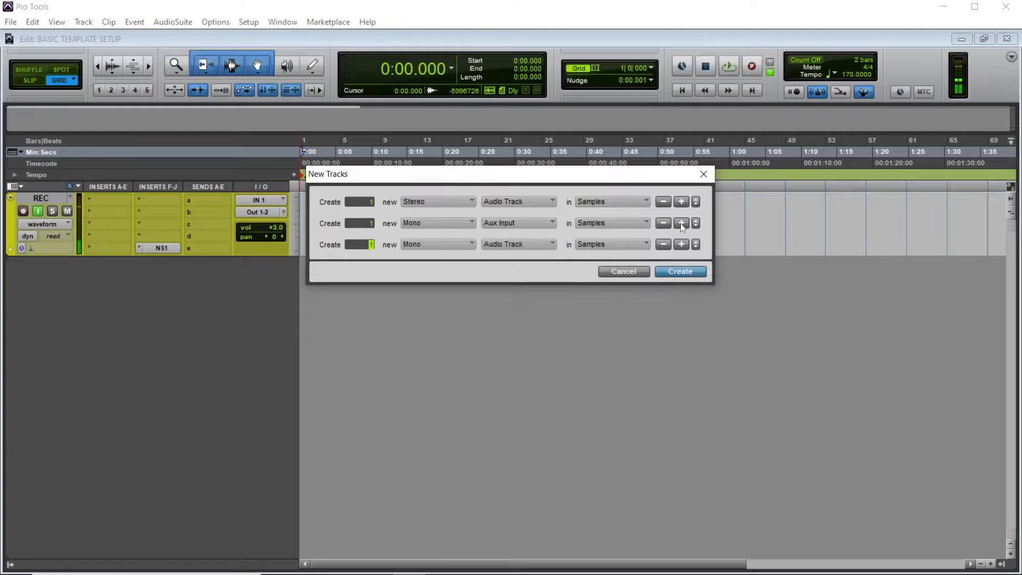
pyautogui.moveTo(394, 248)
pyautogui.write('3')
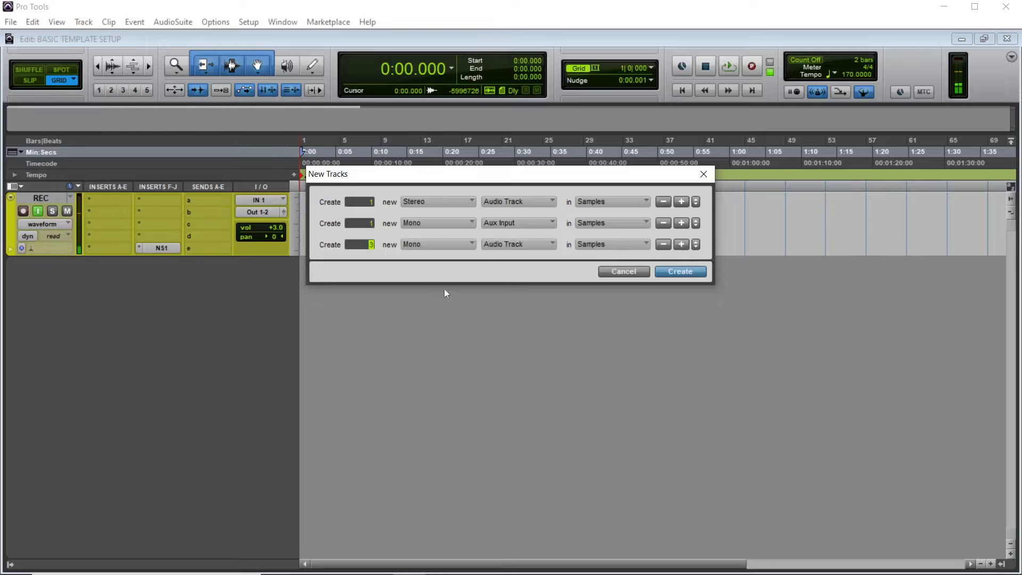
pyautogui.moveTo(546, 254)
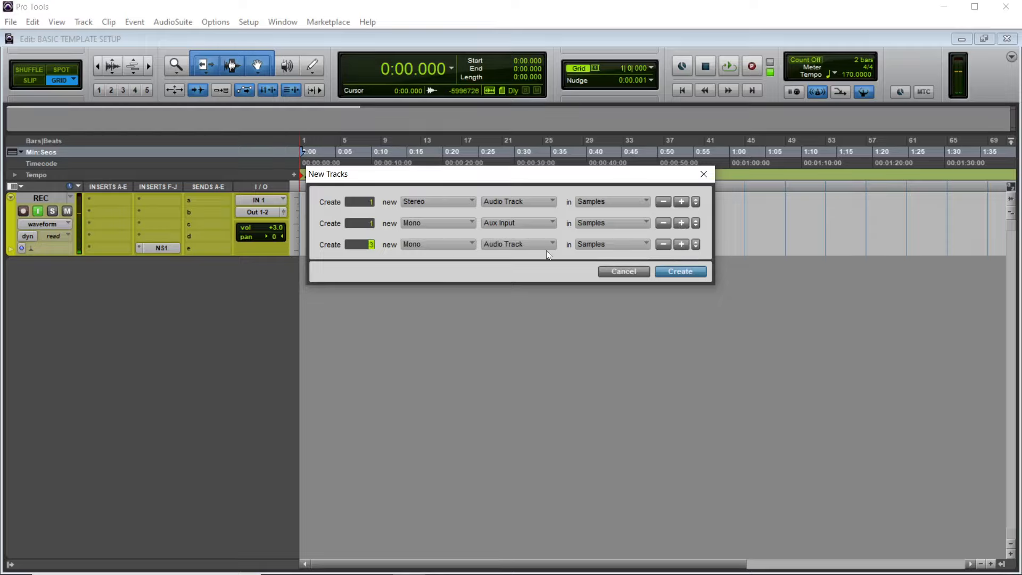
pyautogui.click(680, 244)
pyautogui.write('5')
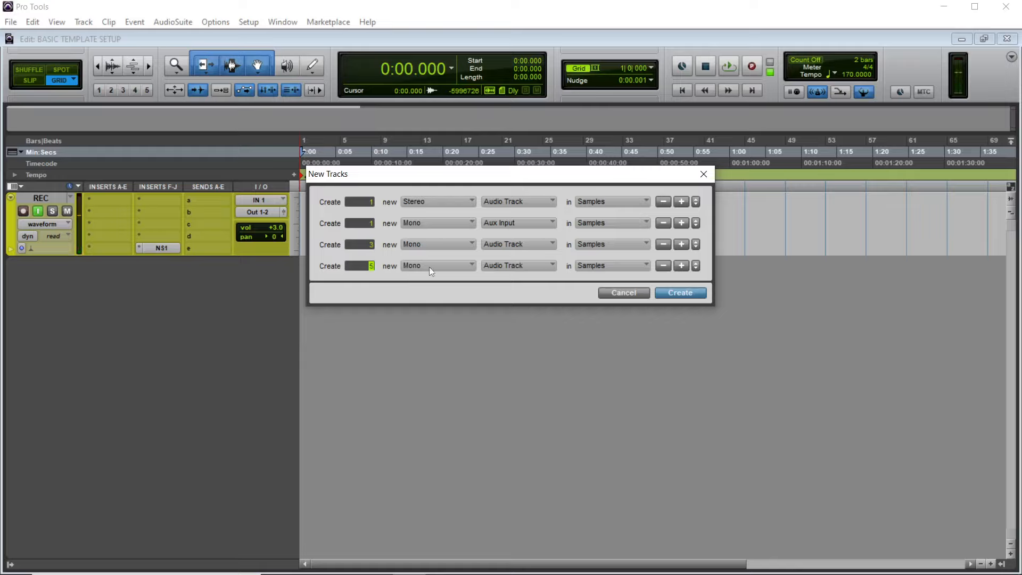
pyautogui.click(517, 265)
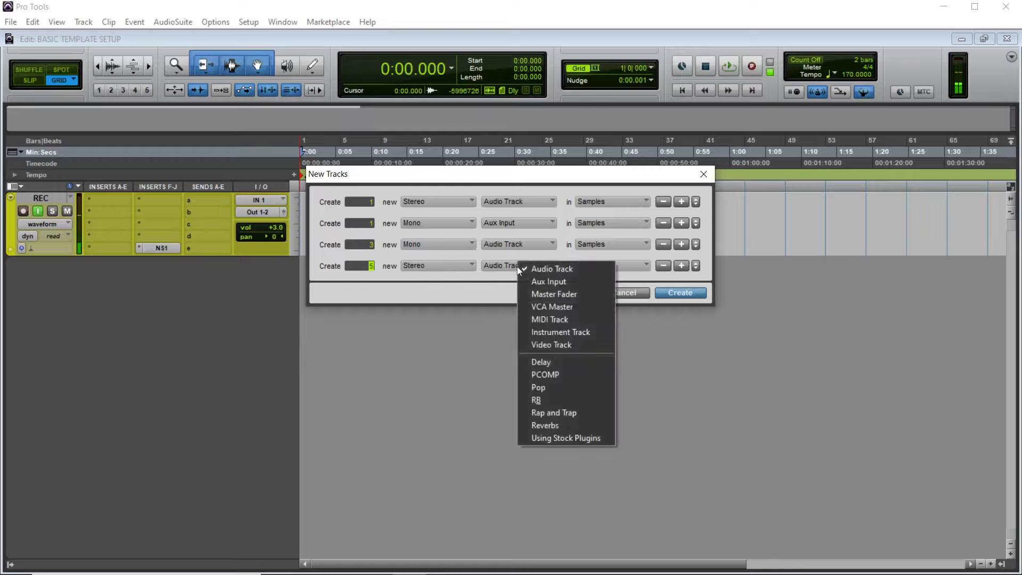
pyautogui.click(548, 281)
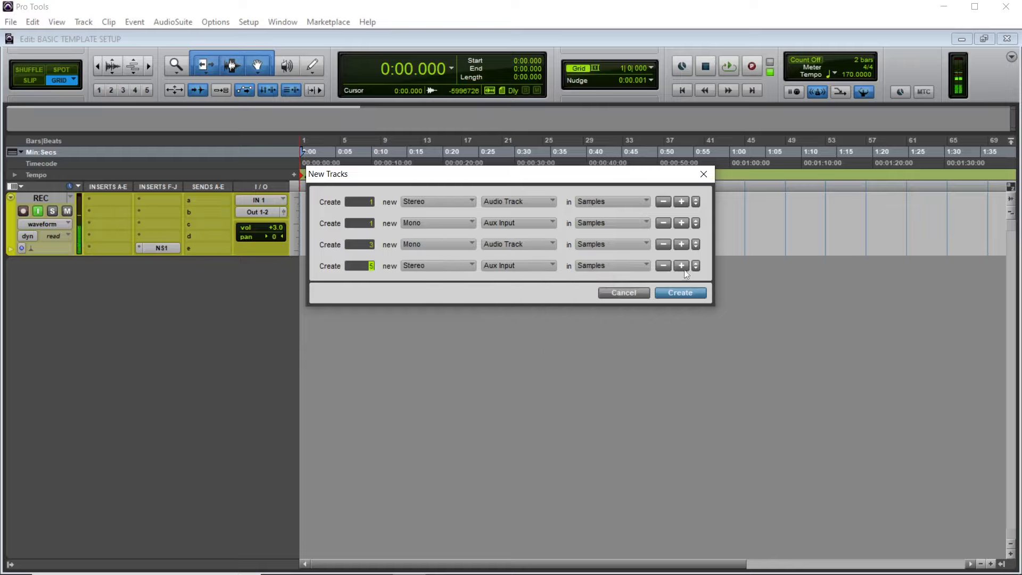
pyautogui.click(680, 265)
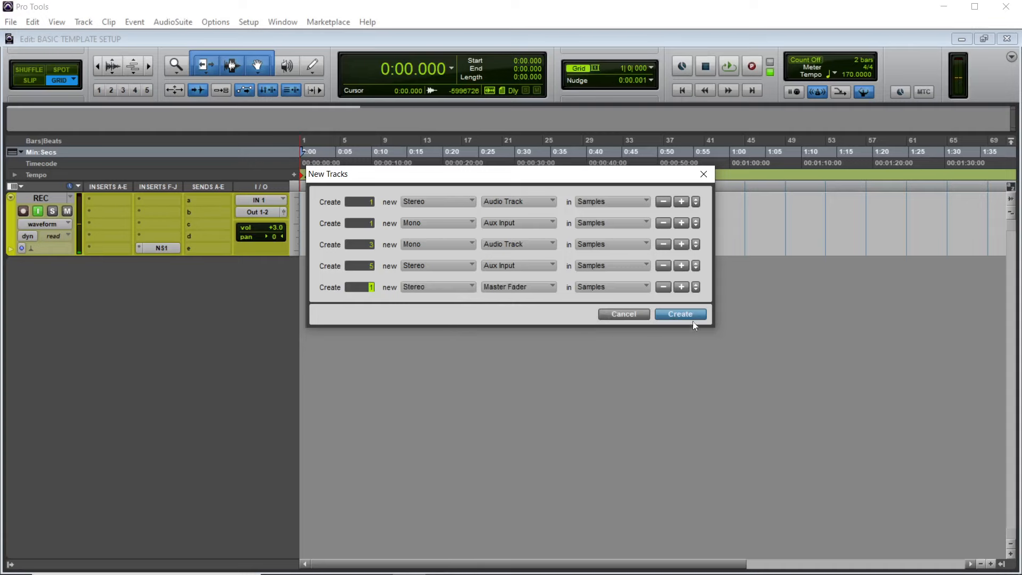
pyautogui.click(680, 314)
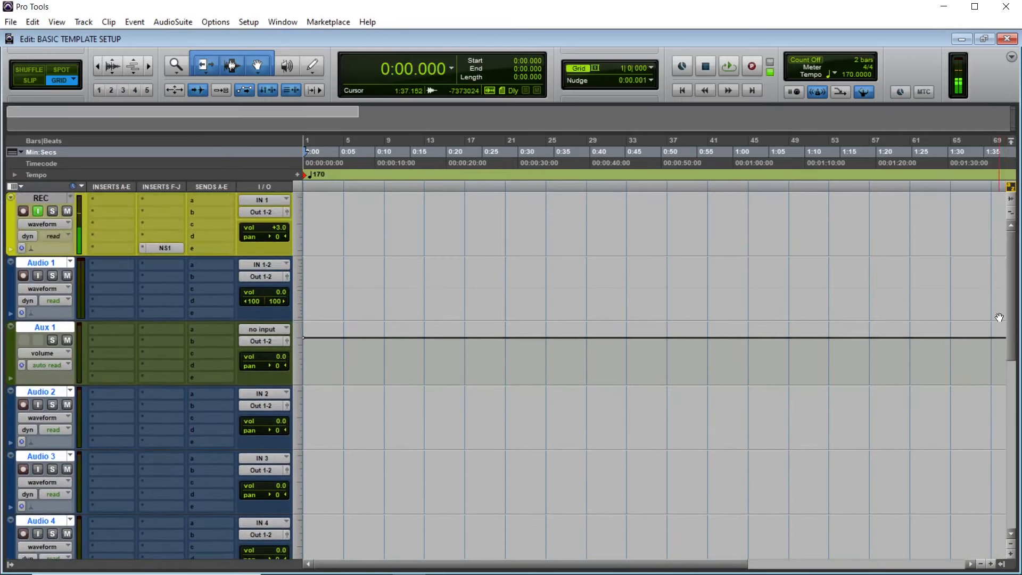
# Rename the Audio 1 track to 'beat'.
pyautogui.rightClick(41, 262)
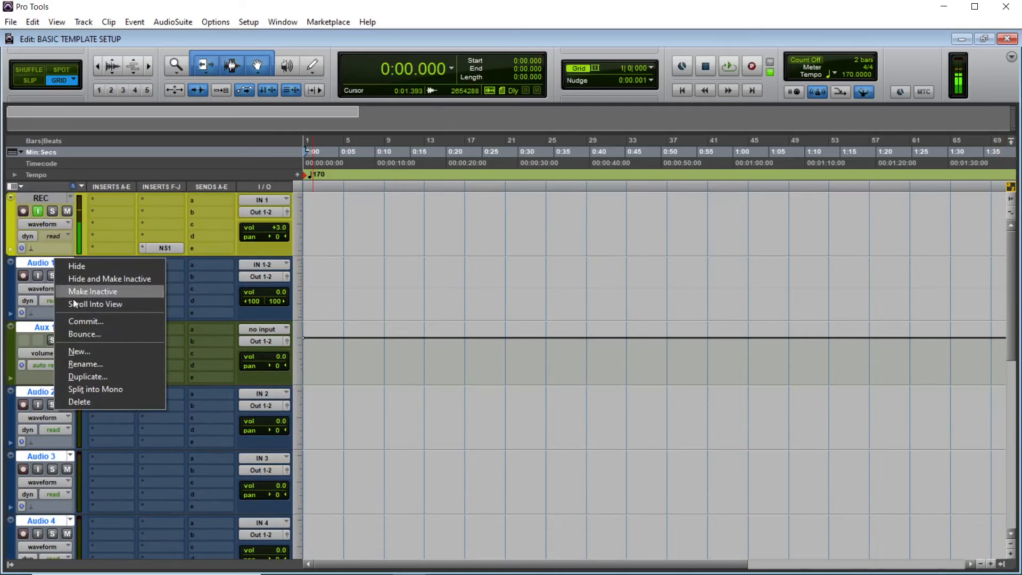
pyautogui.click(85, 363)
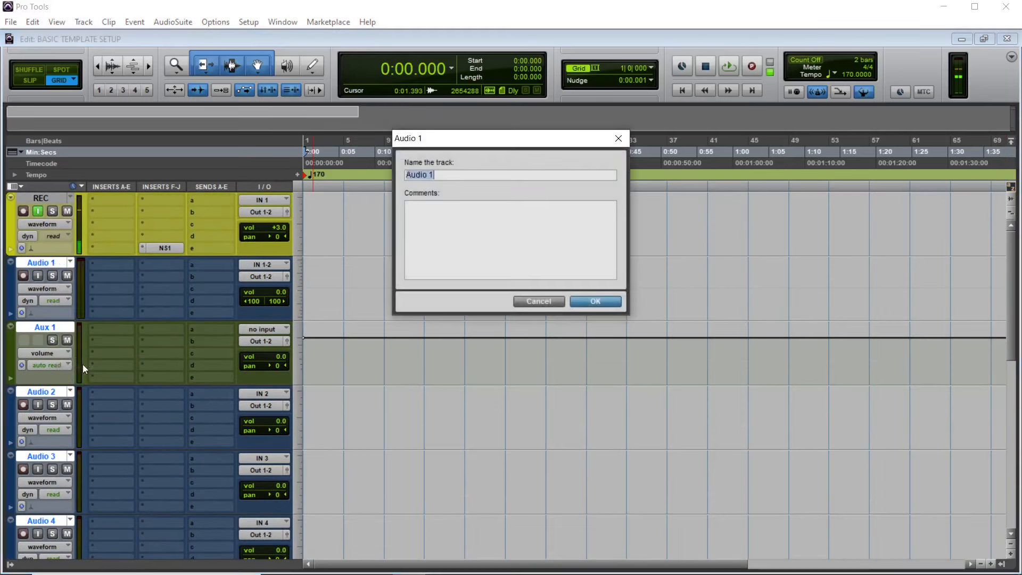
pyautogui.write('bea')
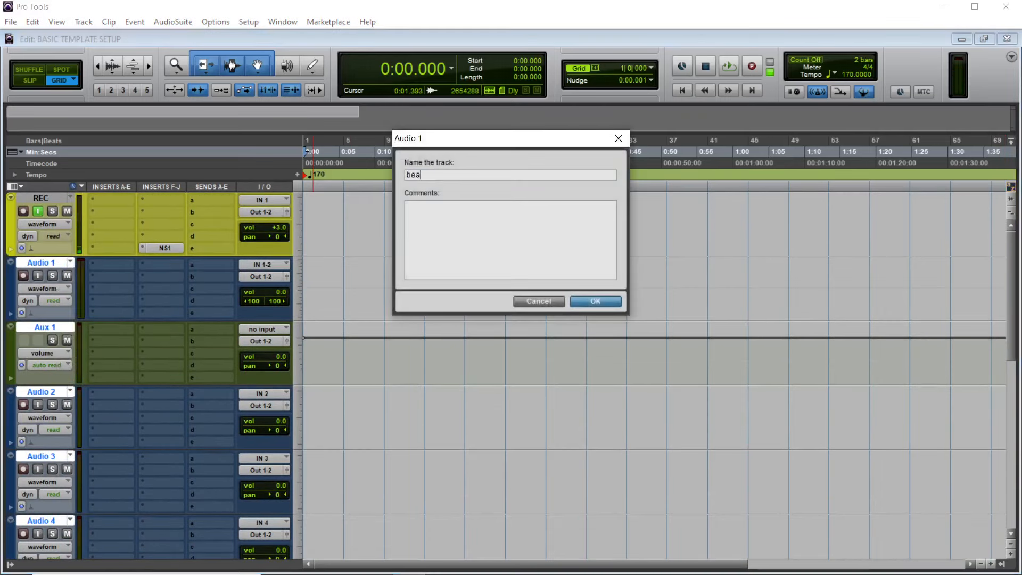
pyautogui.click(594, 301)
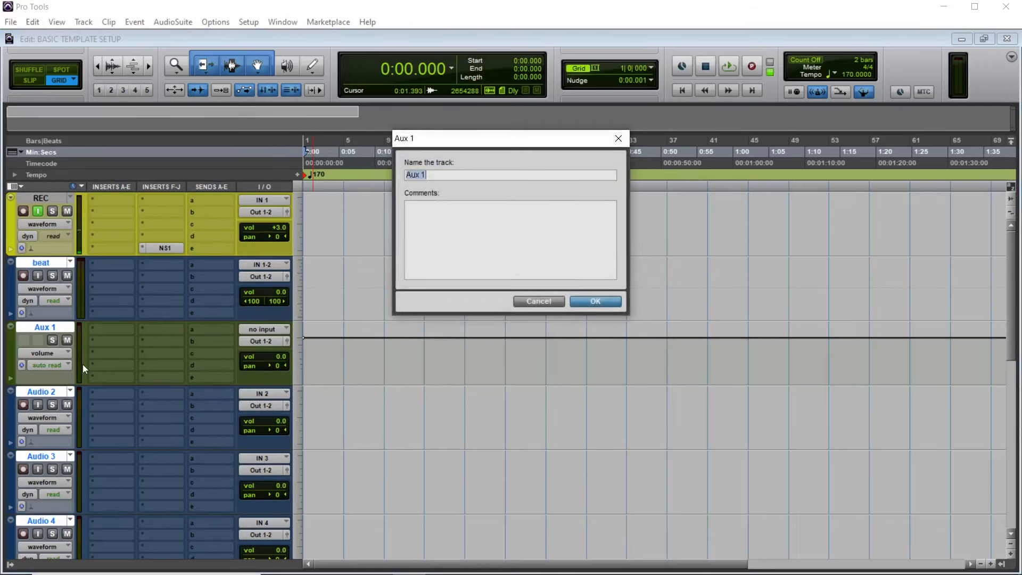
# Name Aux 1 'microphone' and Audio 2 'LEAD A'.
pyautogui.write('microphone')
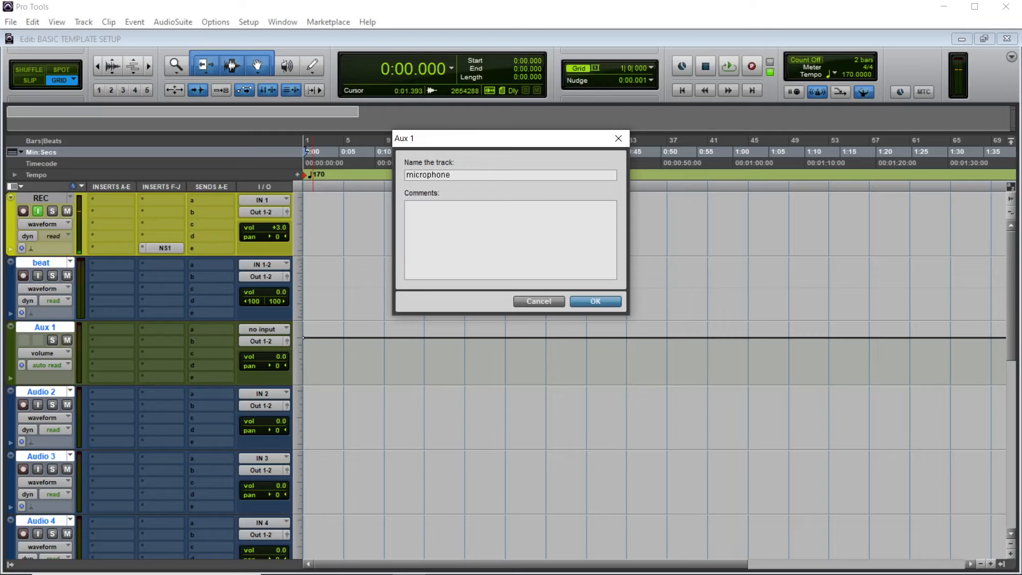
pyautogui.click(594, 301)
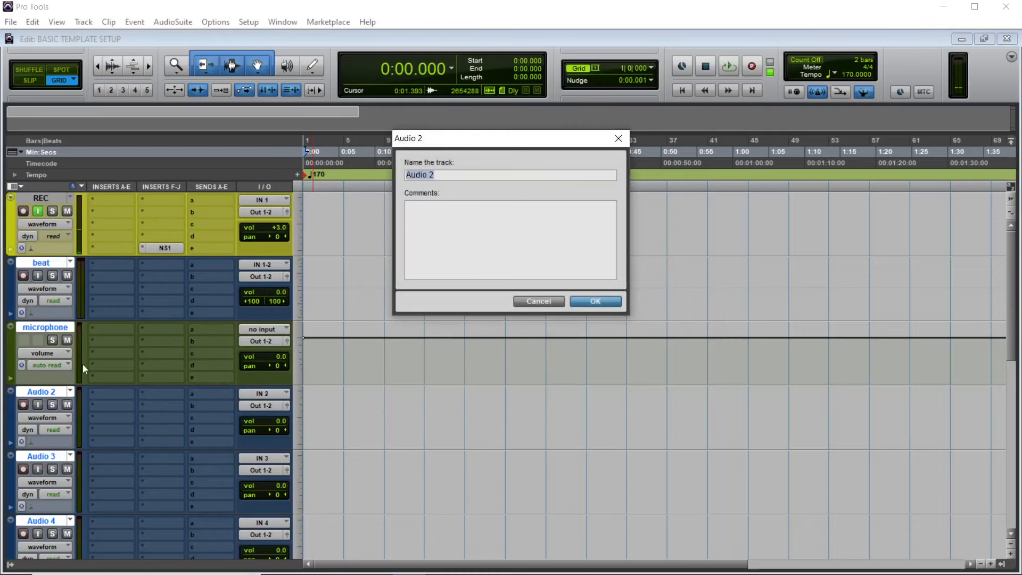
pyautogui.write('L')
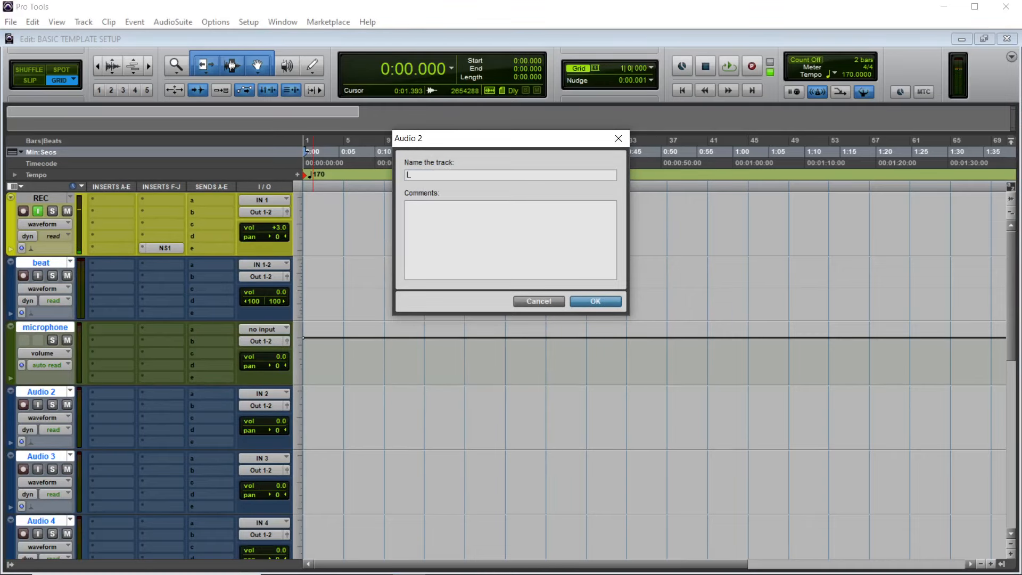
pyautogui.write('EAD A')
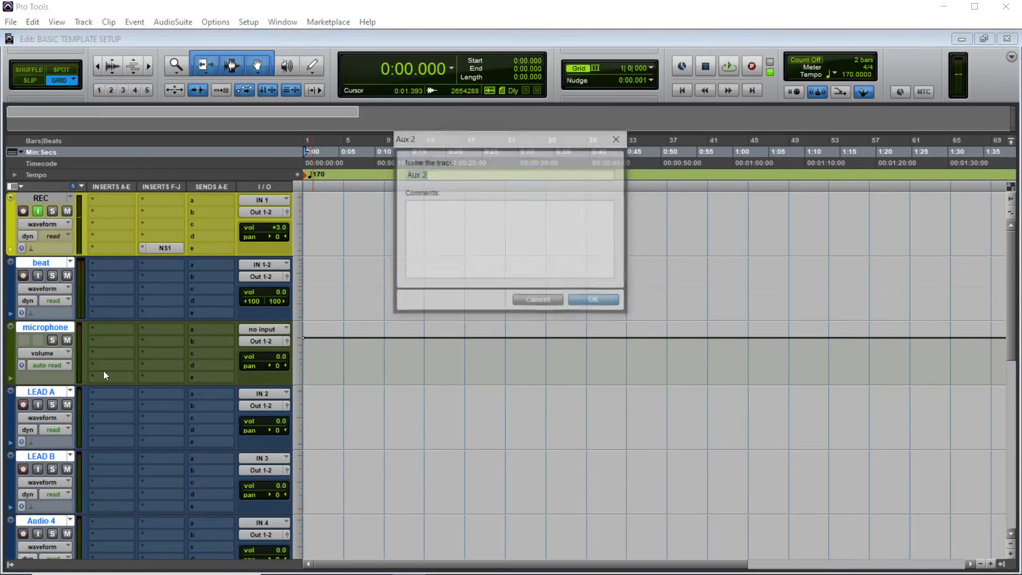
# Name the aux tracks 'VOX BUS', 'VERB' and '1/4'.
pyautogui.write('V')
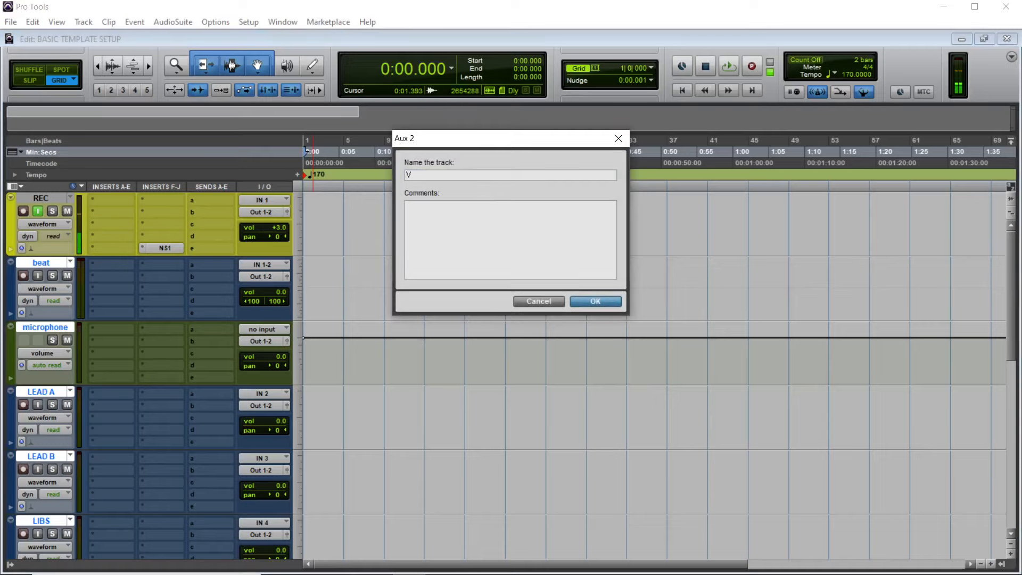
pyautogui.write('OX BUS')
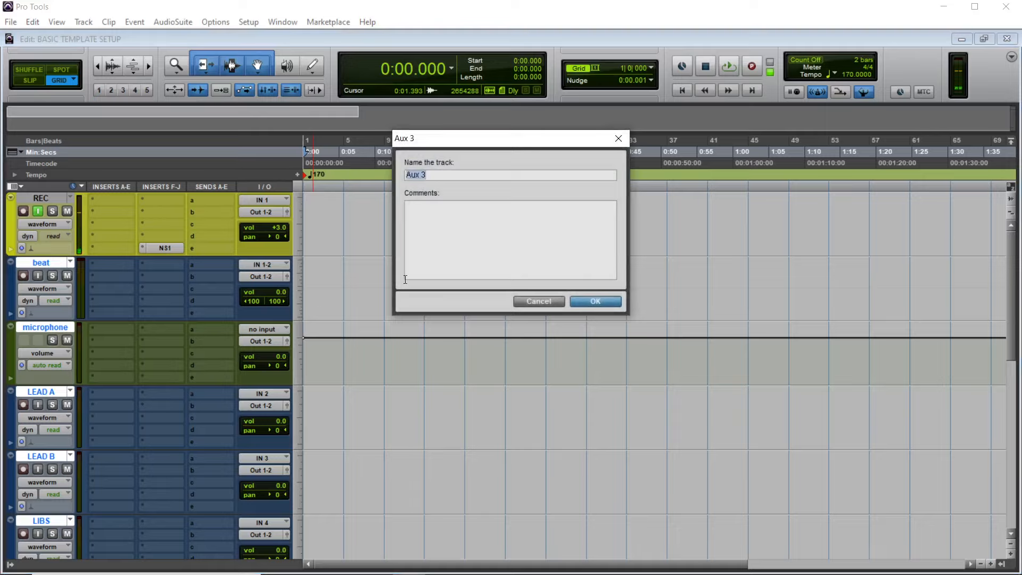
pyautogui.write('VERB')
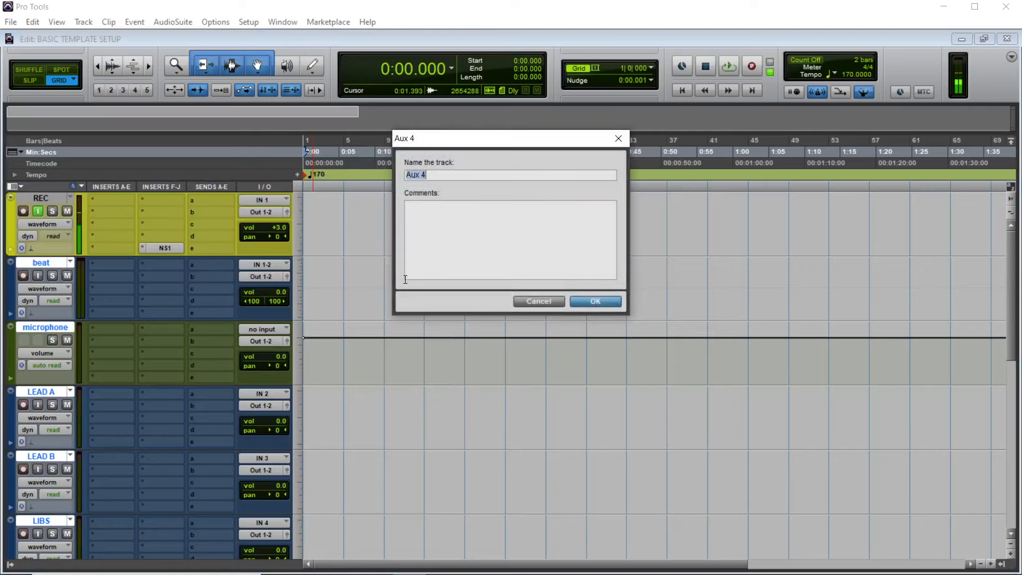
pyautogui.write('1/4')
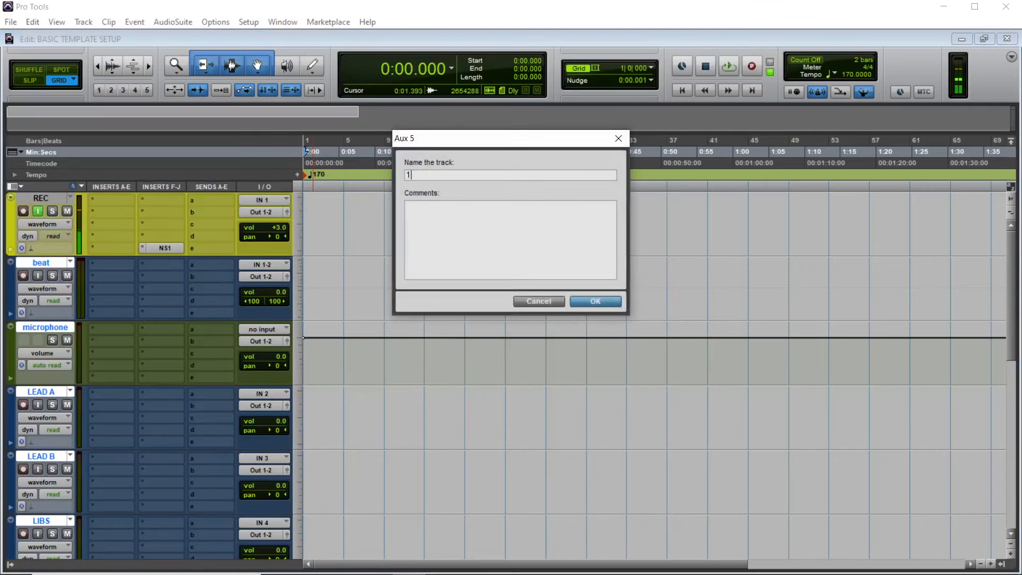
# Name Aux 5 '1/3' and Aux 6 'SUB', and accept the master track's name.
pyautogui.write('/3')
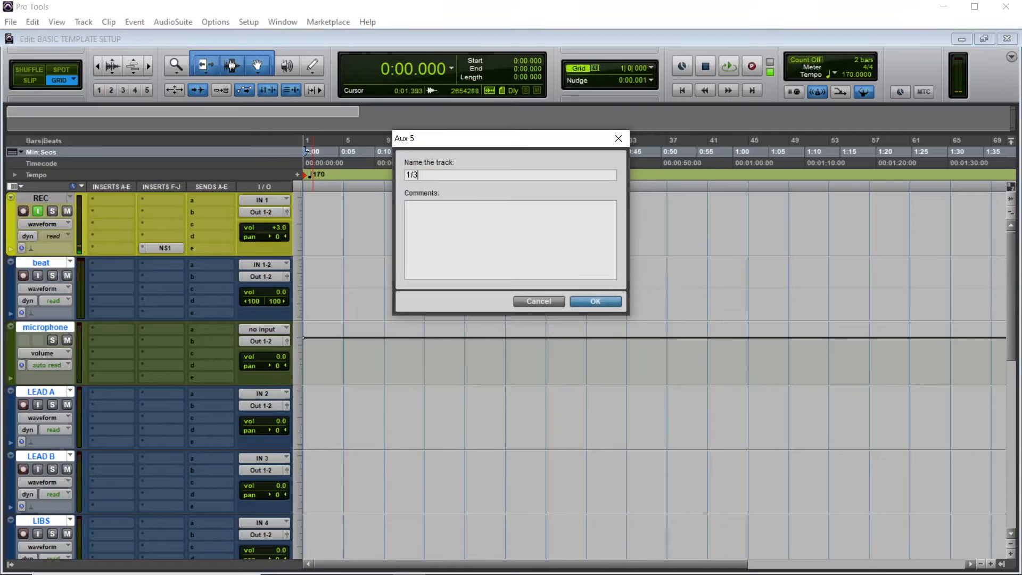
pyautogui.click(593, 300)
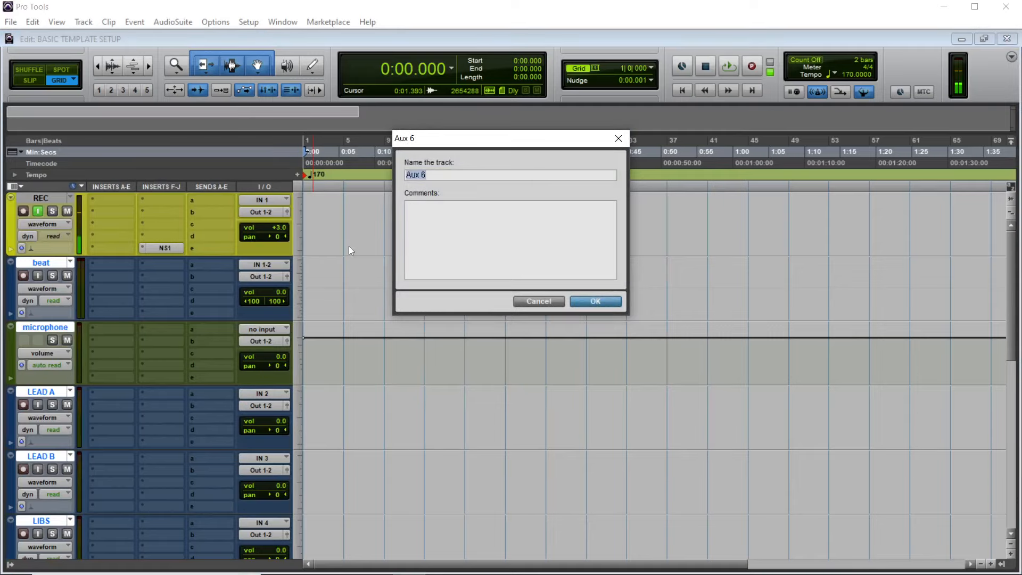
pyautogui.write('SUB')
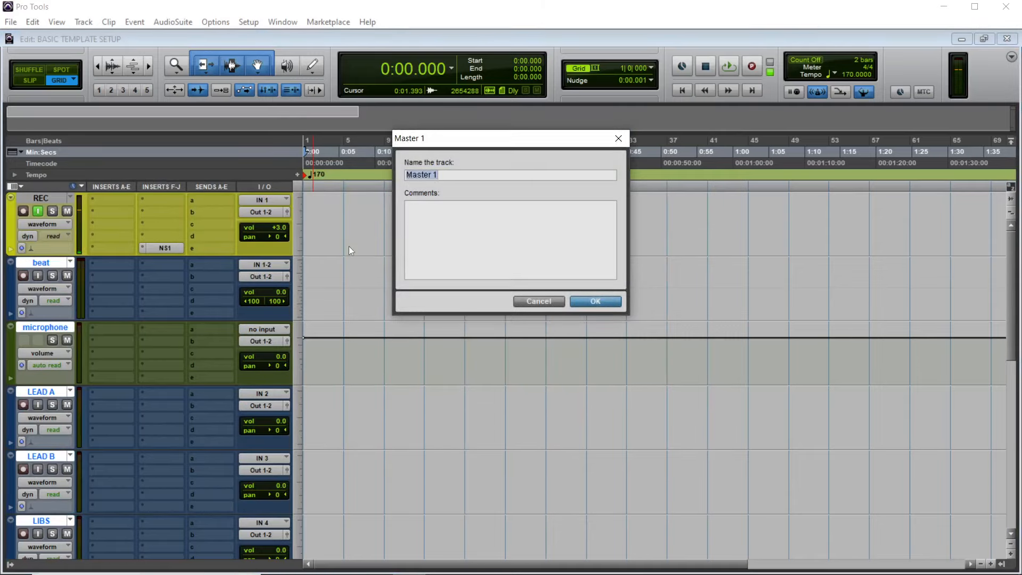
pyautogui.click(594, 301)
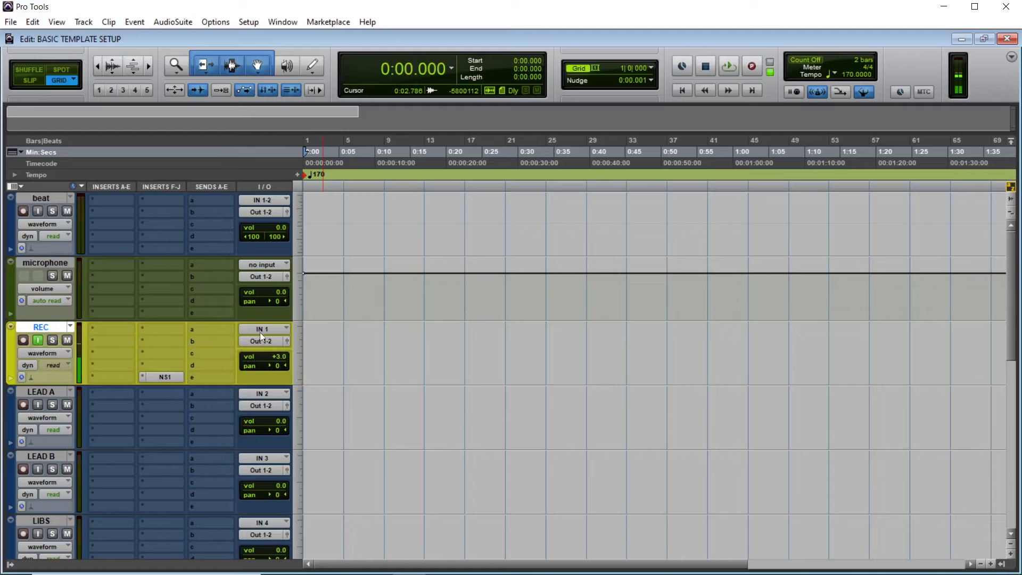
# Drag the REC track down beneath the microphone track.
pyautogui.click(263, 328)
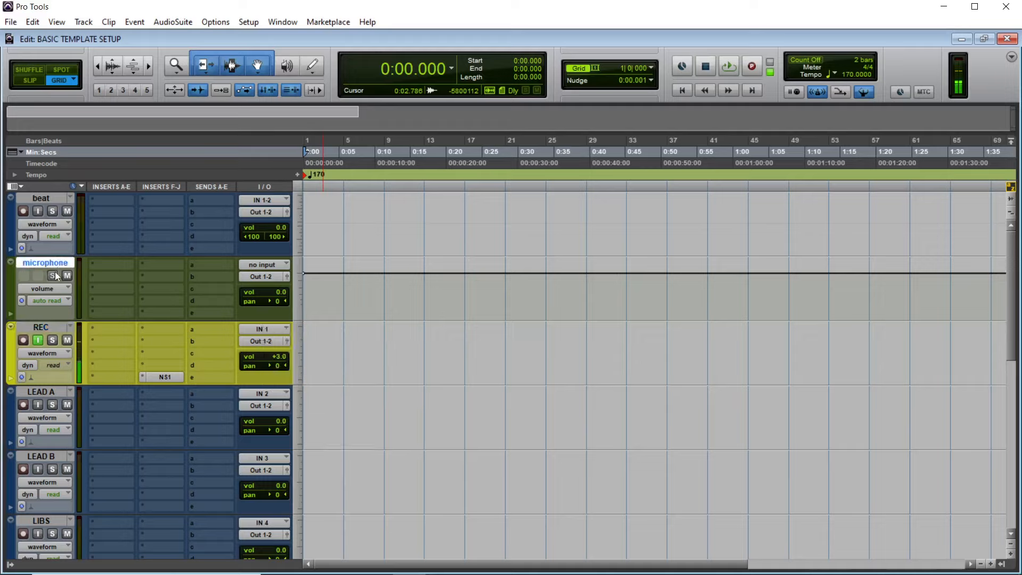
# Set the microphone track's input to IN 1 and its output to Bus 25.
pyautogui.click(55, 276)
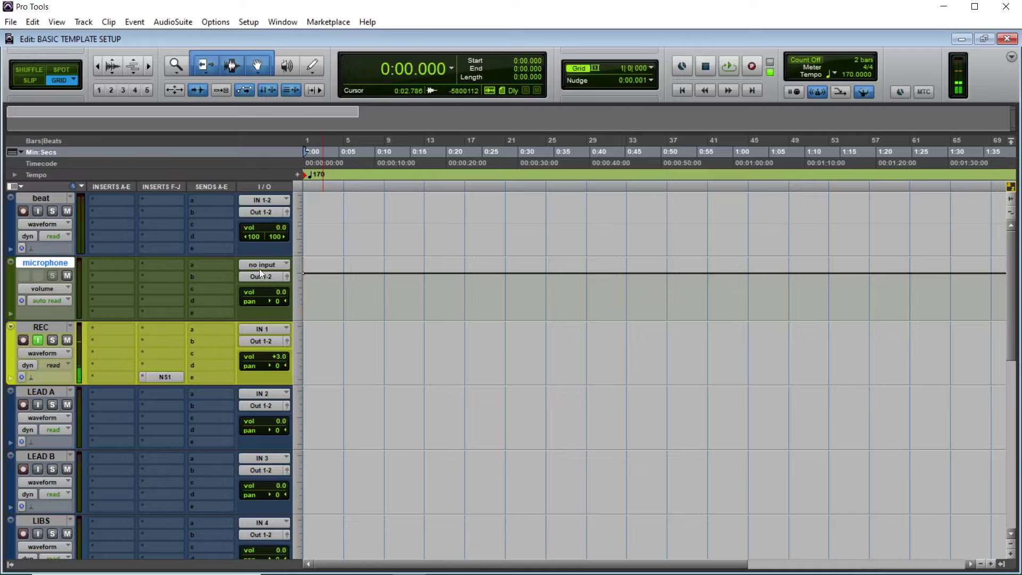
pyautogui.click(264, 265)
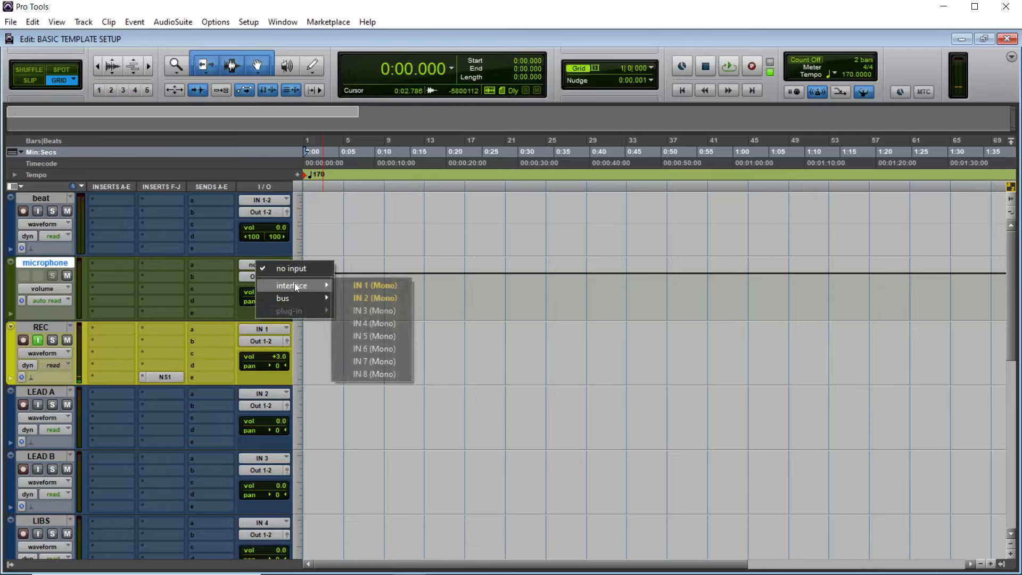
pyautogui.click(375, 285)
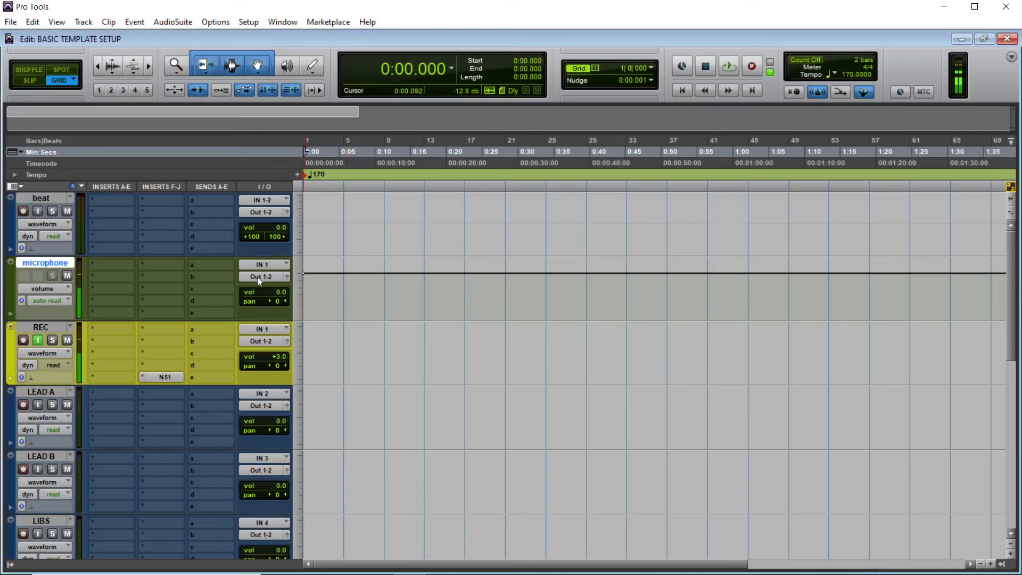
pyautogui.click(263, 276)
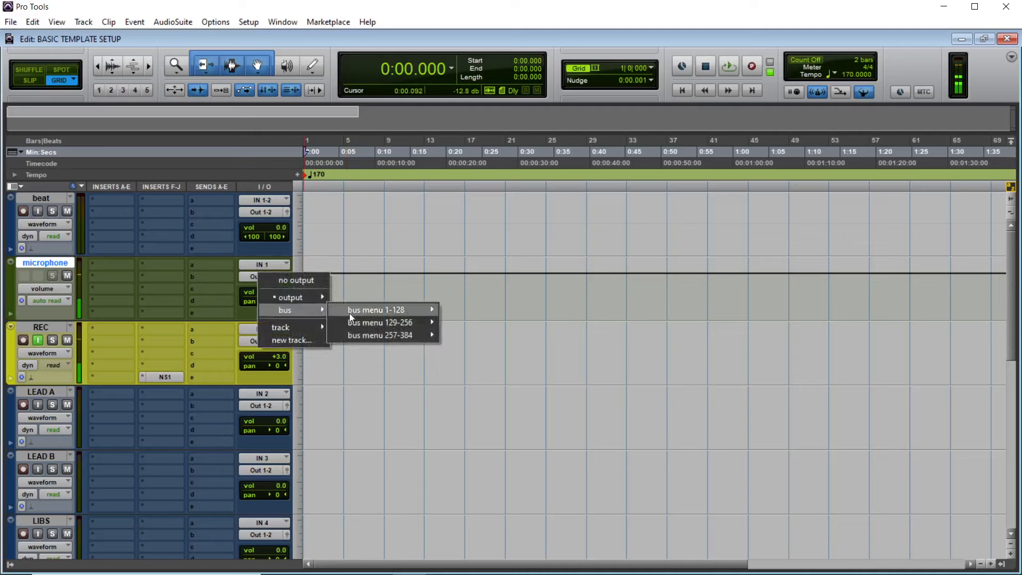
pyautogui.click(377, 310)
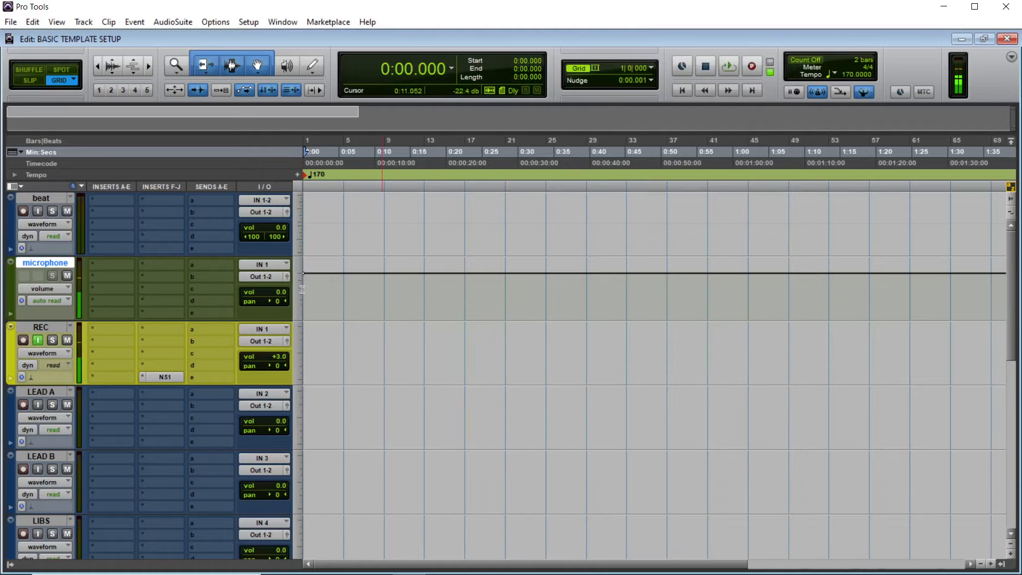
pyautogui.click(263, 277)
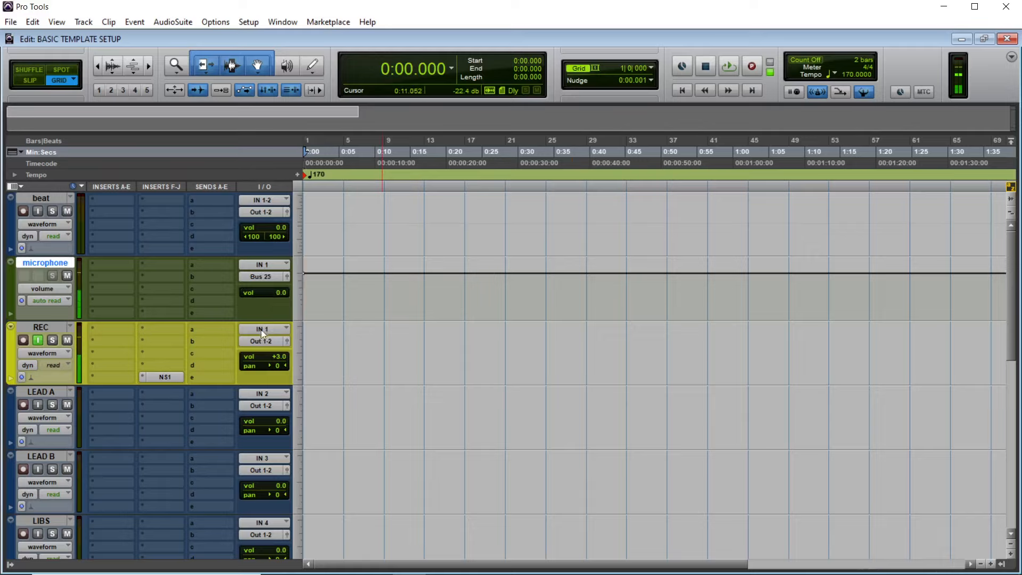
# Set the REC track's input to Bus 25 and move the NS1 insert onto microphone.
pyautogui.click(261, 328)
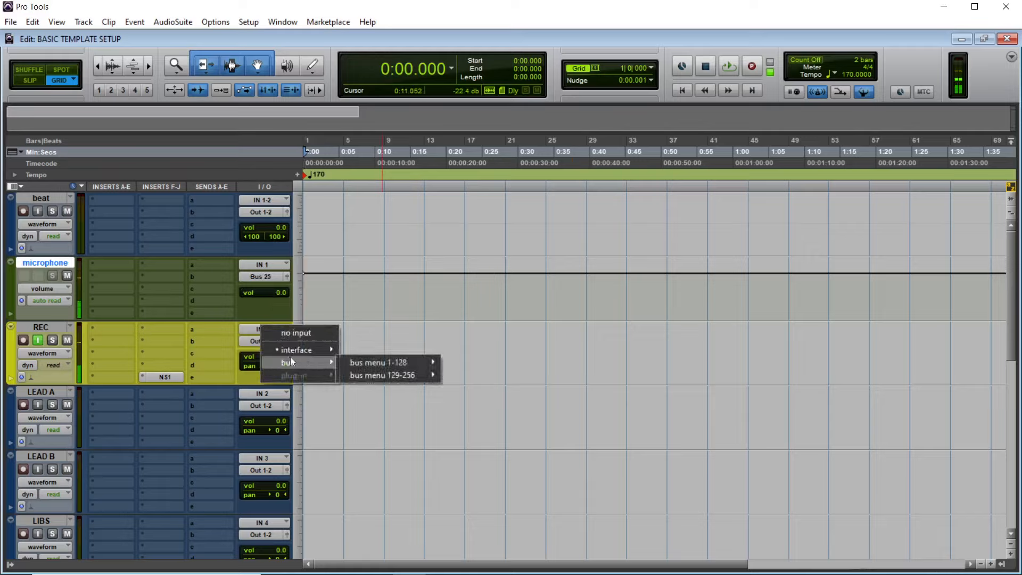
pyautogui.click(378, 362)
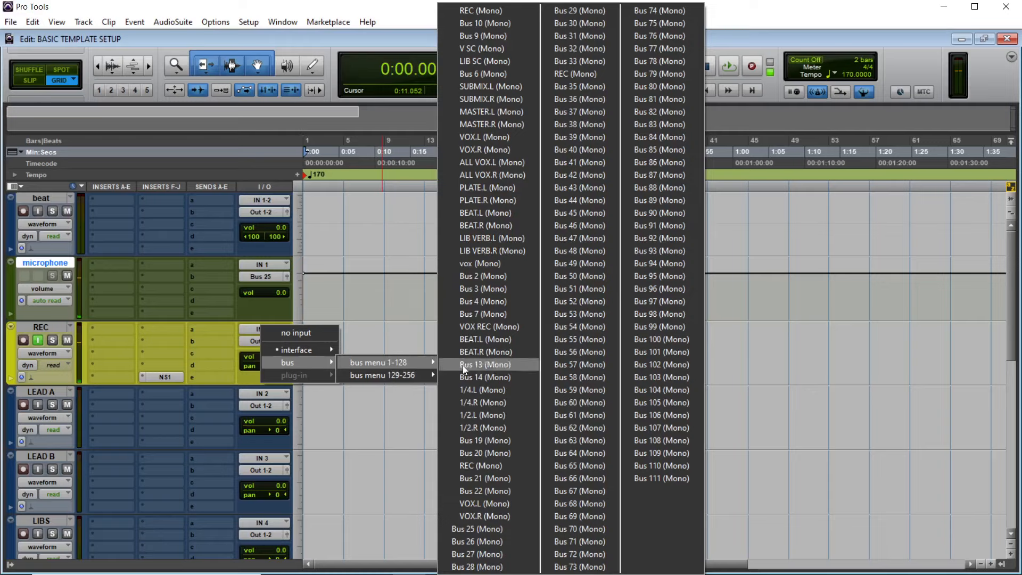
pyautogui.moveTo(488, 326)
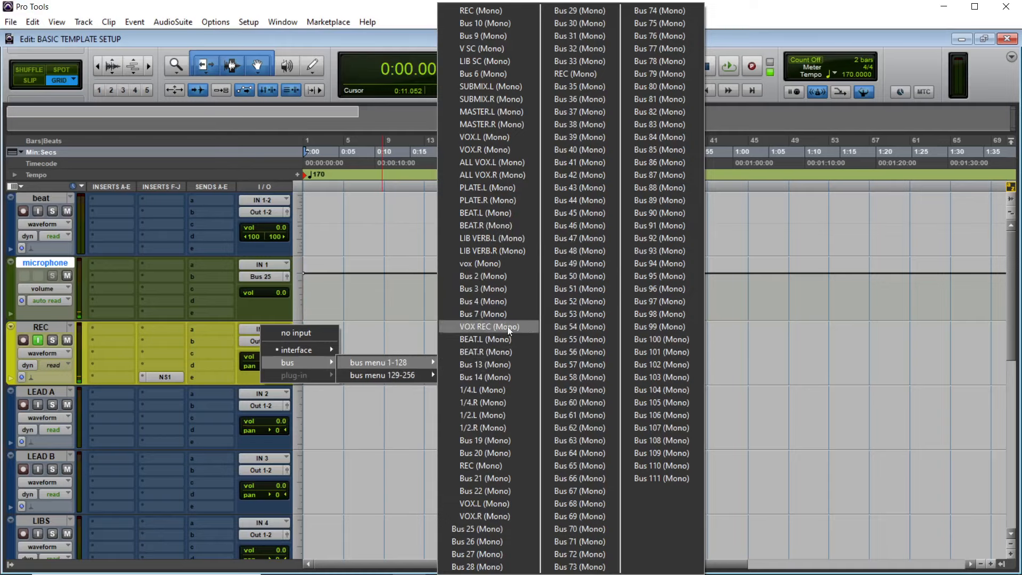
pyautogui.click(488, 326)
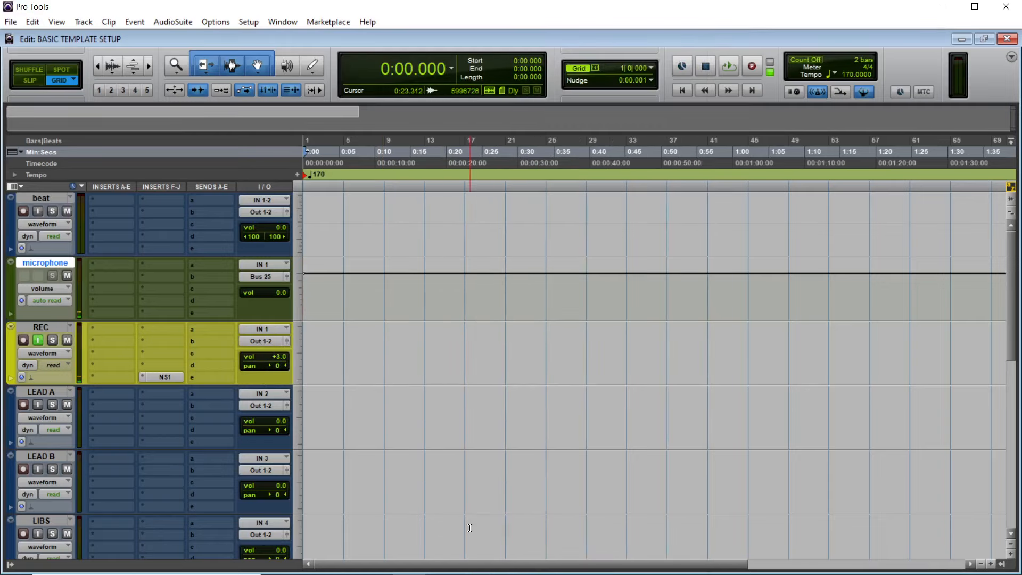
pyautogui.click(261, 329)
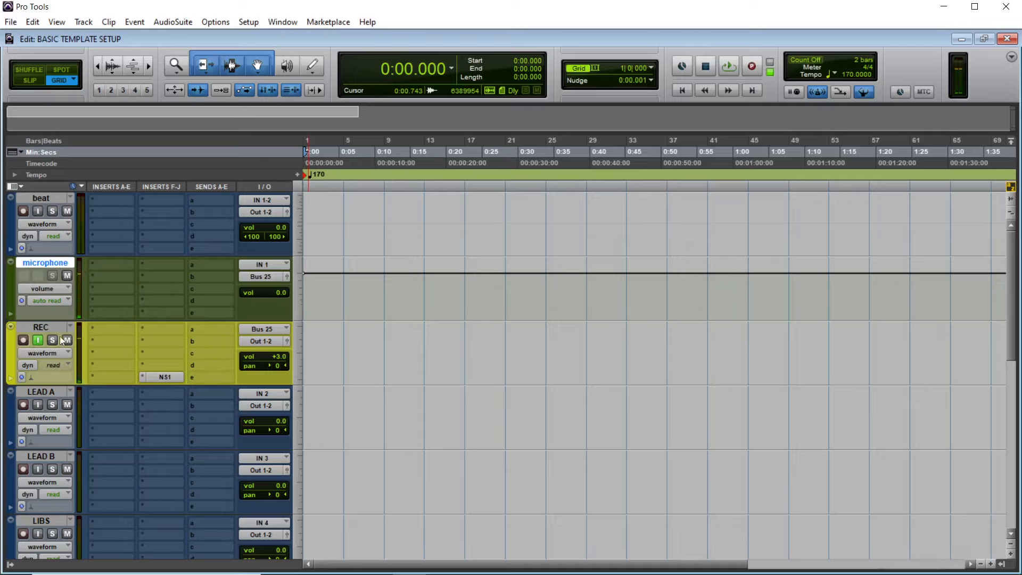
pyautogui.click(161, 312)
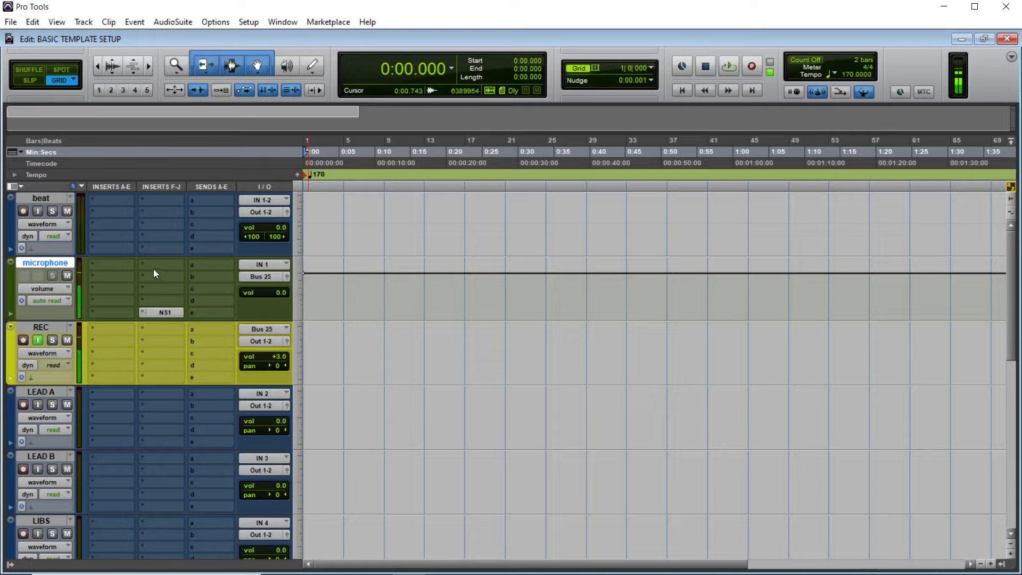
pyautogui.moveTo(121, 300)
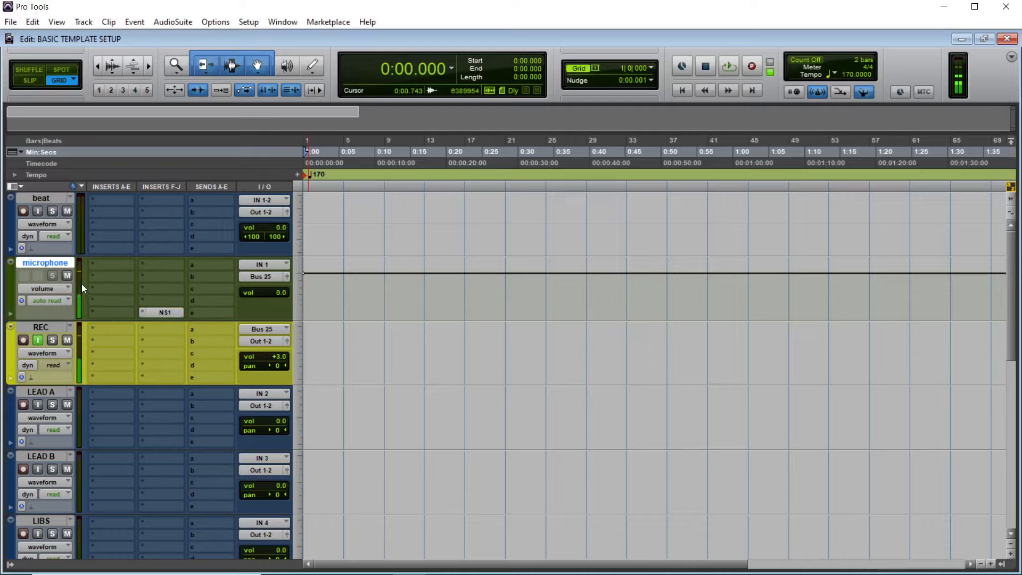
pyautogui.moveTo(128, 305)
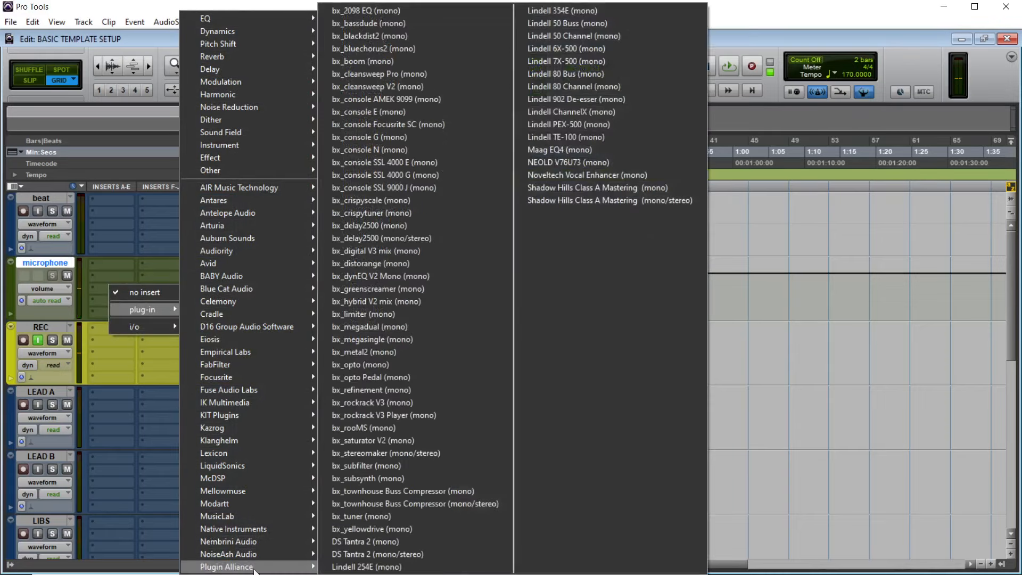
pyautogui.moveTo(391, 251)
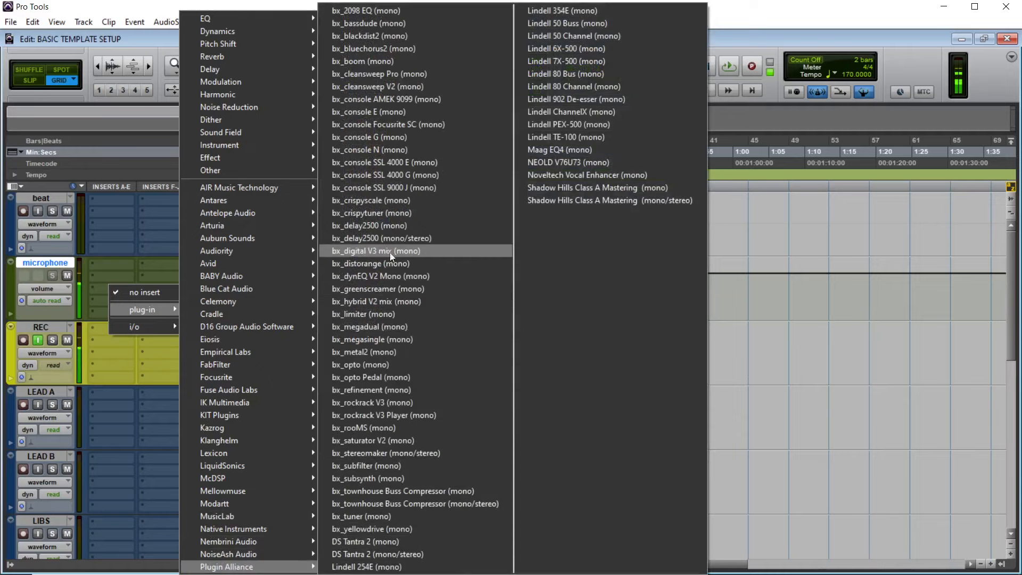
pyautogui.moveTo(372, 212)
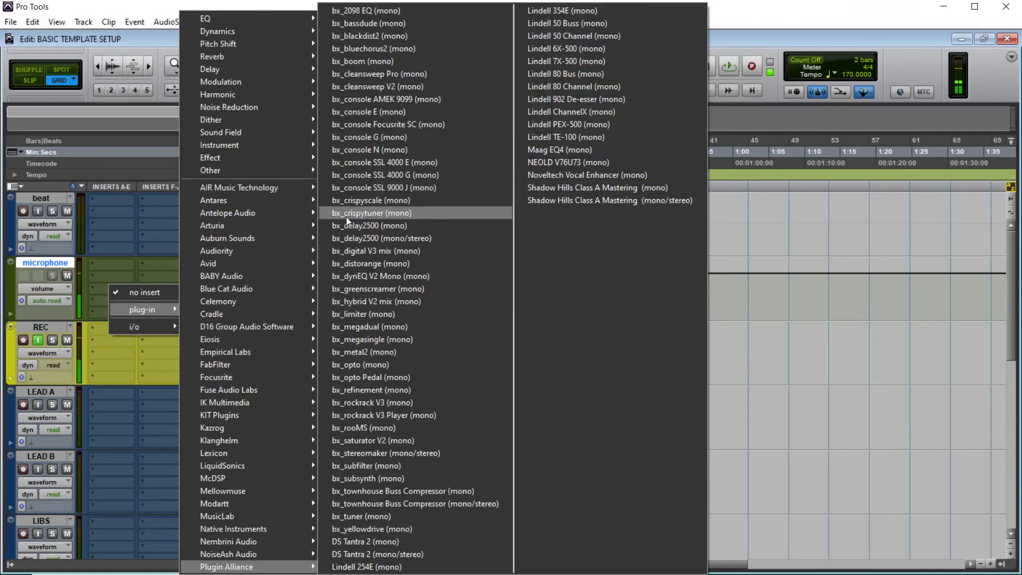
# Insert bx_crispytuner on microphone and toggle notes on its allowed-notes keyboard.
pyautogui.click(372, 212)
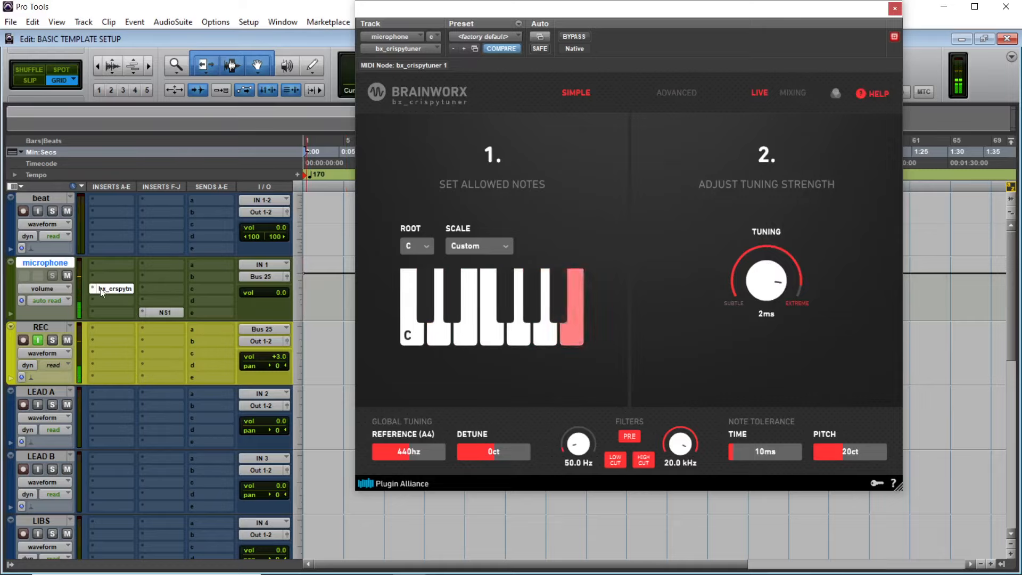
pyautogui.moveTo(114, 288)
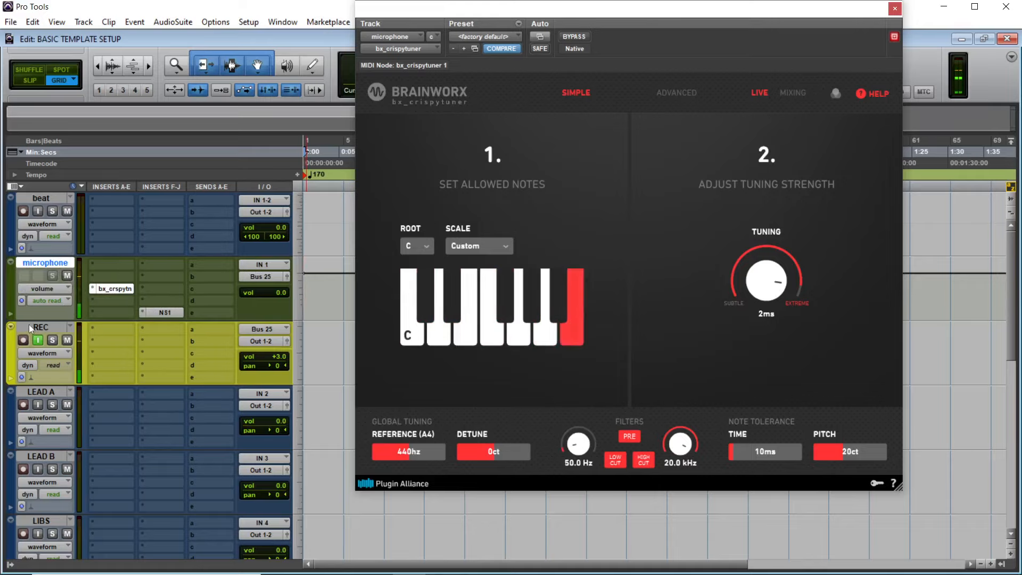
pyautogui.click(570, 306)
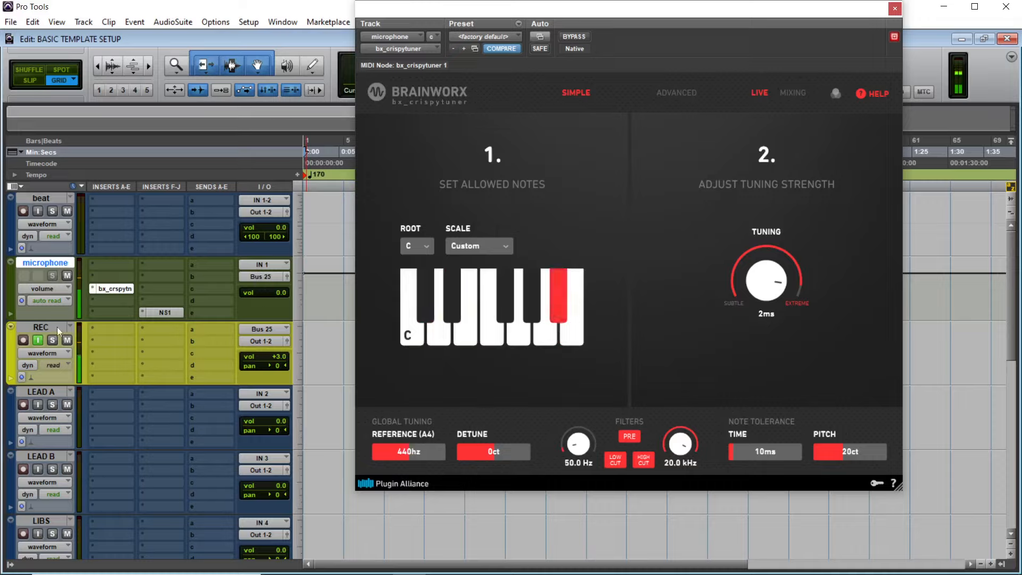
pyautogui.click(564, 306)
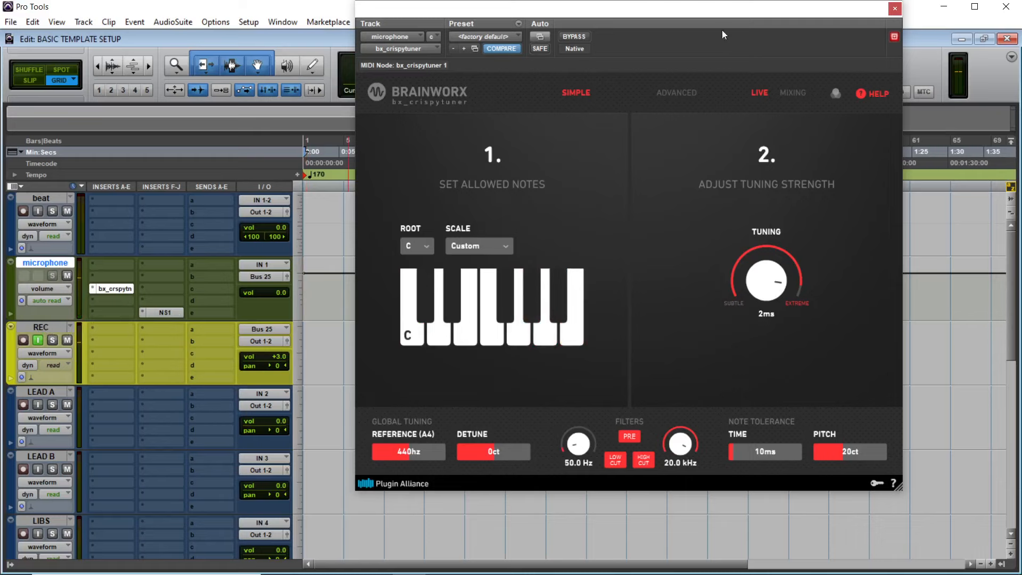
pyautogui.click(894, 9)
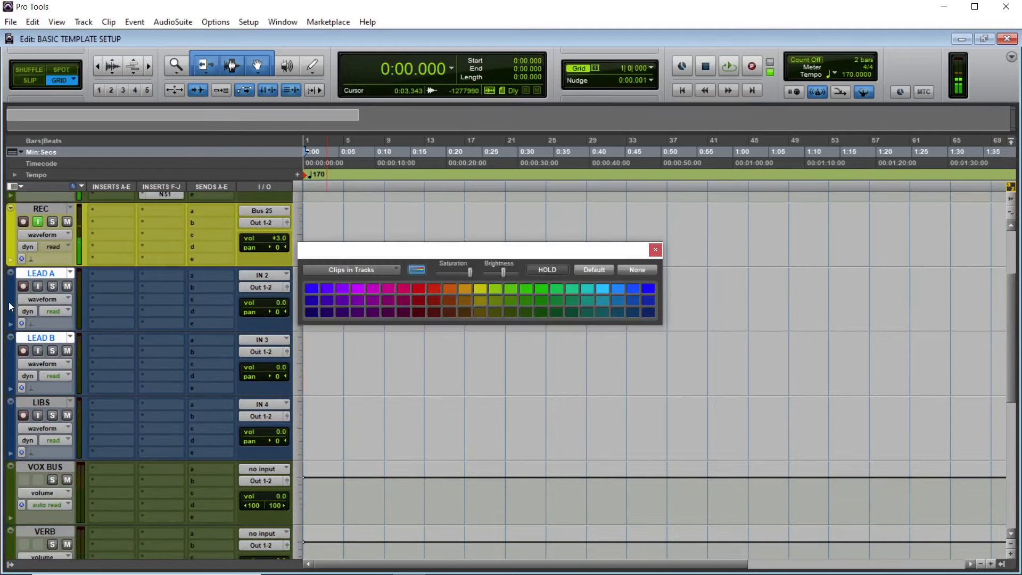
# Apply a light blue swatch to LEAD A and LEAD B, then select LIBS.
pyautogui.click(600, 288)
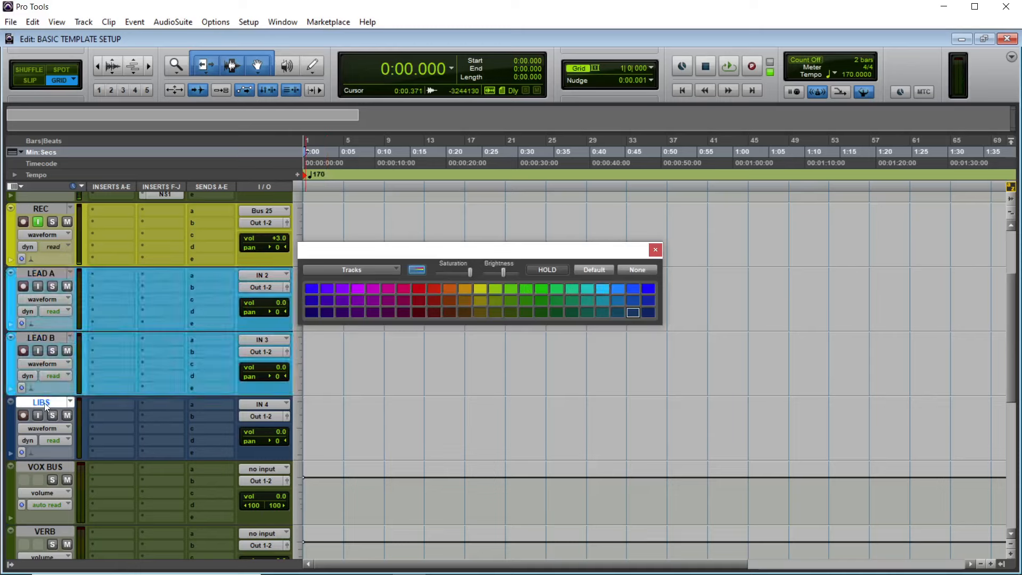
pyautogui.click(342, 287)
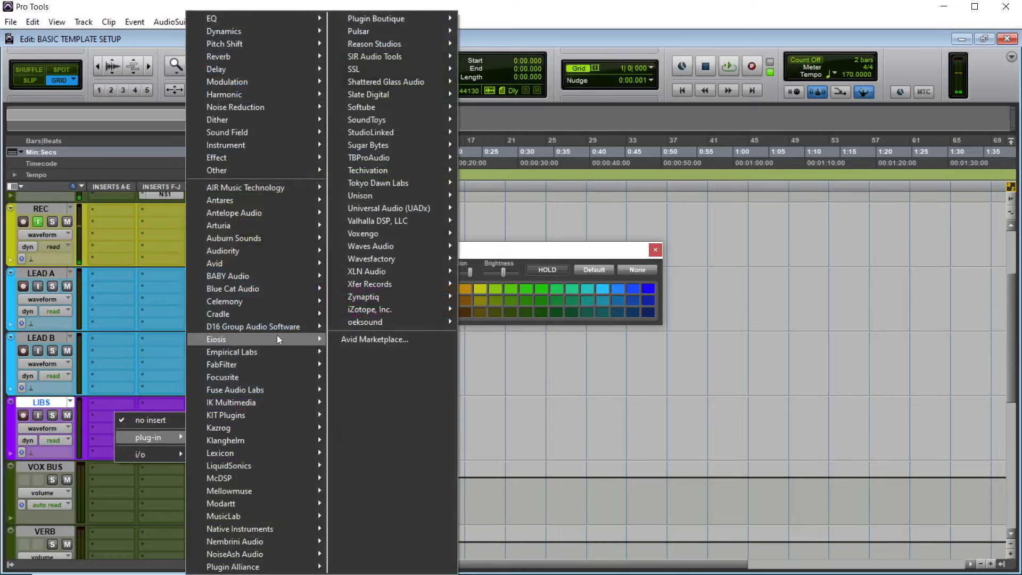
# Load the Telephone 2 - 7 Band preset on the LIBS EQ3 and browse plug-ins for insert B.
pyautogui.click(212, 18)
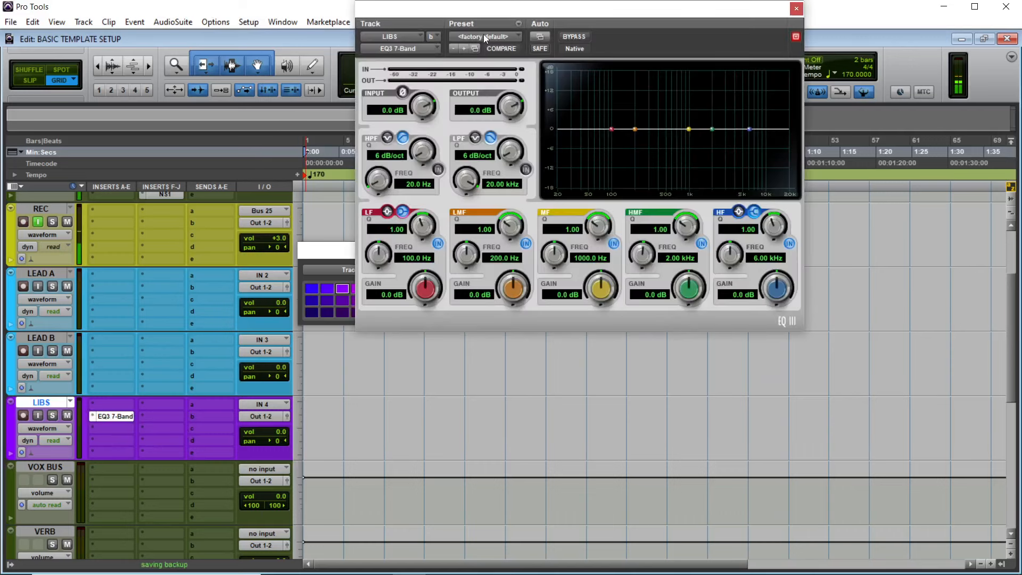
pyautogui.click(484, 37)
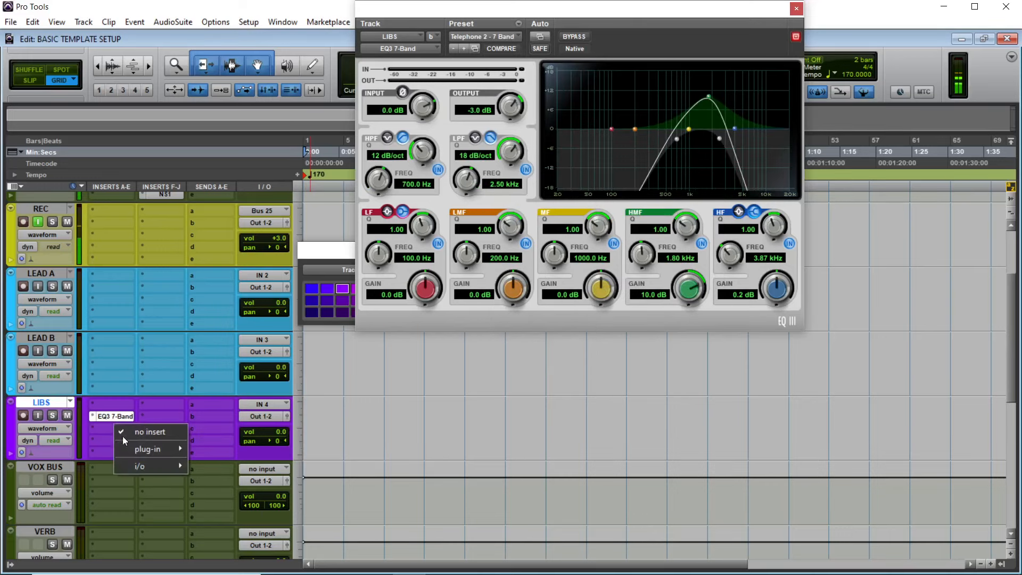
pyautogui.click(146, 448)
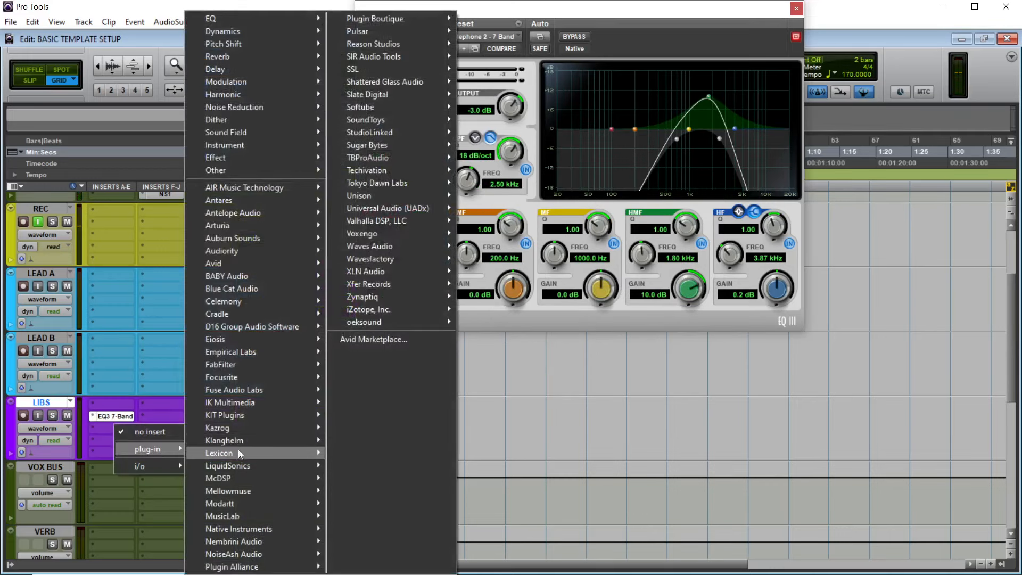
pyautogui.moveTo(240, 270)
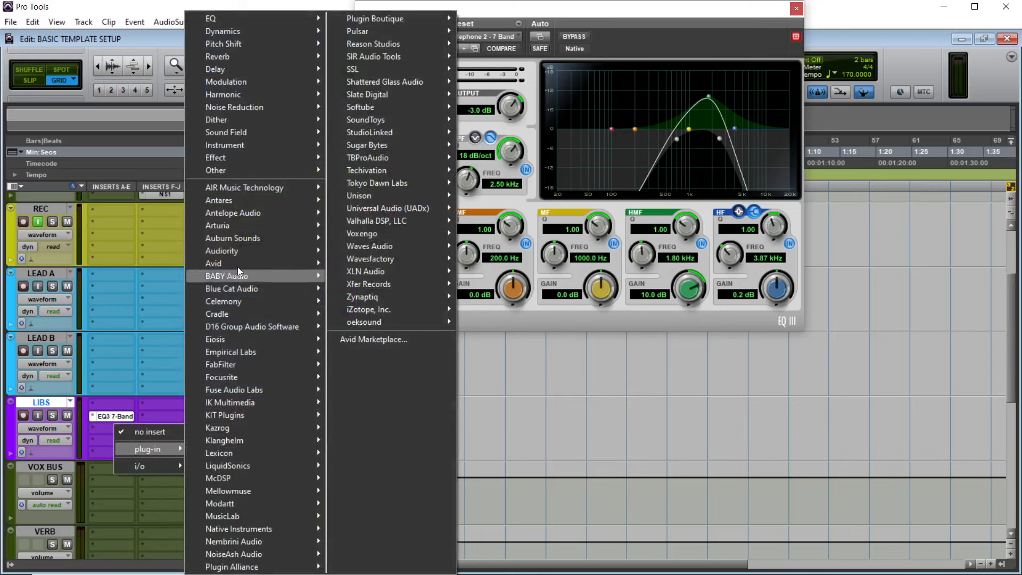
pyautogui.moveTo(369, 133)
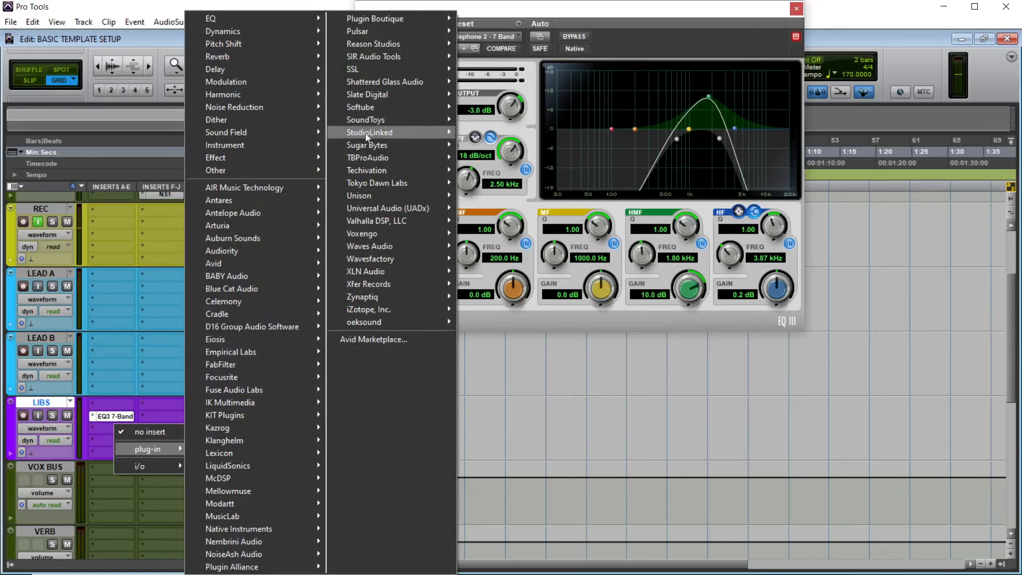
pyautogui.moveTo(365, 119)
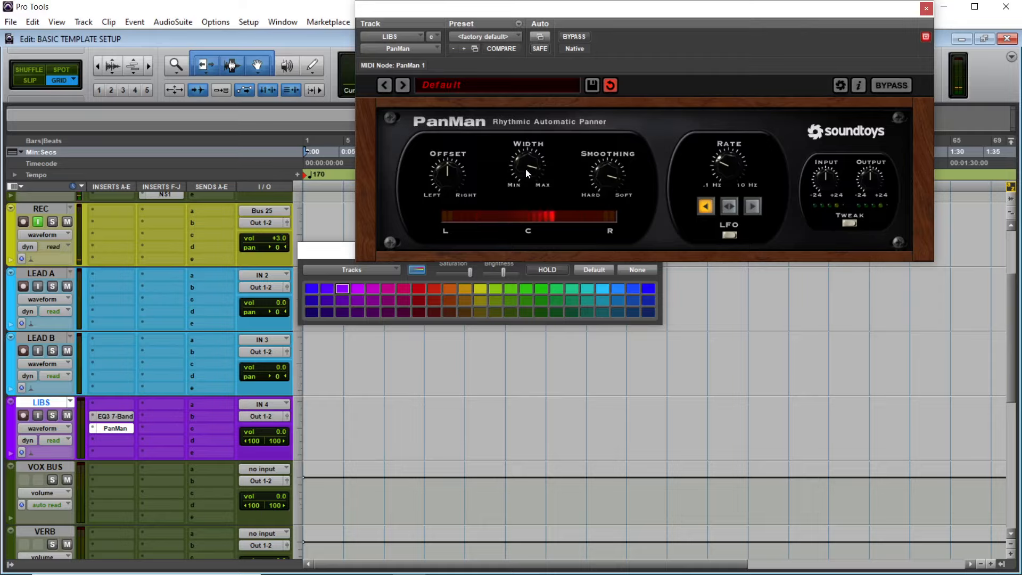
pyautogui.moveTo(873, 169)
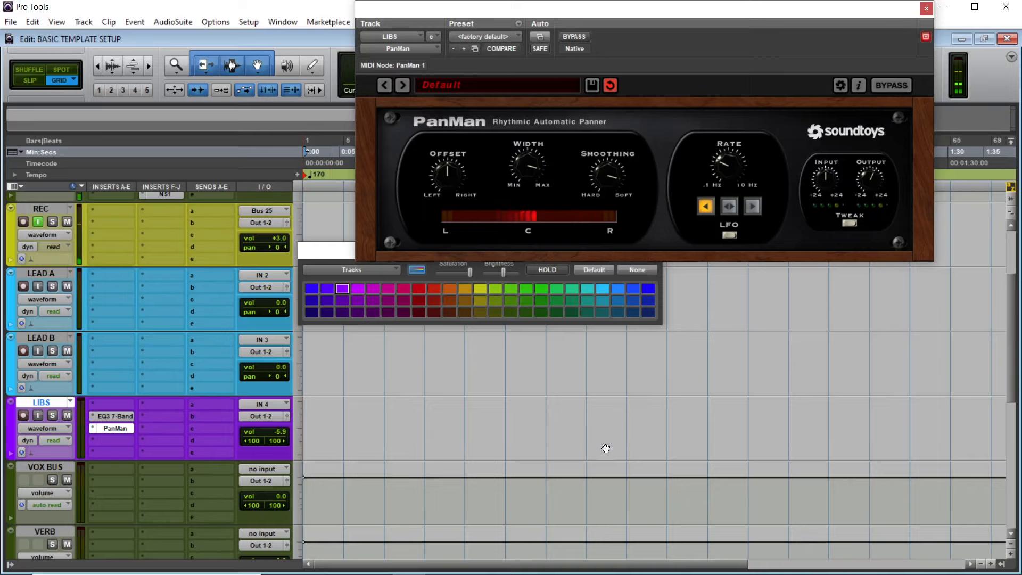
# Scroll the Edit window's track list further down.
pyautogui.scroll(-3)
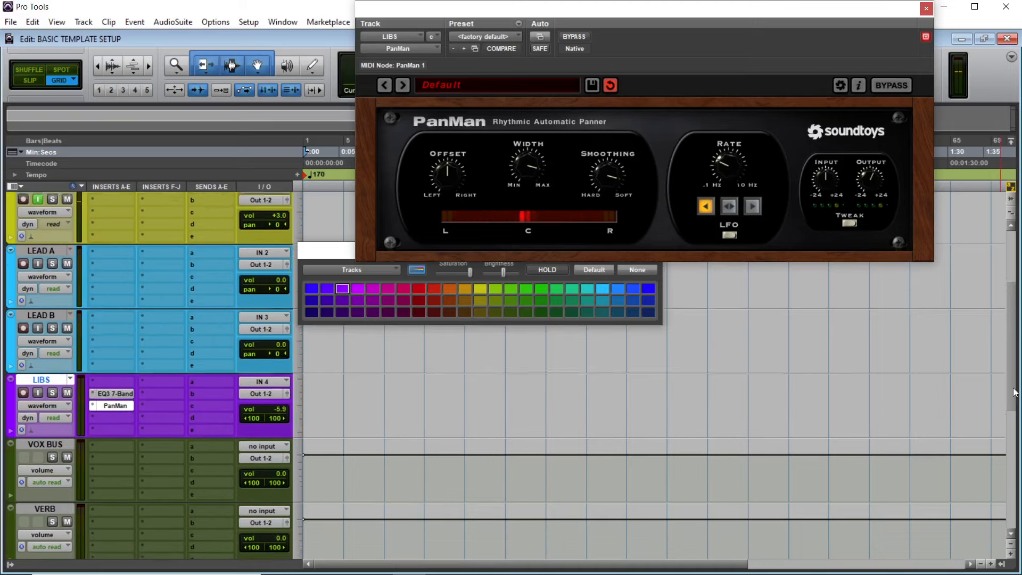
pyautogui.scroll(-3)
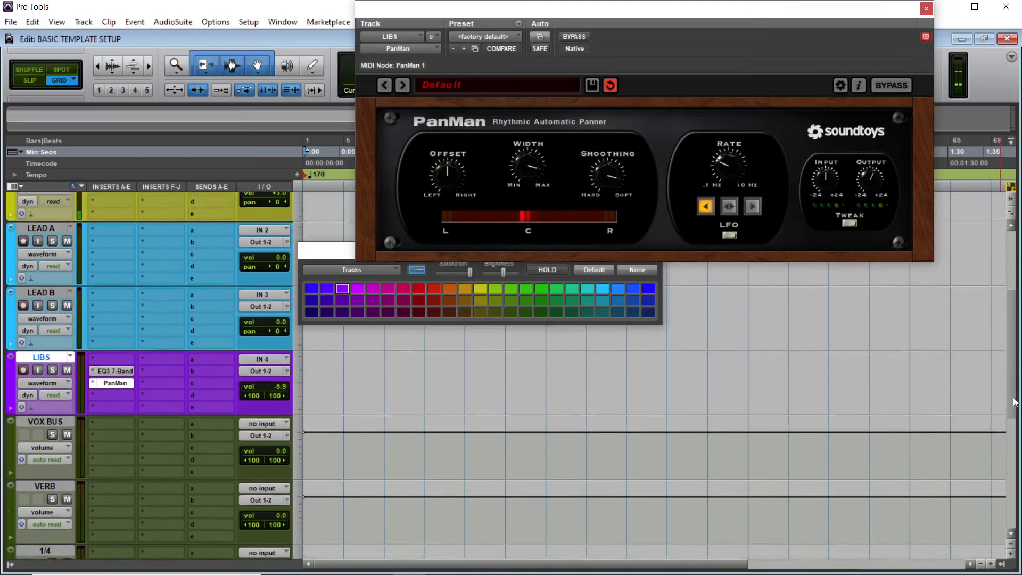
# Select VOX BUS and cascade input assignments starting at Bus 207-208 across the aux tracks.
pyautogui.scroll(-3)
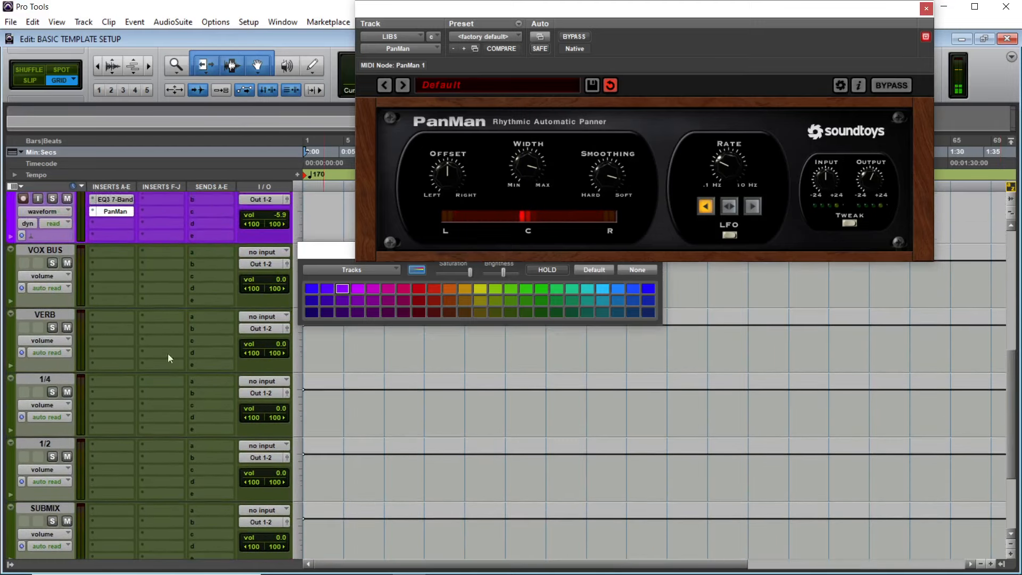
pyautogui.click(511, 312)
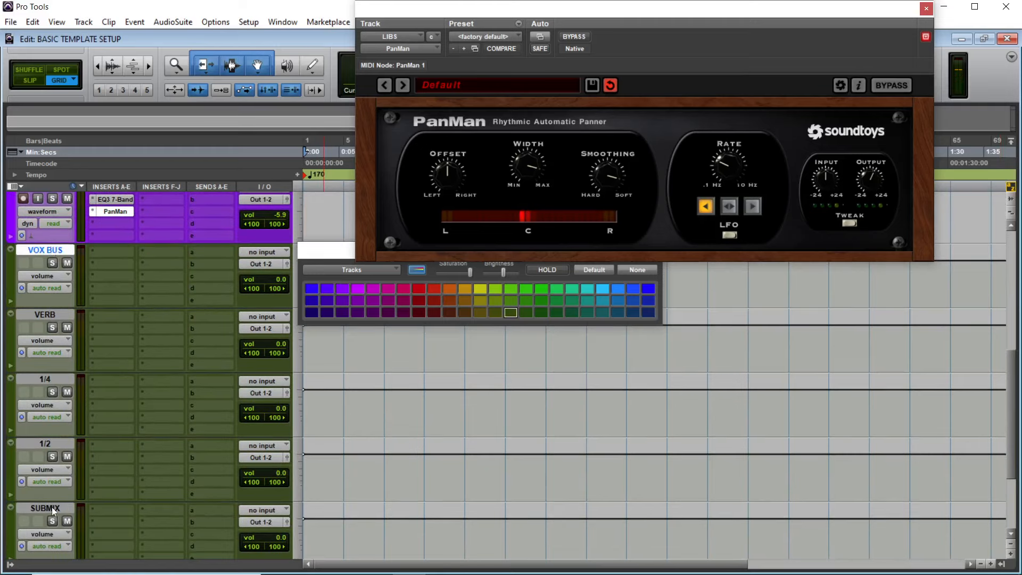
pyautogui.moveTo(83, 497)
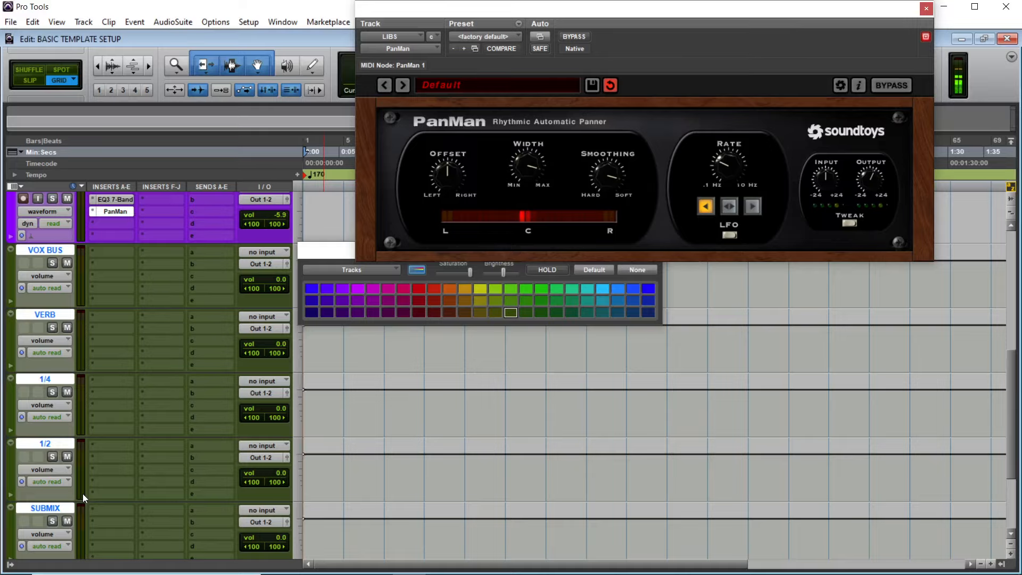
pyautogui.moveTo(214, 296)
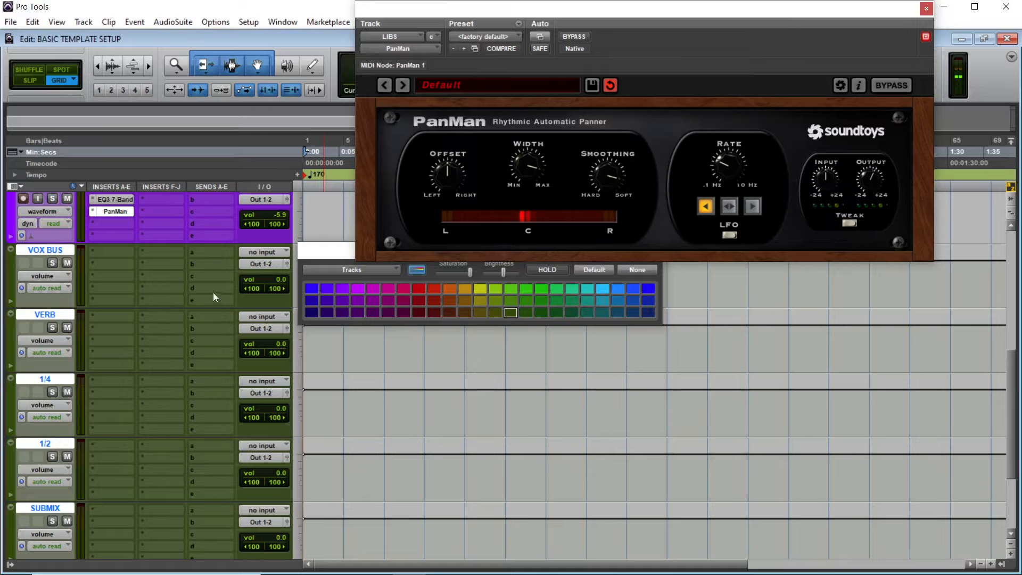
pyautogui.click(265, 252)
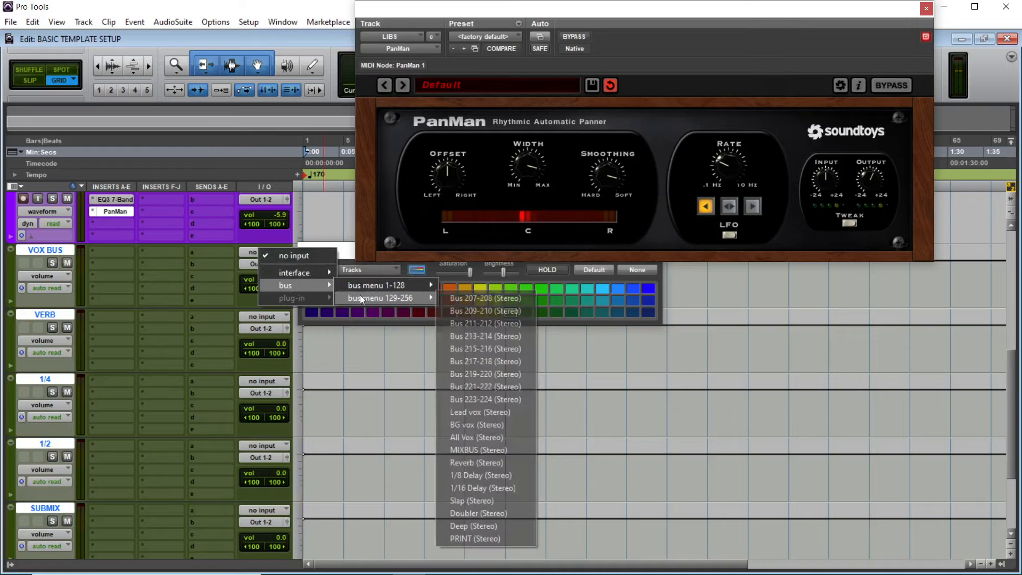
pyautogui.moveTo(485, 298)
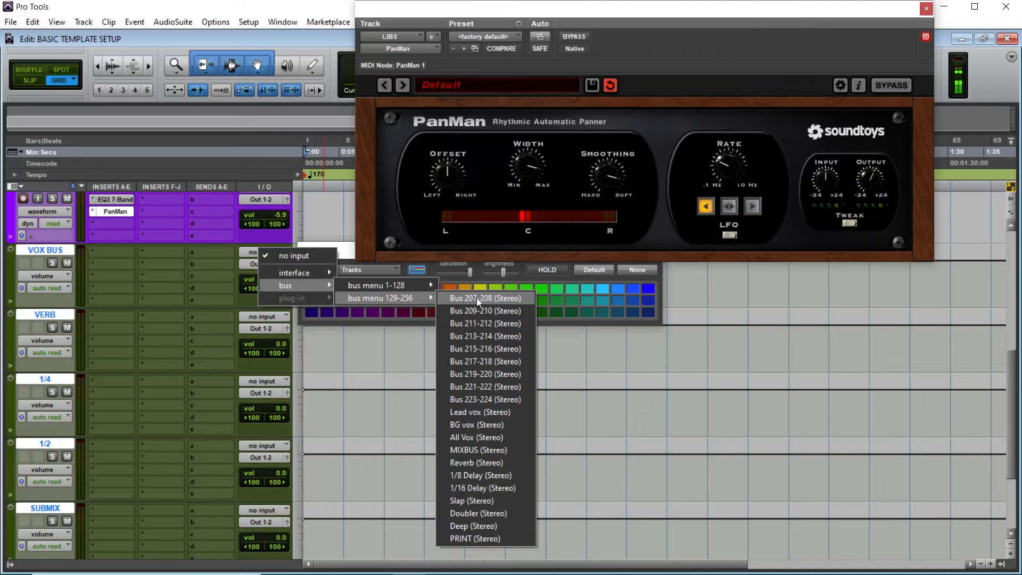
pyautogui.click(484, 298)
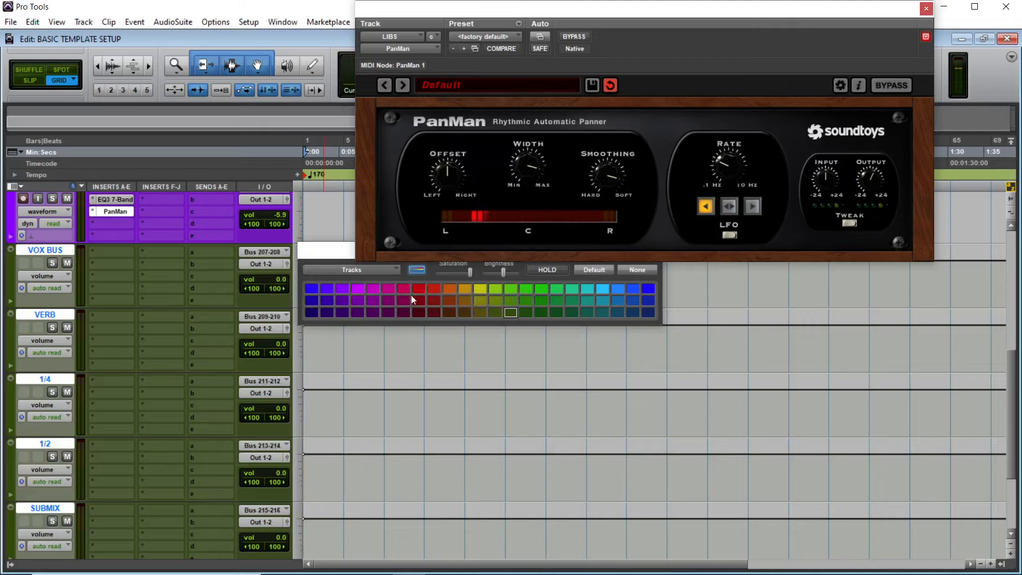
pyautogui.moveTo(273, 276)
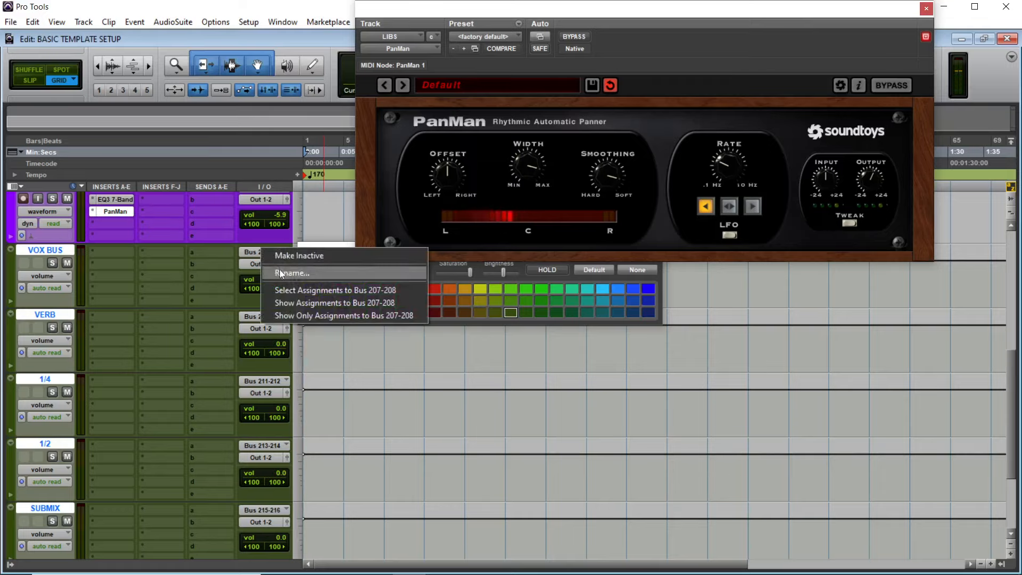
# Name input buses 207-208 as VOX and 209-210 as VERB.
pyautogui.click(291, 273)
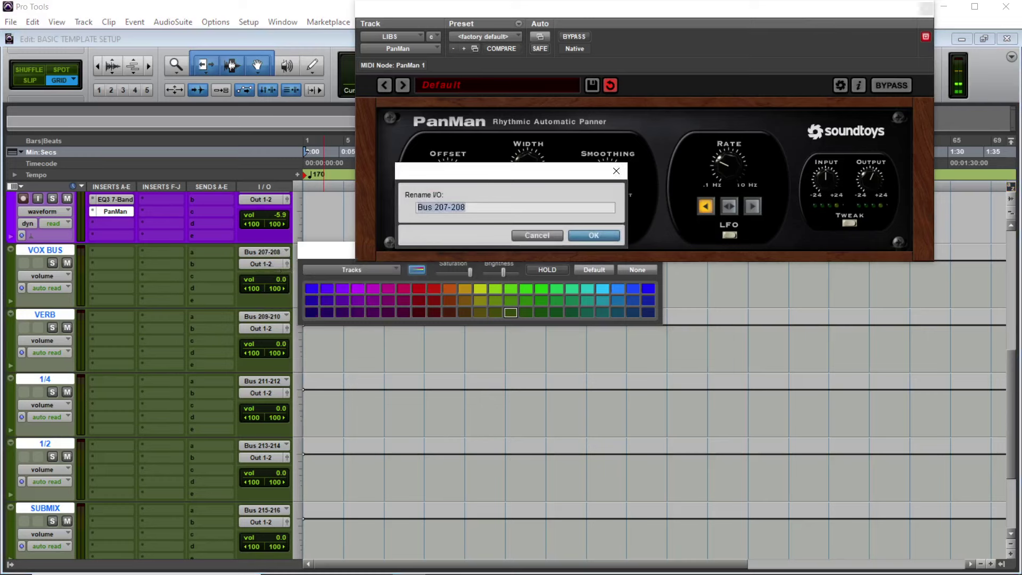
pyautogui.click(592, 235)
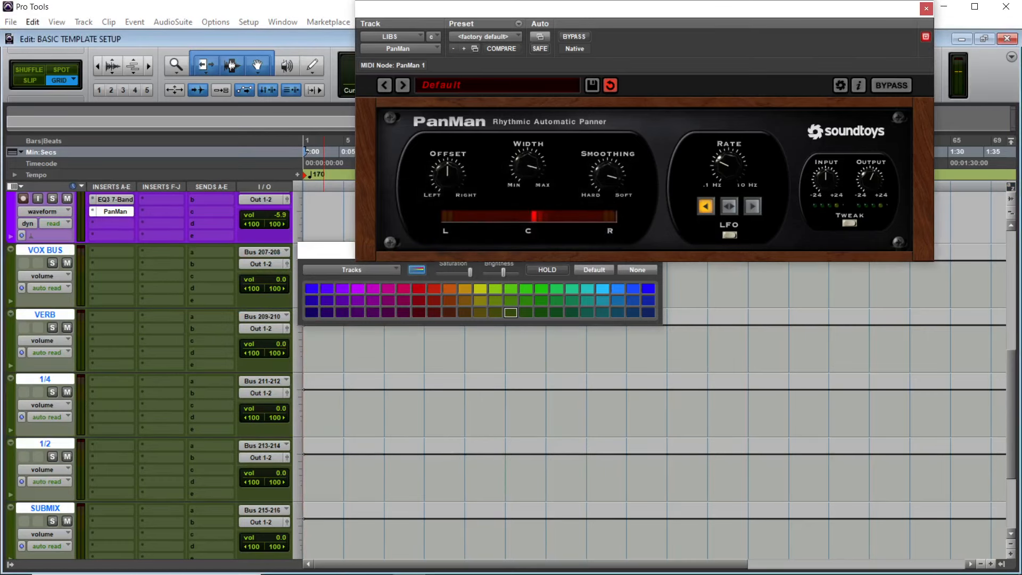
pyautogui.click(261, 252)
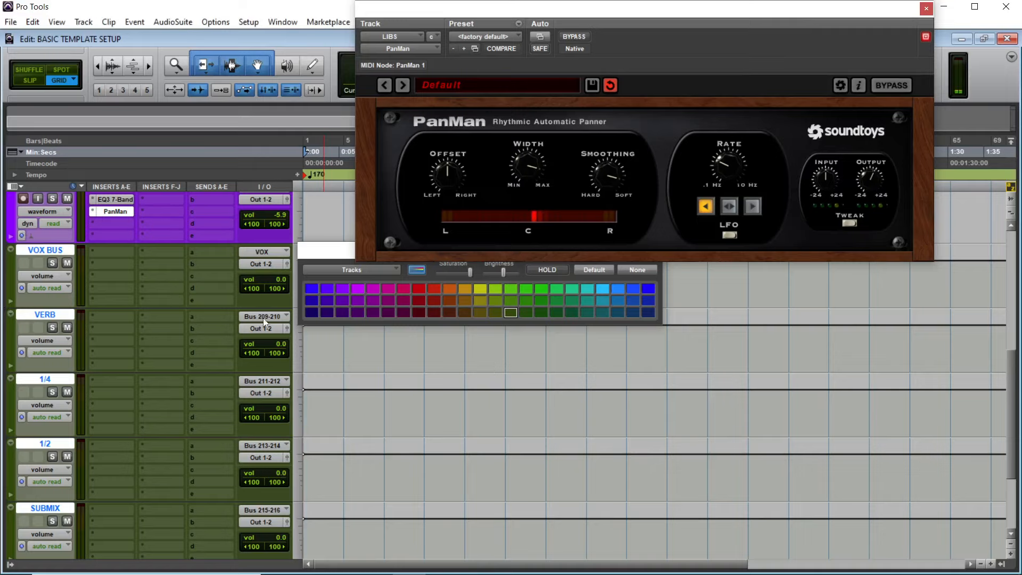
pyautogui.doubleClick(261, 316)
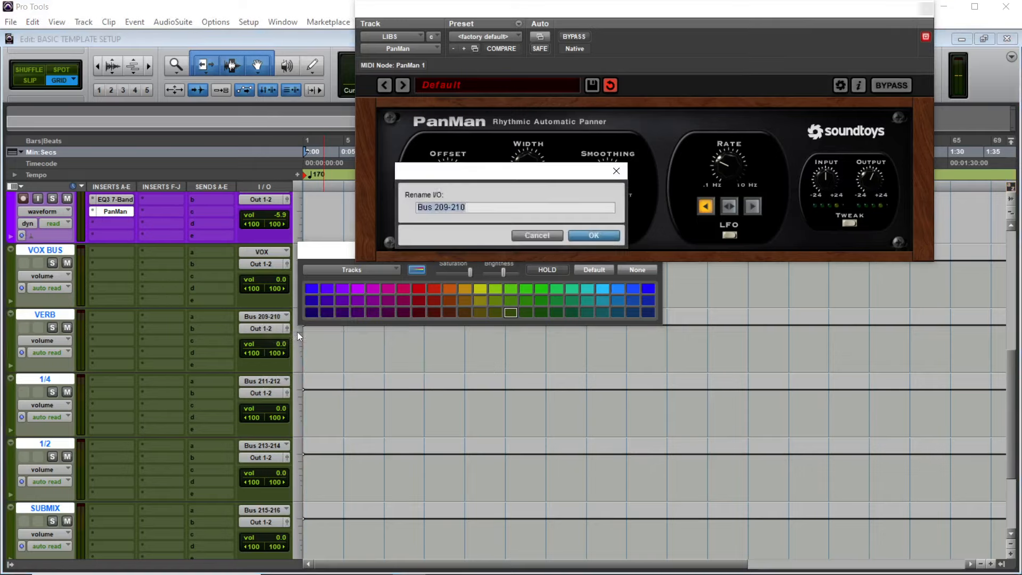
pyautogui.write('VERB')
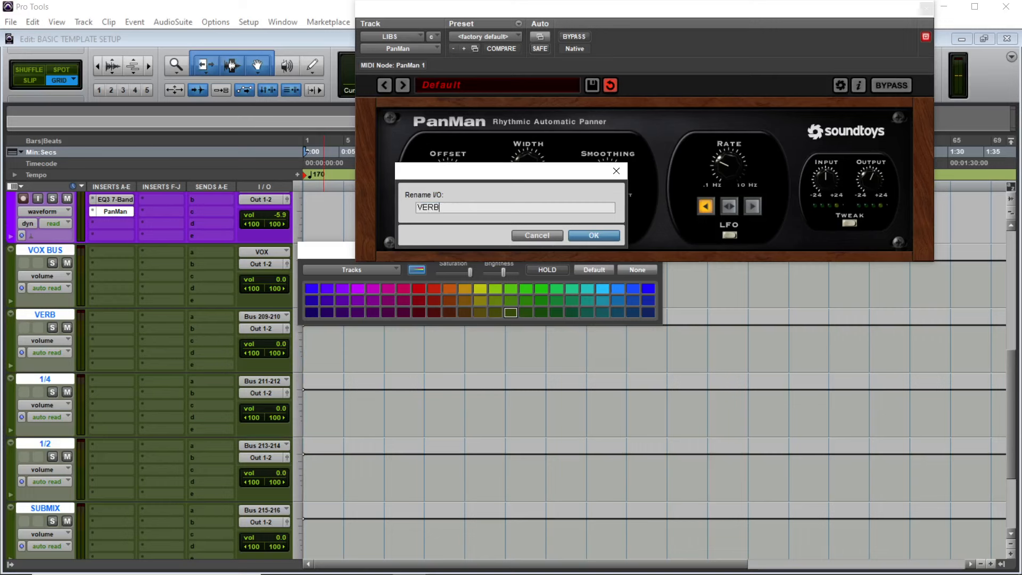
pyautogui.click(591, 235)
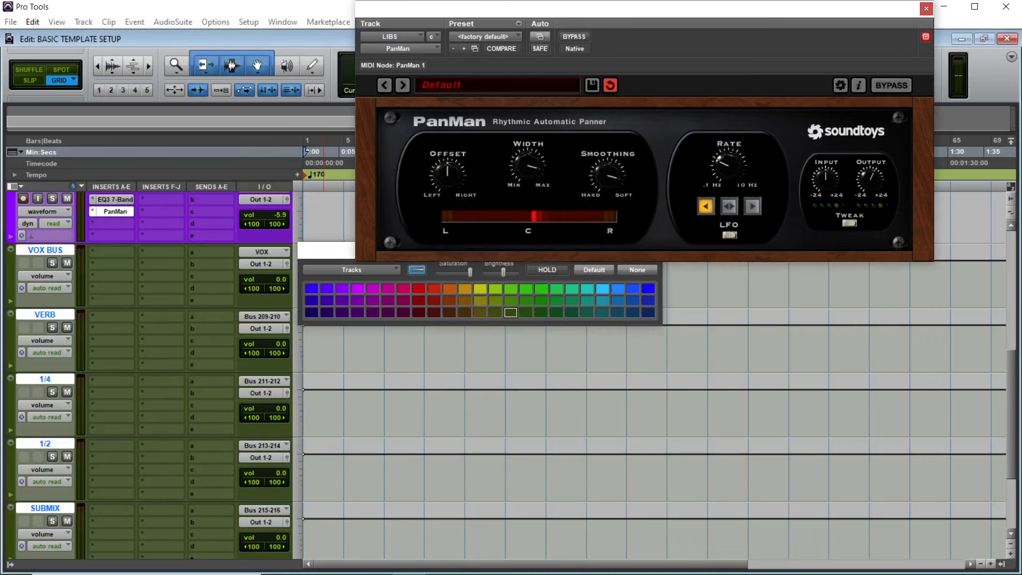
pyautogui.click(262, 316)
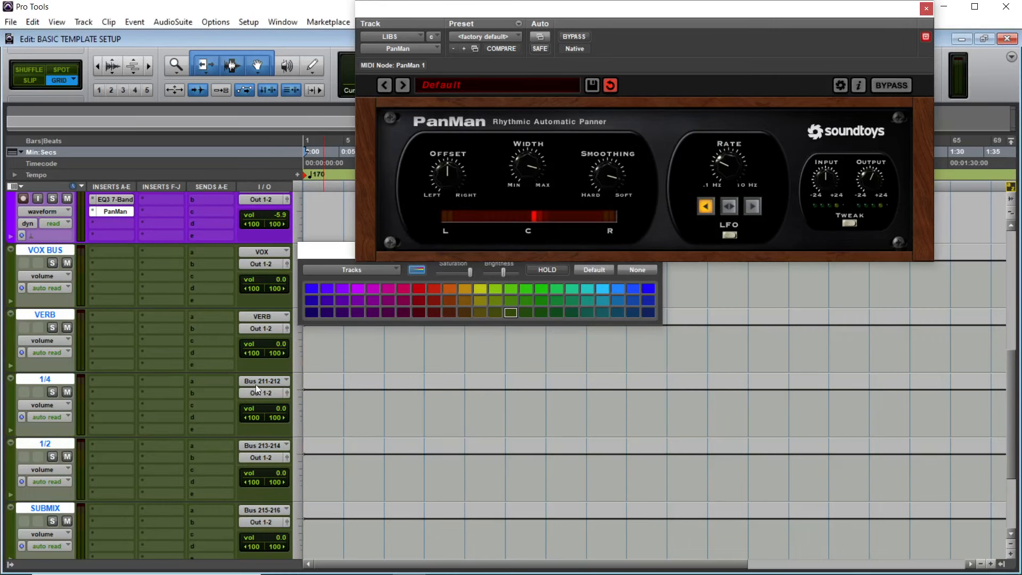
# Name input buses 211-216 as 1/4, 1/2 and SUBMIX.
pyautogui.doubleClick(262, 380)
pyautogui.write('1/4')
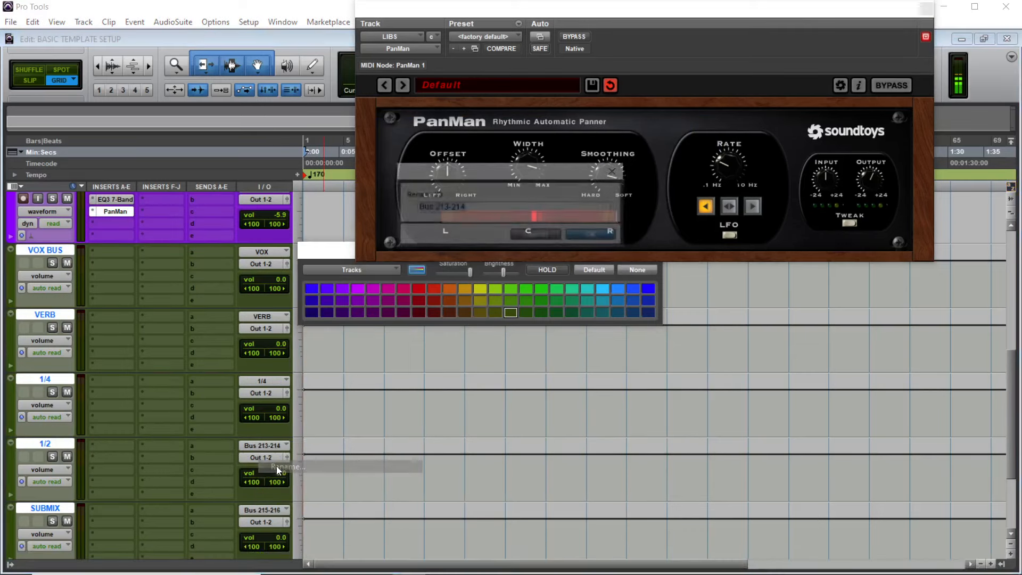
pyautogui.click(279, 467)
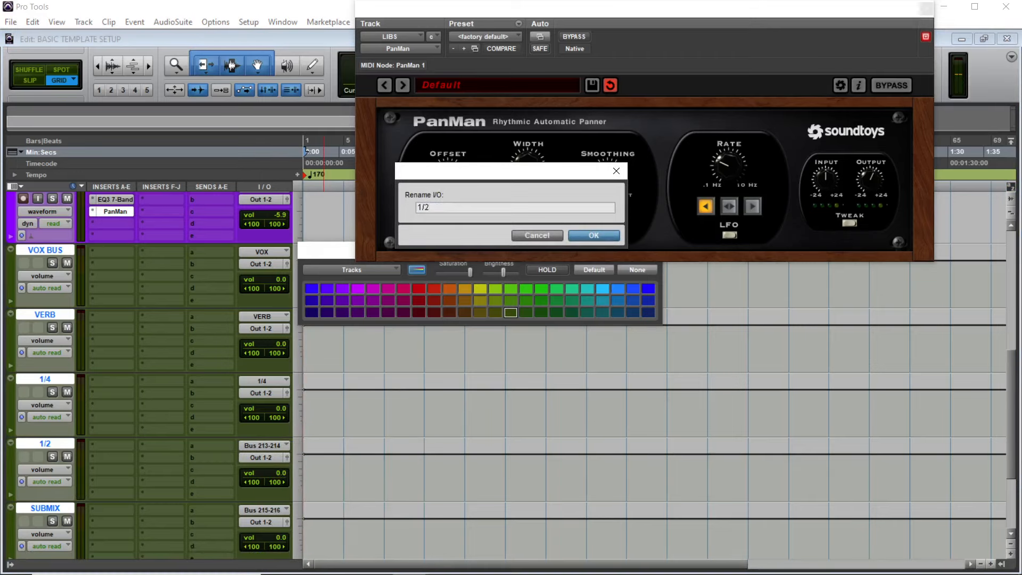
pyautogui.click(593, 235)
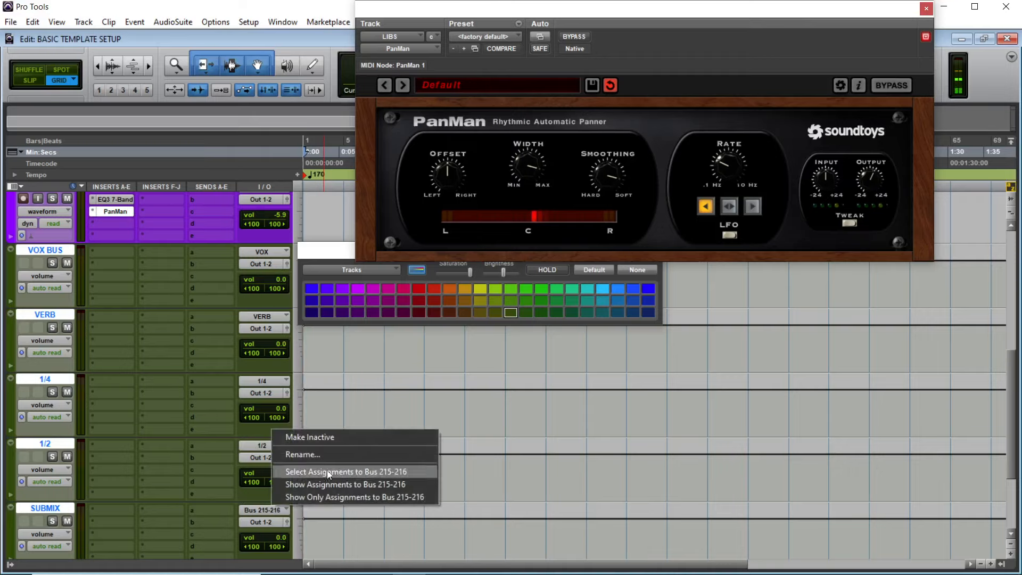
pyautogui.click(302, 454)
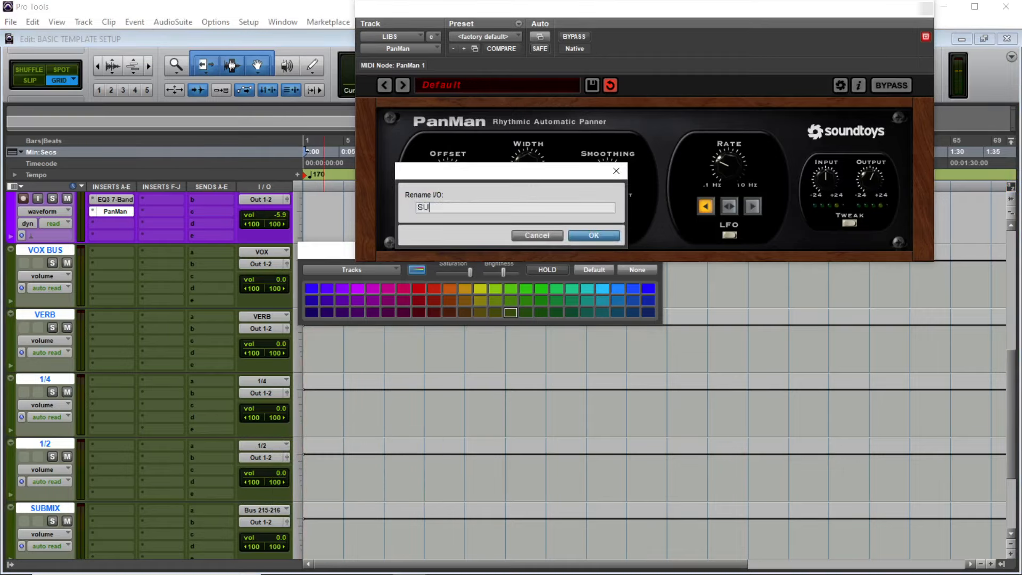
pyautogui.write('B,MIX')
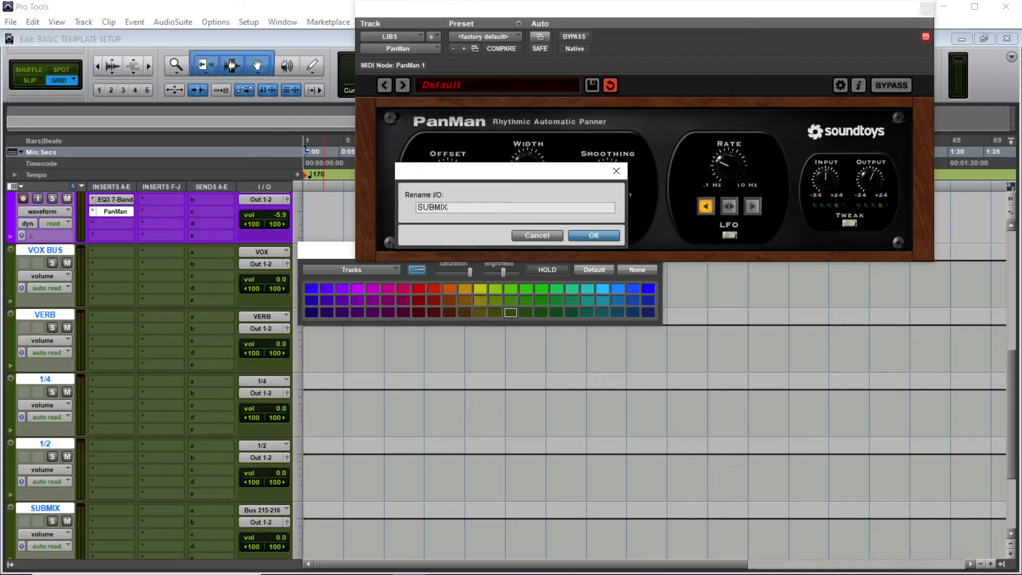
pyautogui.click(592, 236)
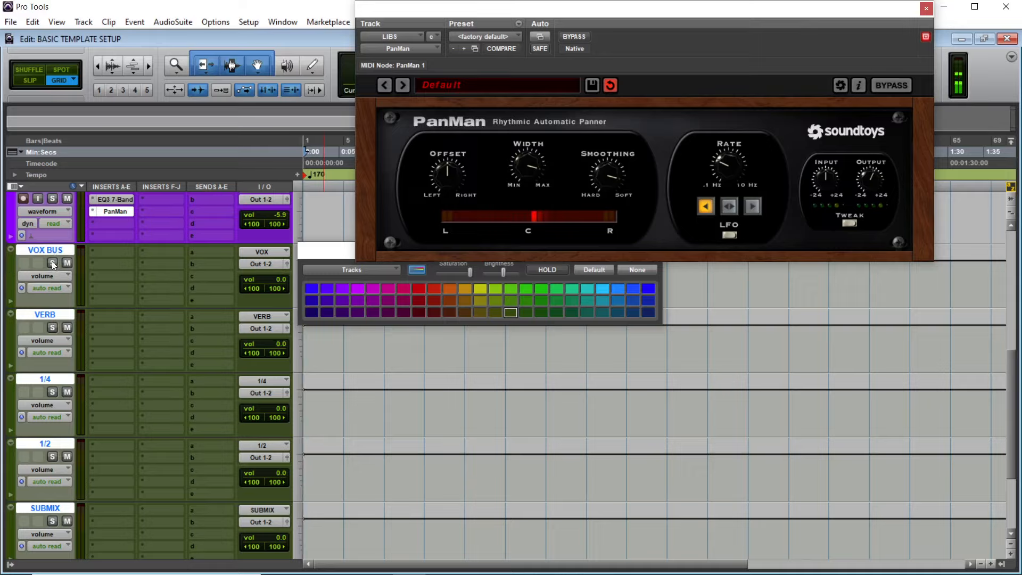
pyautogui.moveTo(52, 262)
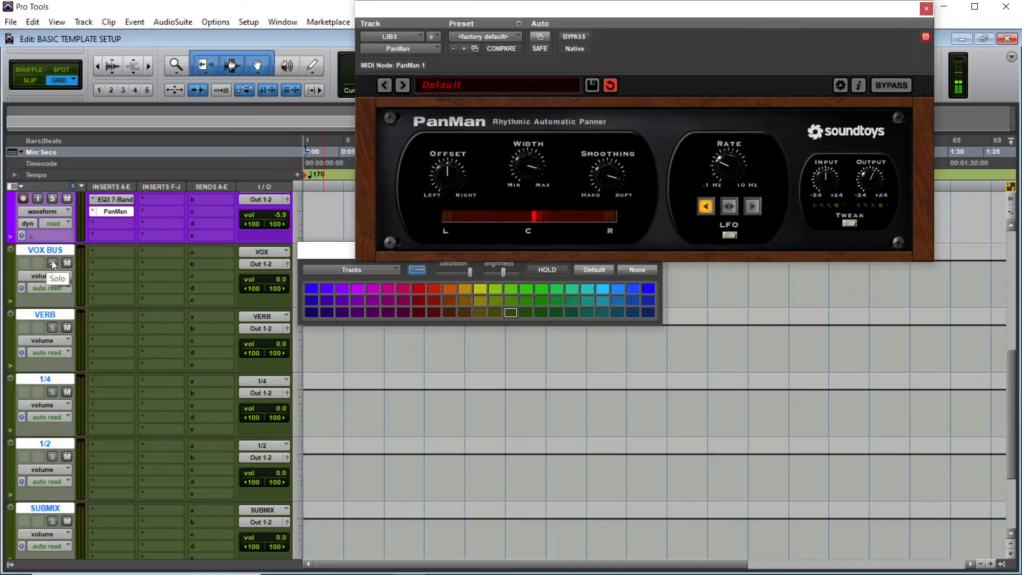
pyautogui.moveTo(94, 252)
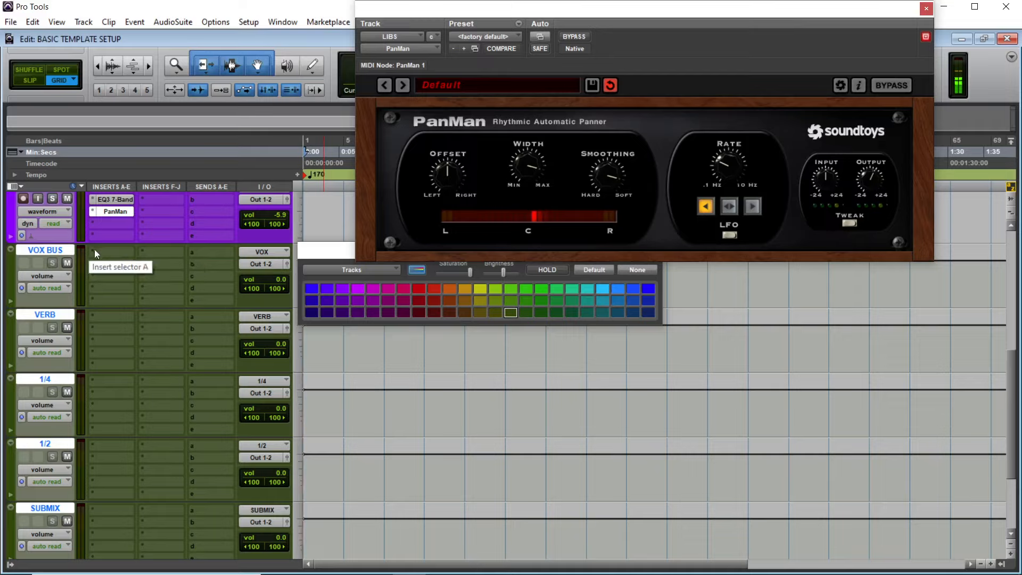
pyautogui.moveTo(67, 263)
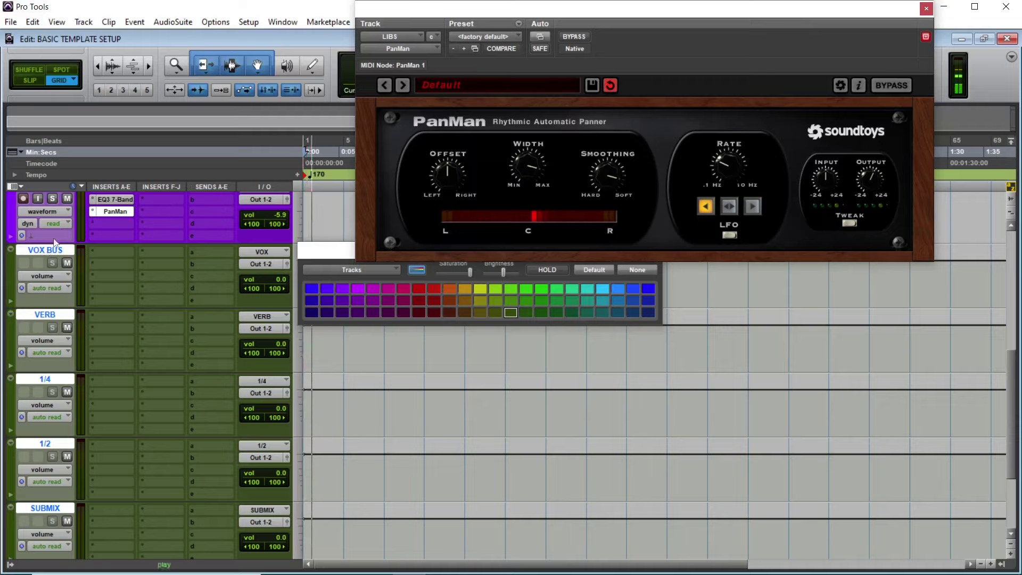
# Route the 1/4 and beat track outputs to SUBMIX.
pyautogui.doubleClick(44, 250)
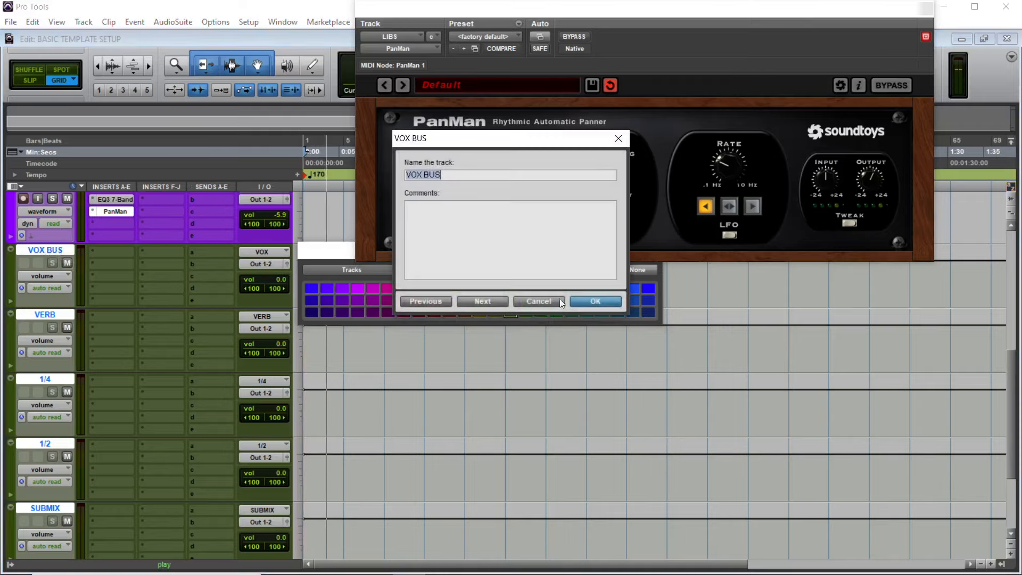
pyautogui.click(593, 301)
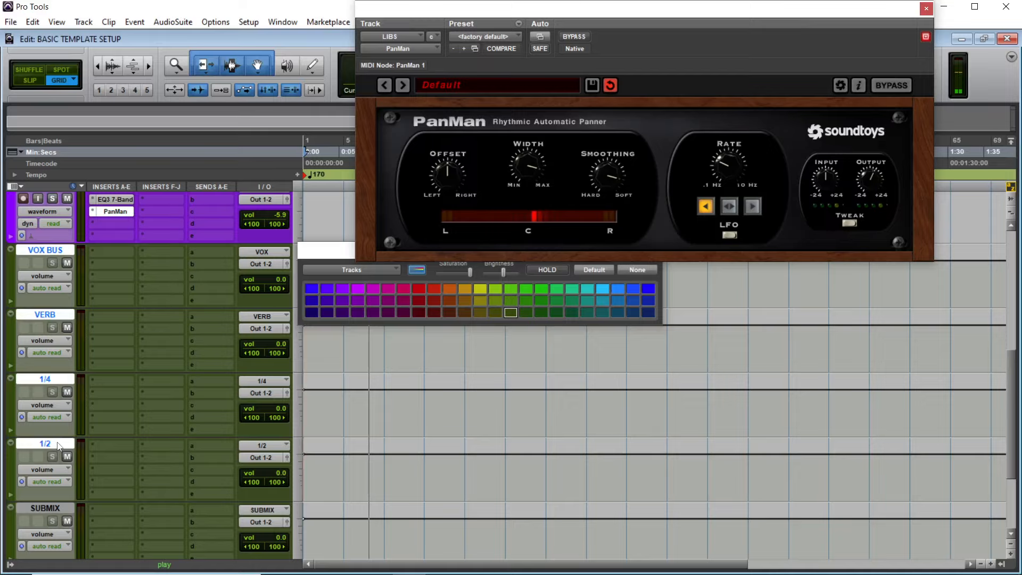
pyautogui.moveTo(192, 406)
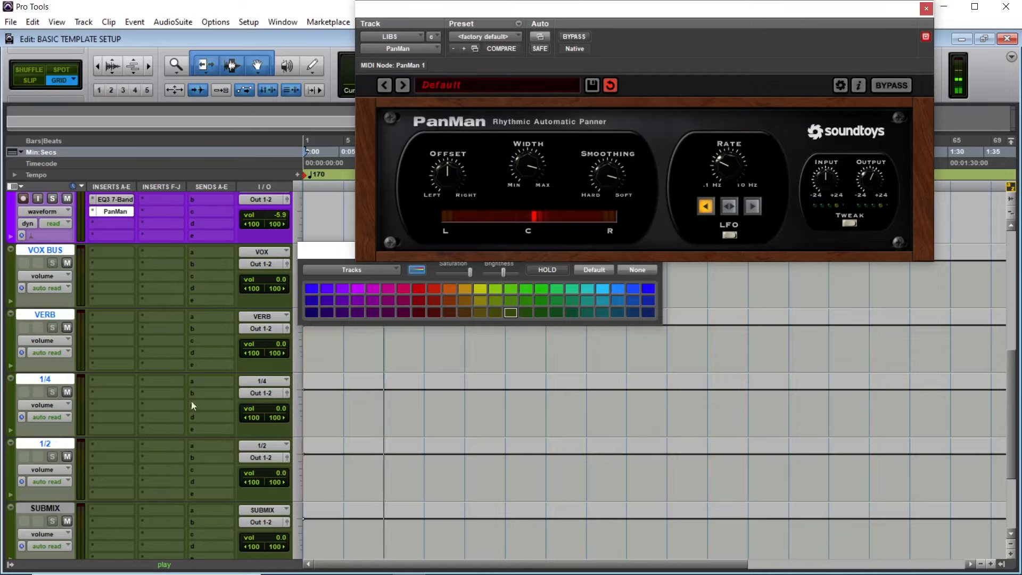
pyautogui.click(263, 381)
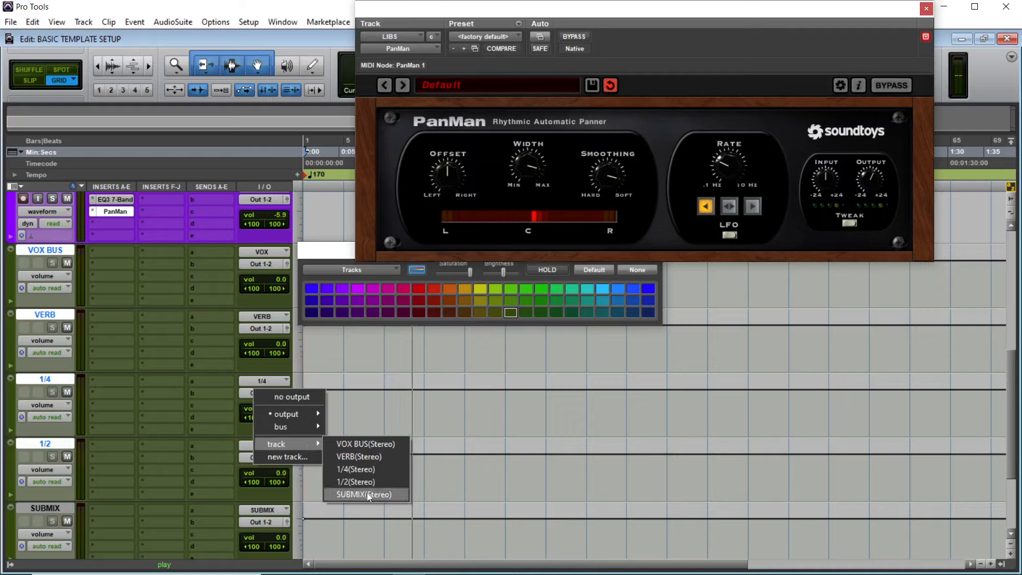
pyautogui.click(363, 494)
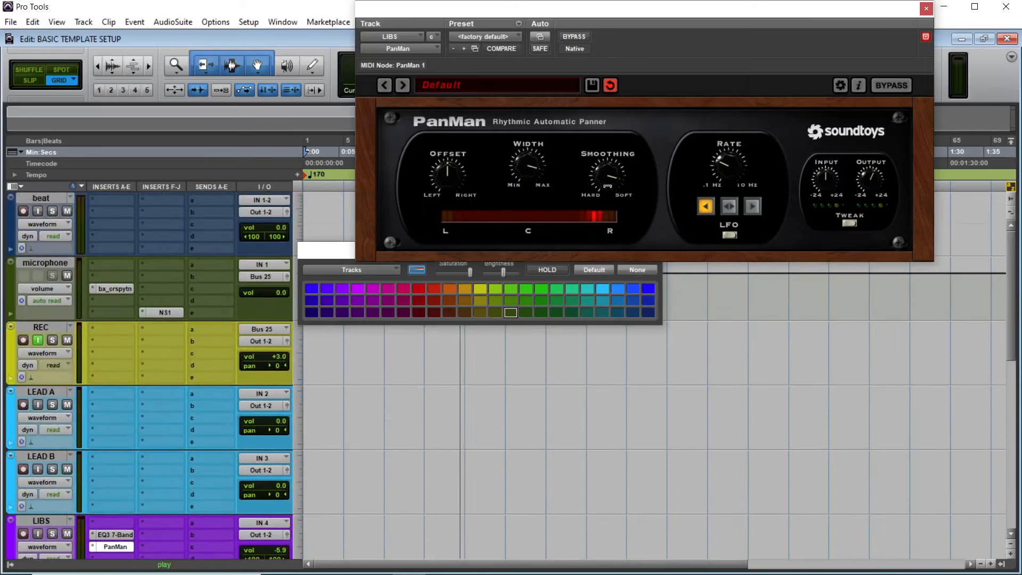
pyautogui.click(263, 198)
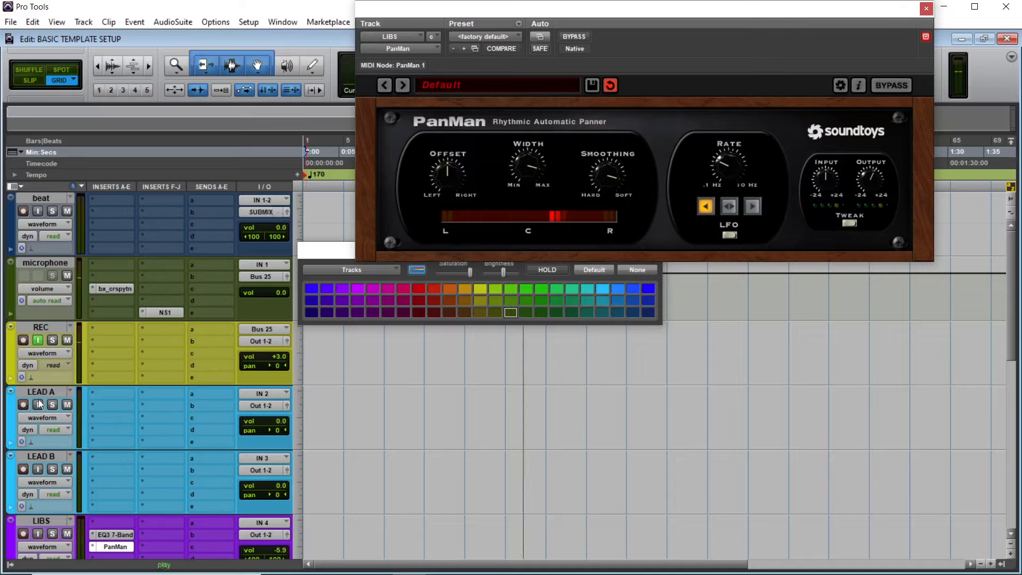
pyautogui.click(601, 289)
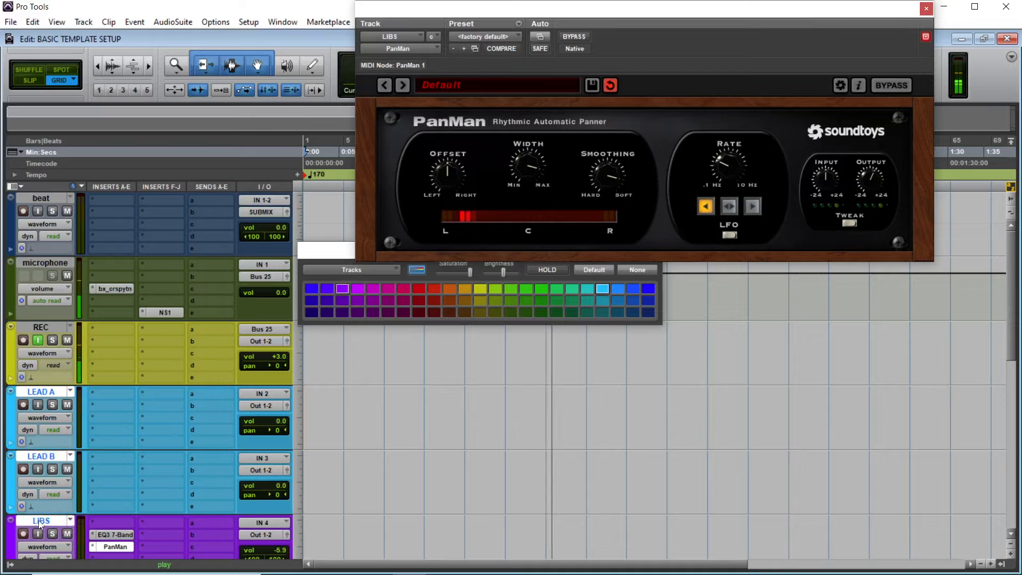
# Send the LEAD A, LEAD B and LIBS outputs to VOX BUS.
pyautogui.click(264, 405)
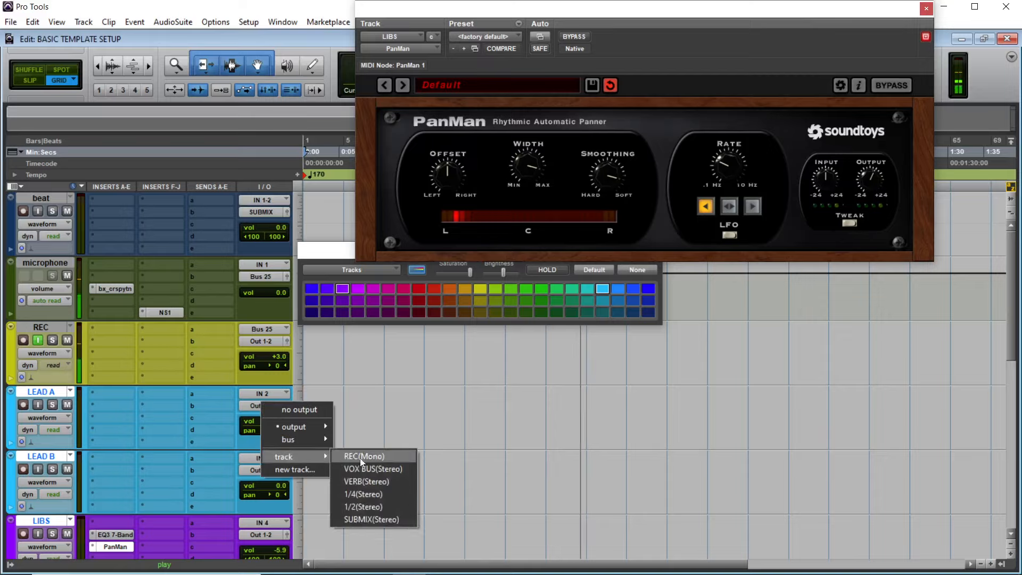
pyautogui.click(363, 456)
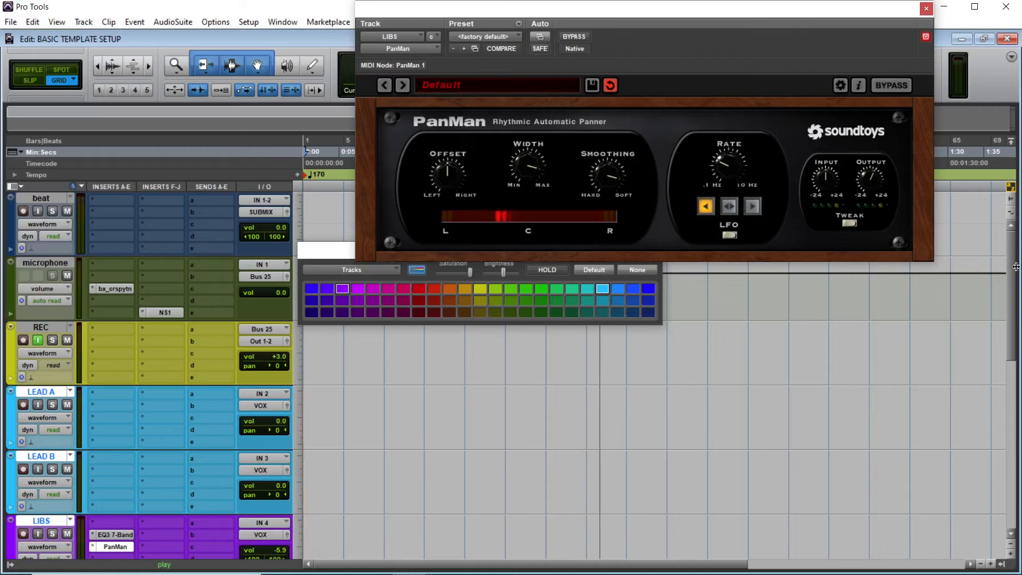
pyautogui.scroll(-3)
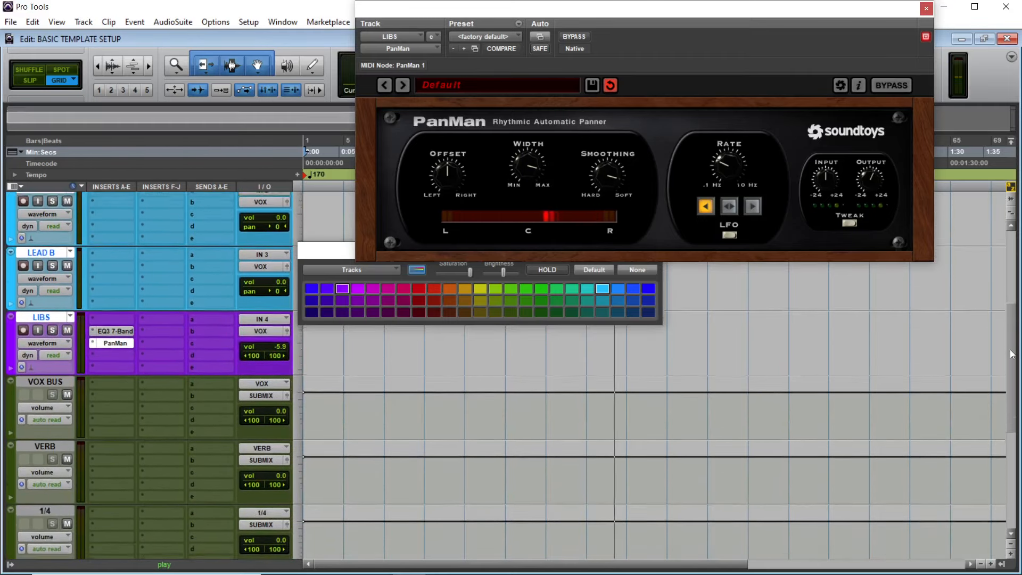
# Insert SSLChannel on VOX BUS insert A, adjust its EQ, enable DYN BYP, and close it.
pyautogui.scroll(-3)
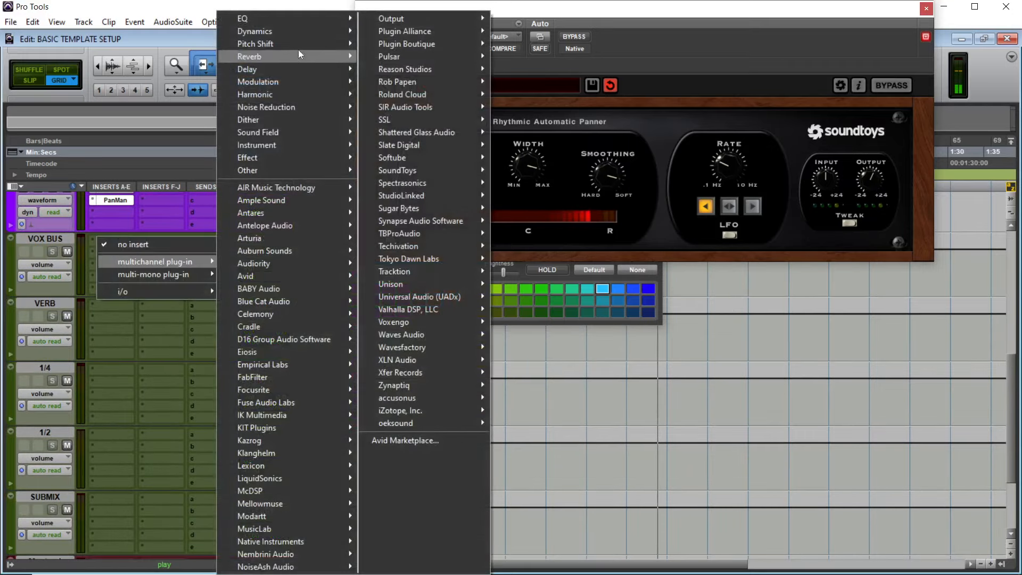
pyautogui.click(243, 18)
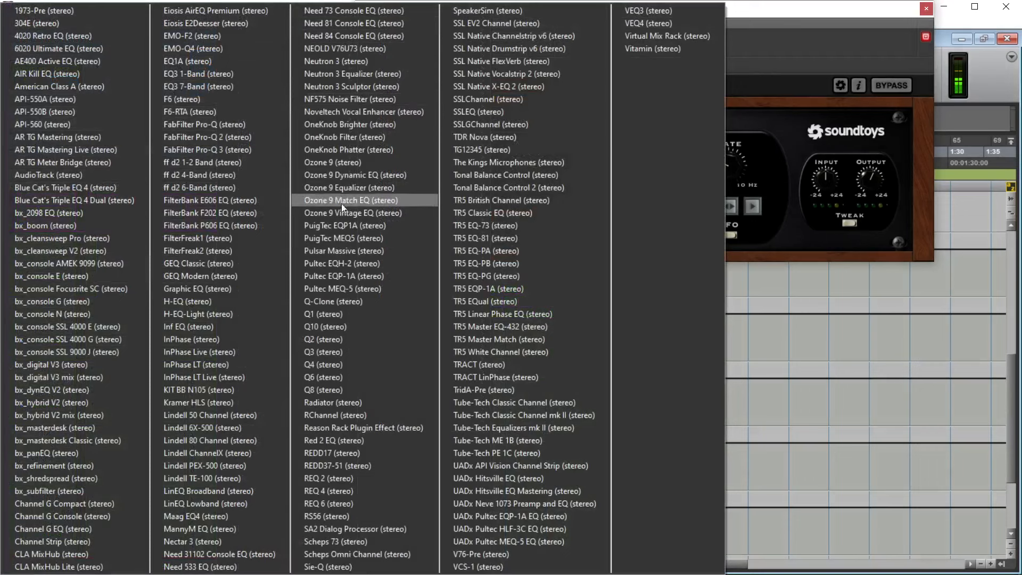
pyautogui.moveTo(292, 274)
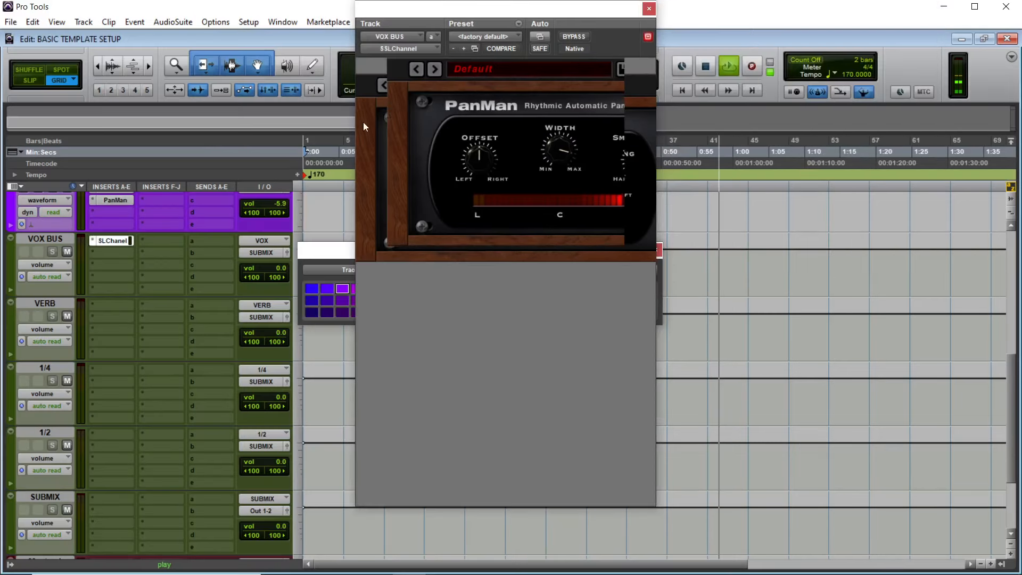
pyautogui.click(111, 240)
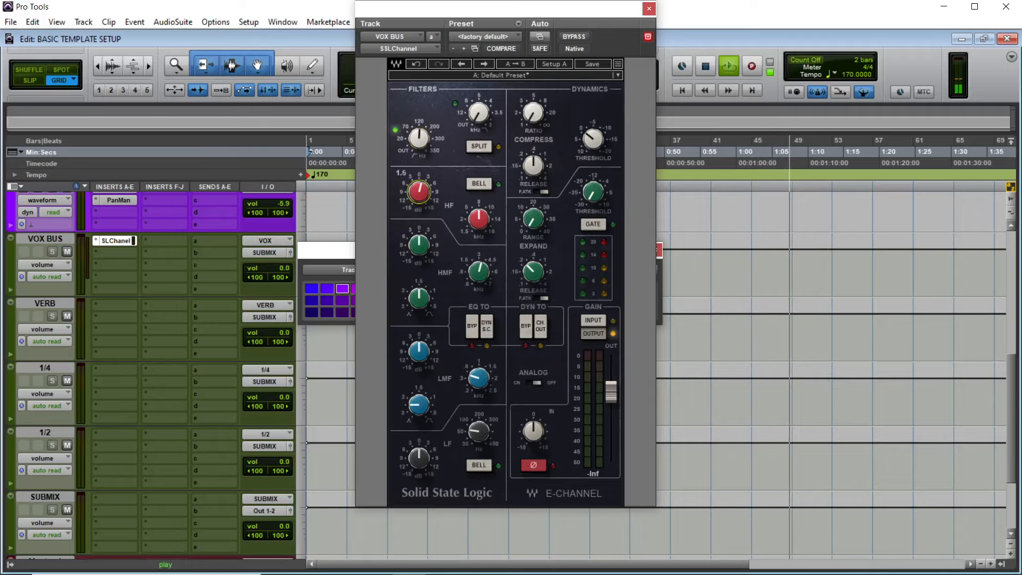
pyautogui.moveTo(418, 191); pyautogui.dragTo(422, 179)
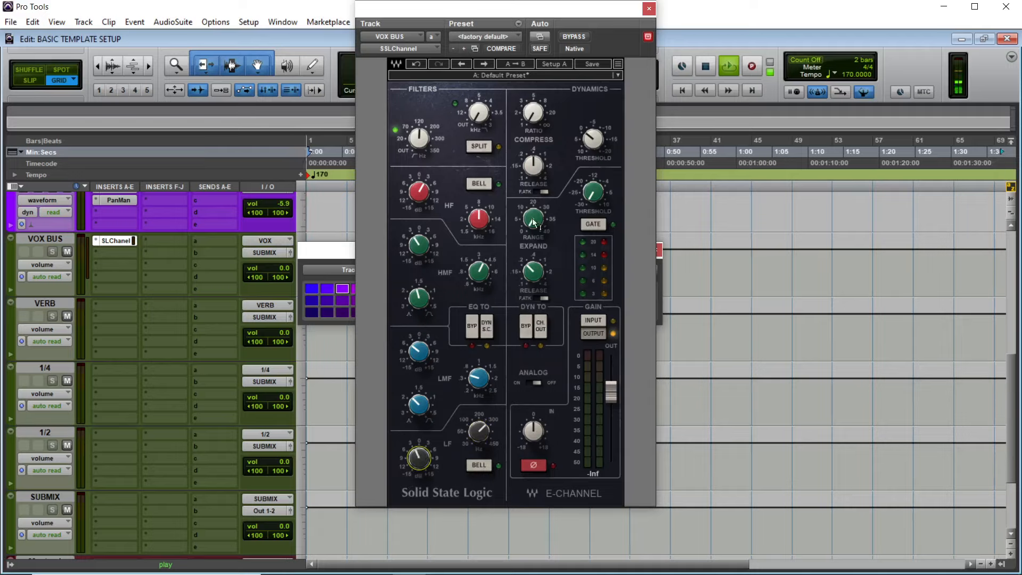
pyautogui.click(526, 326)
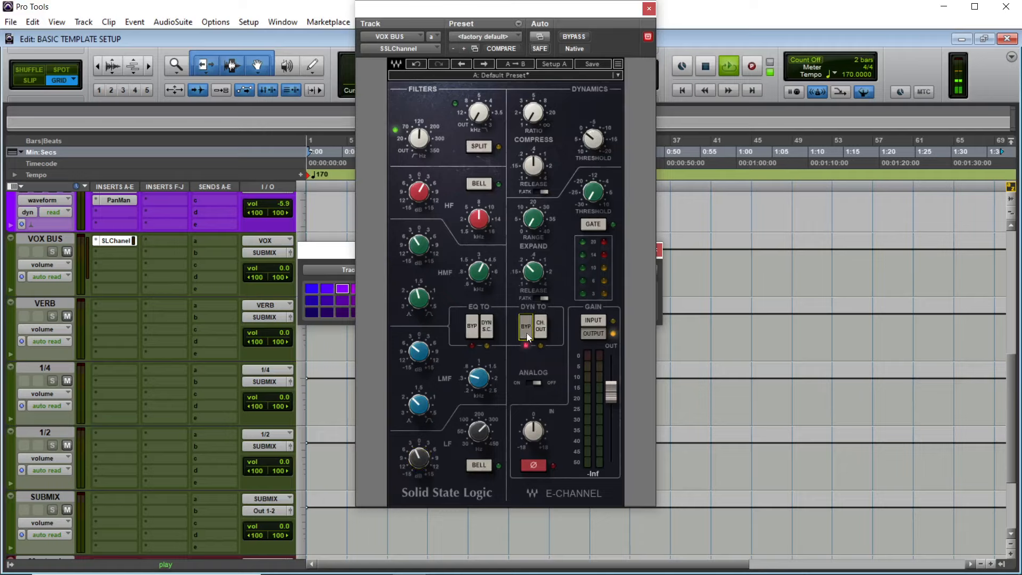
pyautogui.click(647, 9)
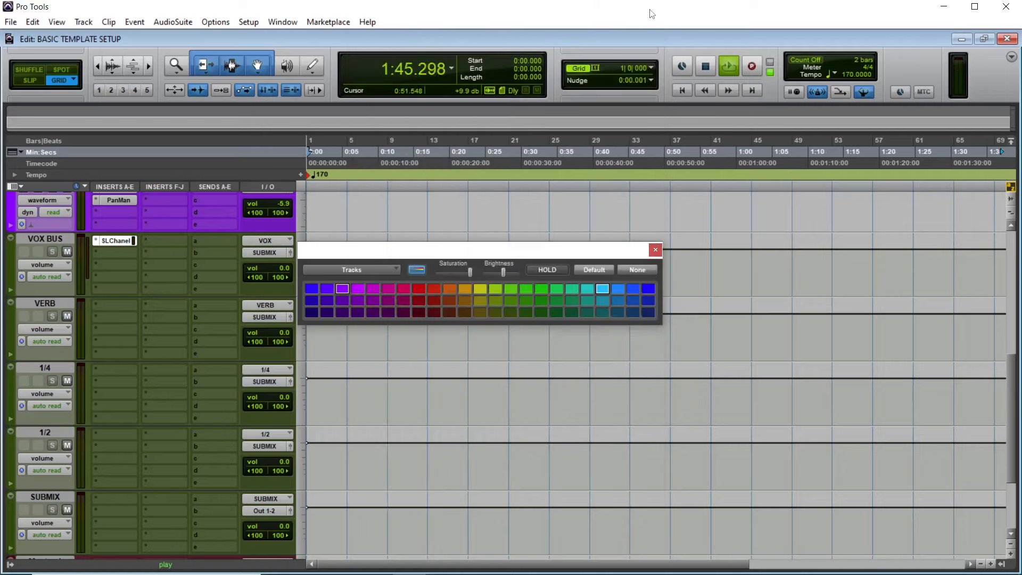
# Insert a DeEsser on VOX BUS insert B at 4237 Hz, threshold about -28.1.
pyautogui.click(116, 240)
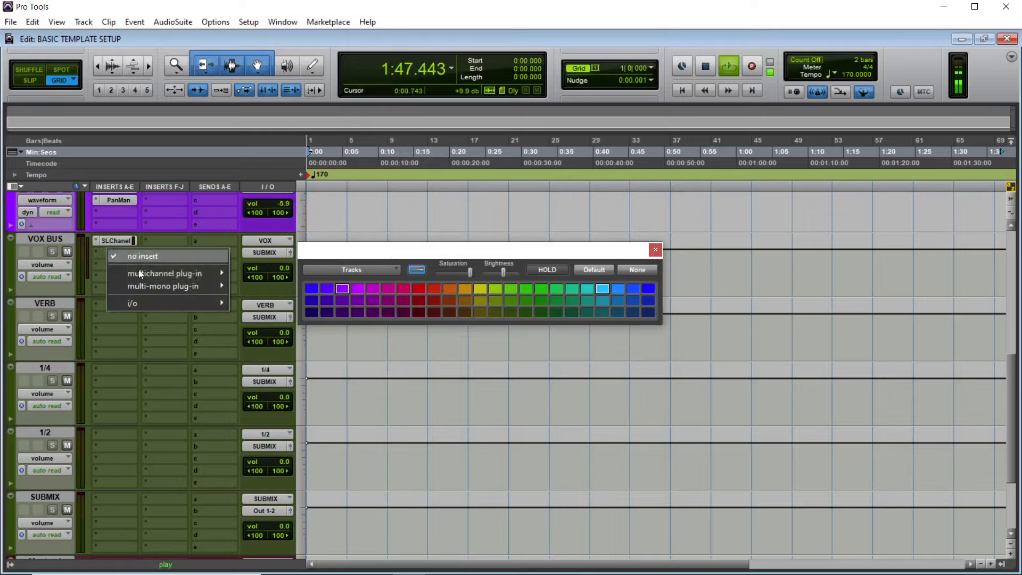
pyautogui.click(165, 273)
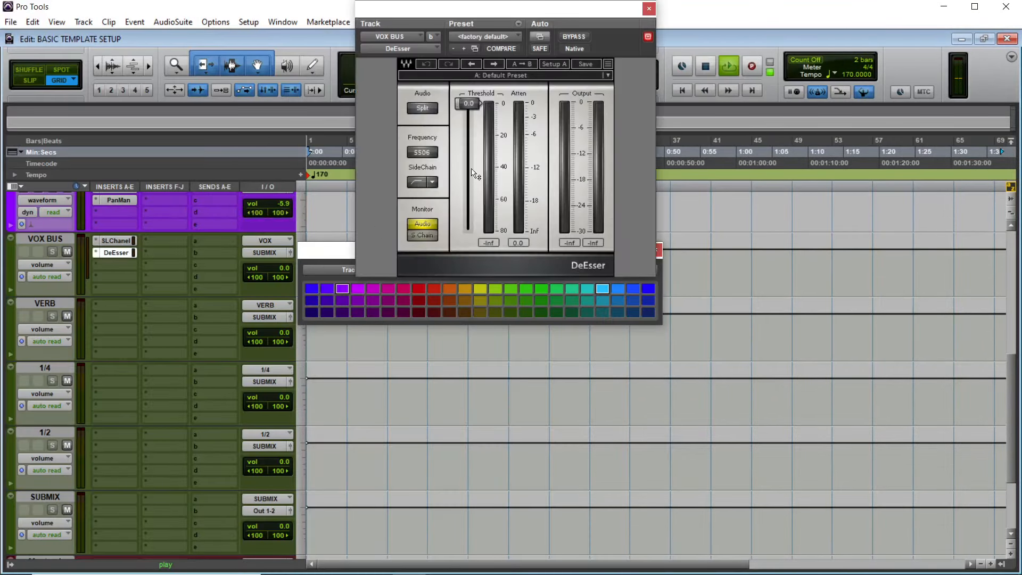
pyautogui.doubleClick(421, 151)
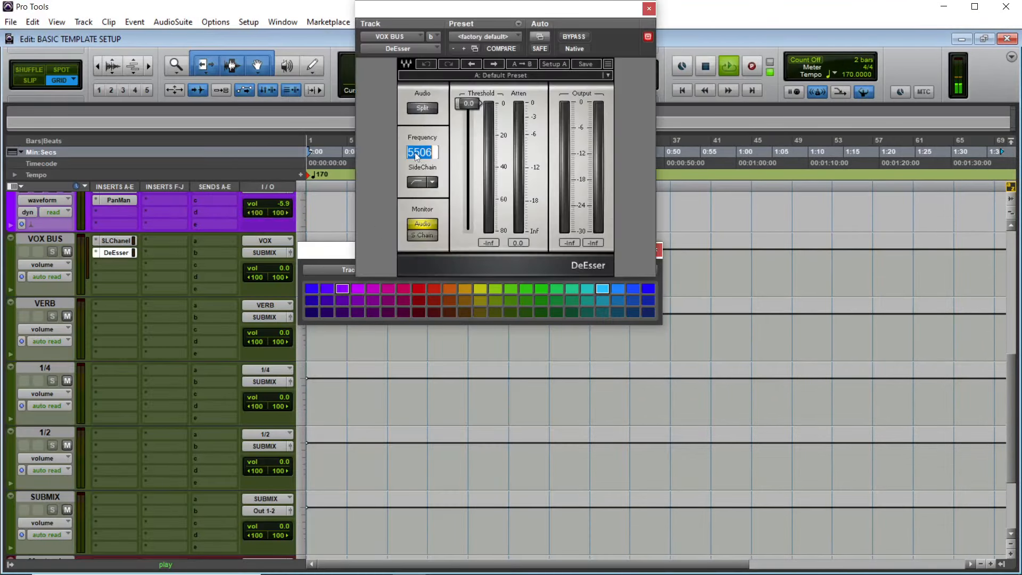
pyautogui.write('4')
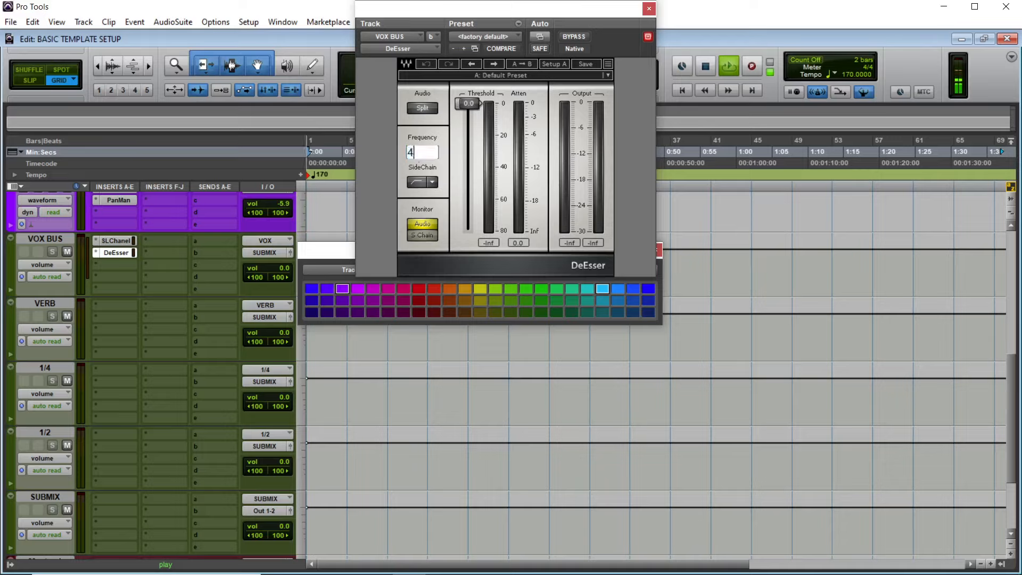
pyautogui.write('237')
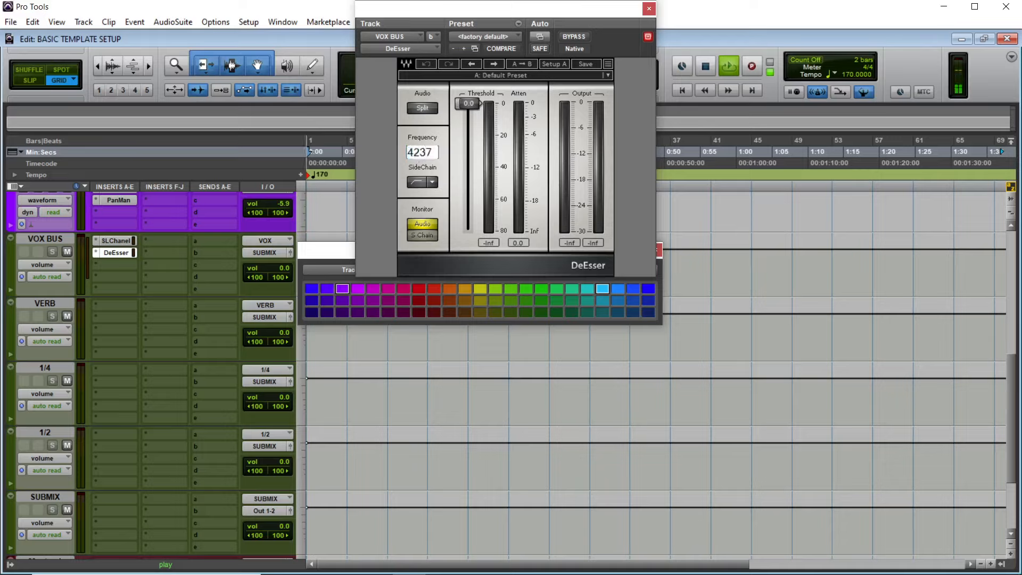
pyautogui.doubleClick(421, 151)
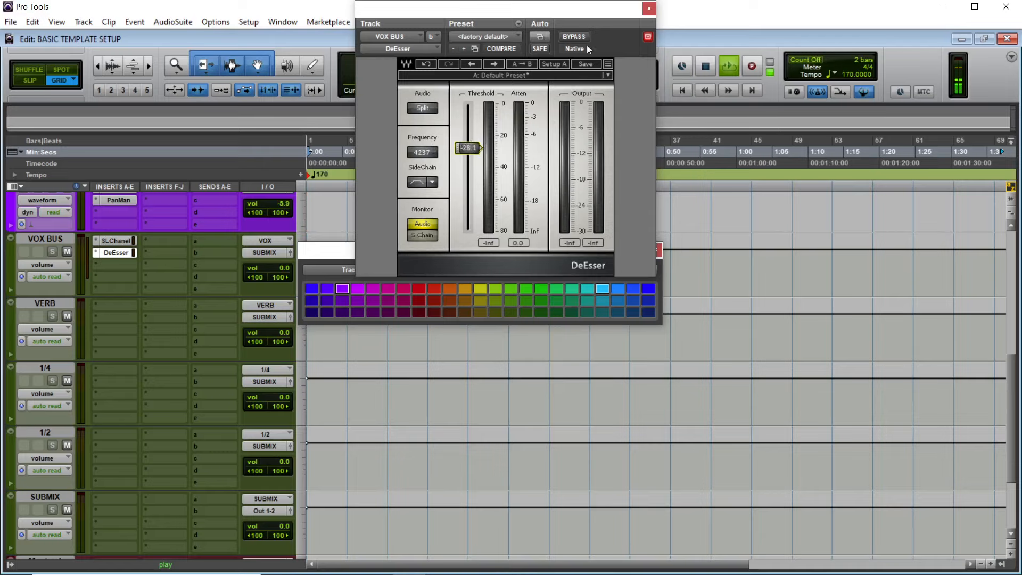
pyautogui.click(648, 9)
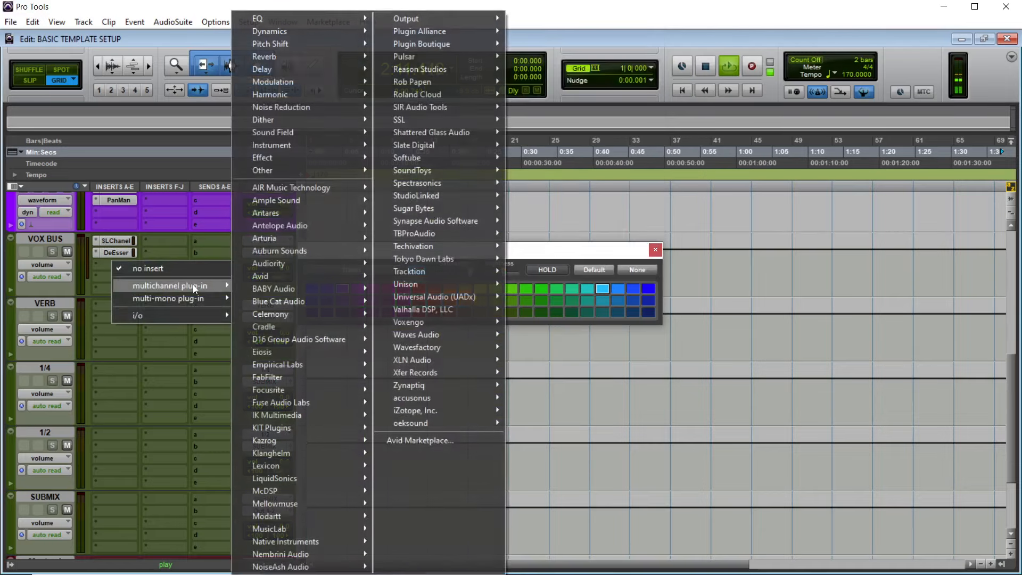
pyautogui.moveTo(294, 119)
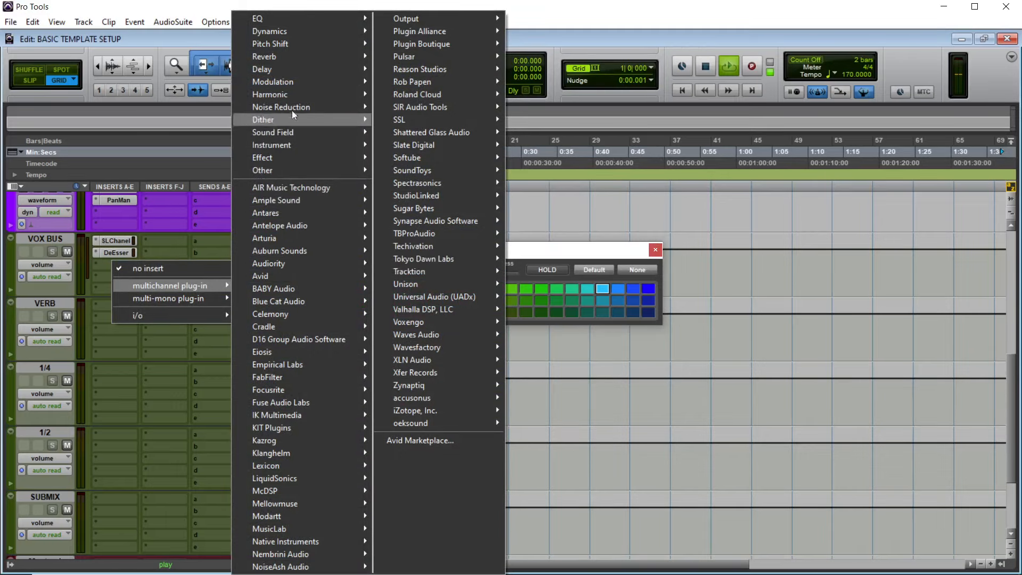
pyautogui.moveTo(278, 31)
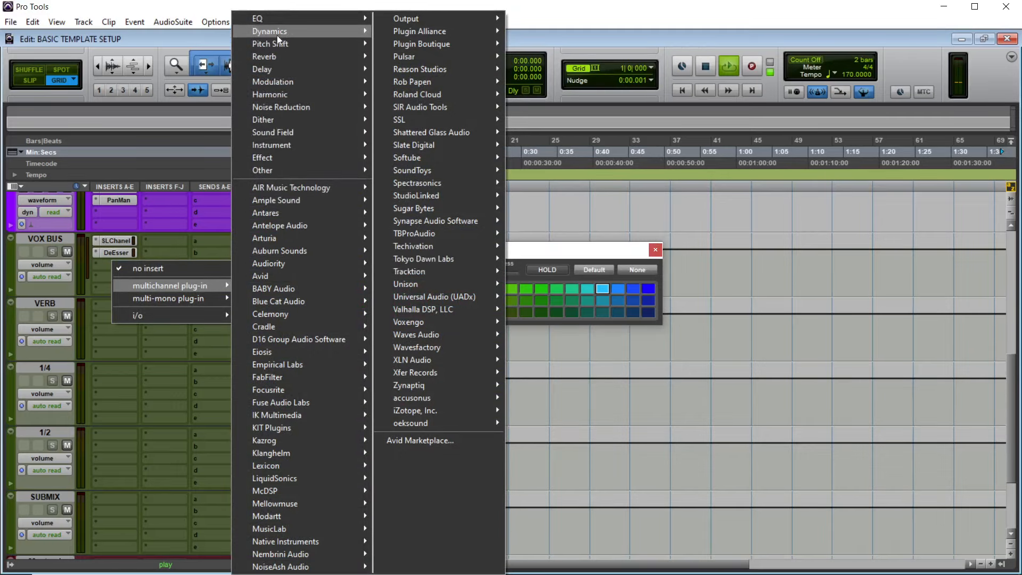
# Insert a CLA-76 compressor in VOX BUS slot 3, view its window, then close it.
pyautogui.click(269, 31)
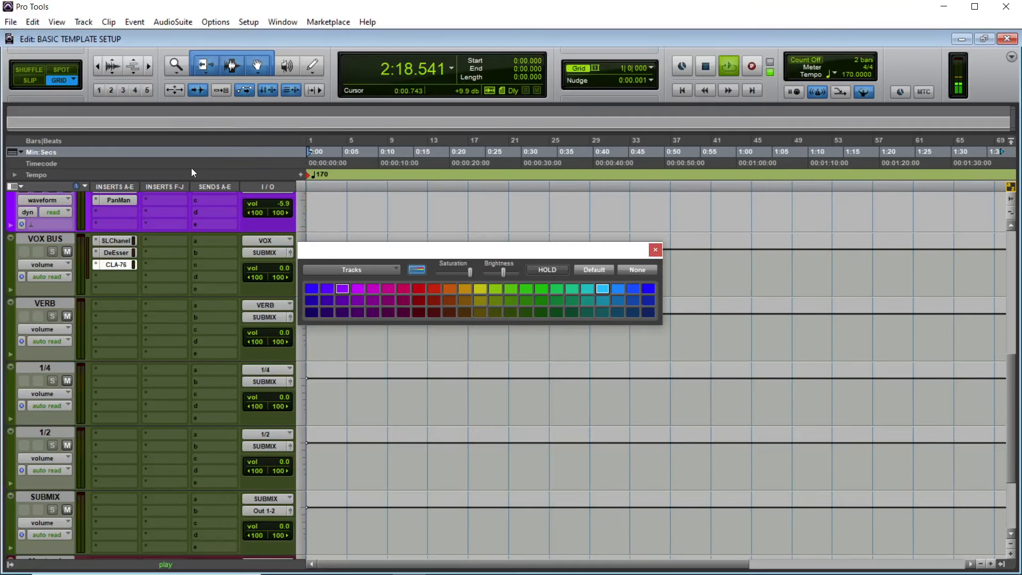
pyautogui.click(116, 264)
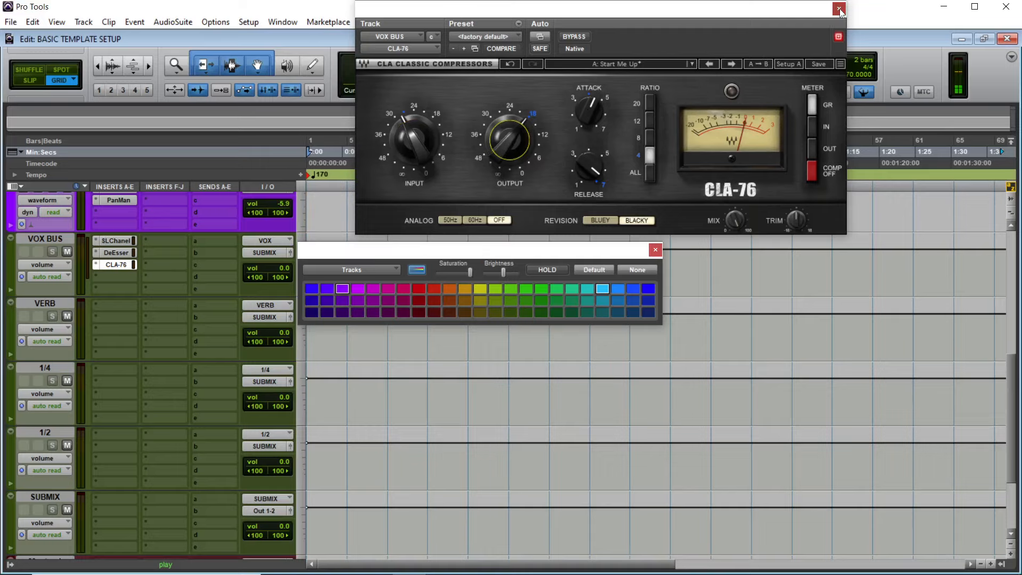
pyautogui.click(839, 7)
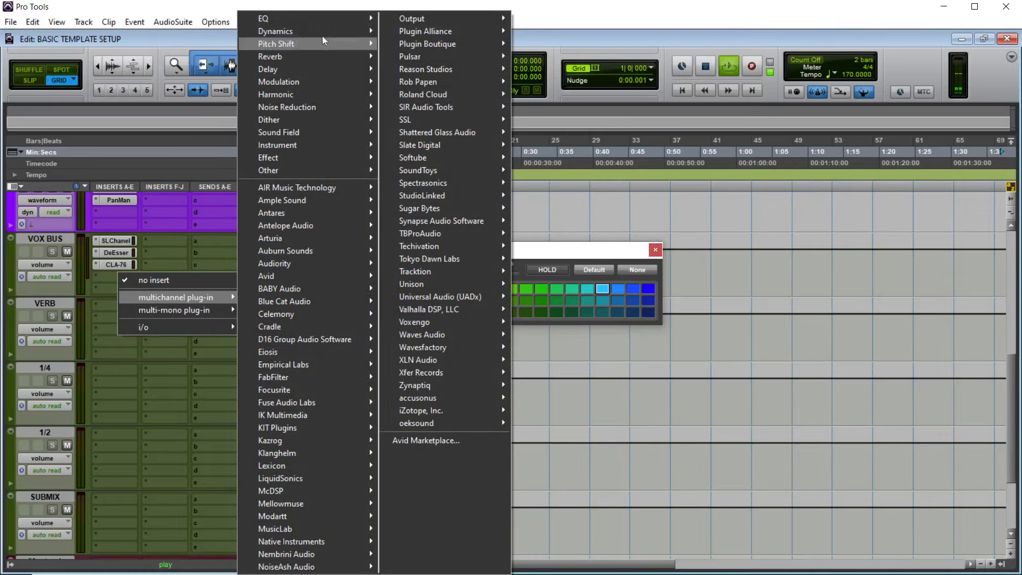
# Insert EQ3 7-Band on VOX BUS: HPF 107 Hz, LMF -4 dB, MF -1.5 dB, HF +3.8 dB.
pyautogui.click(264, 18)
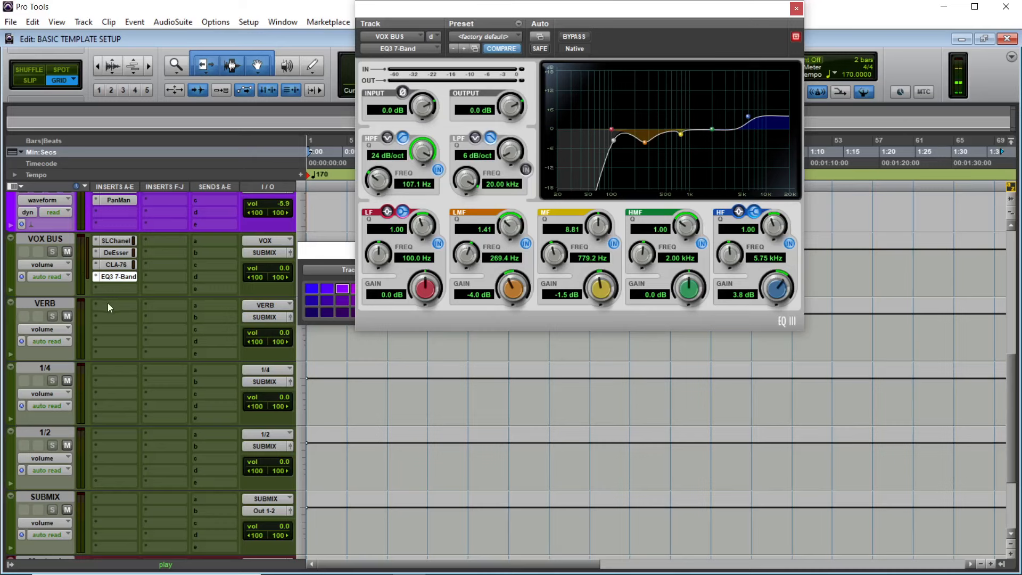
pyautogui.click(109, 307)
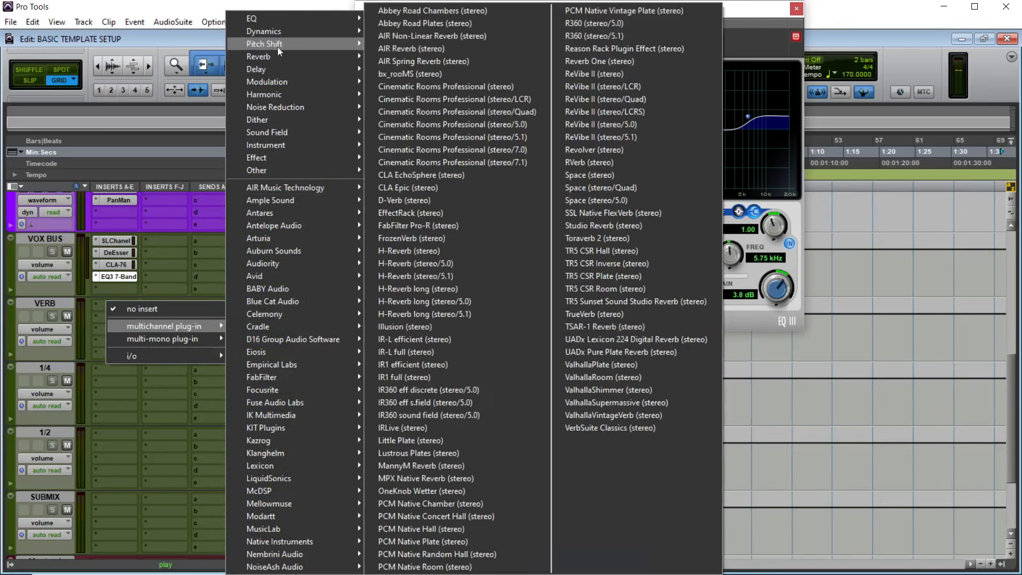
pyautogui.moveTo(603, 174)
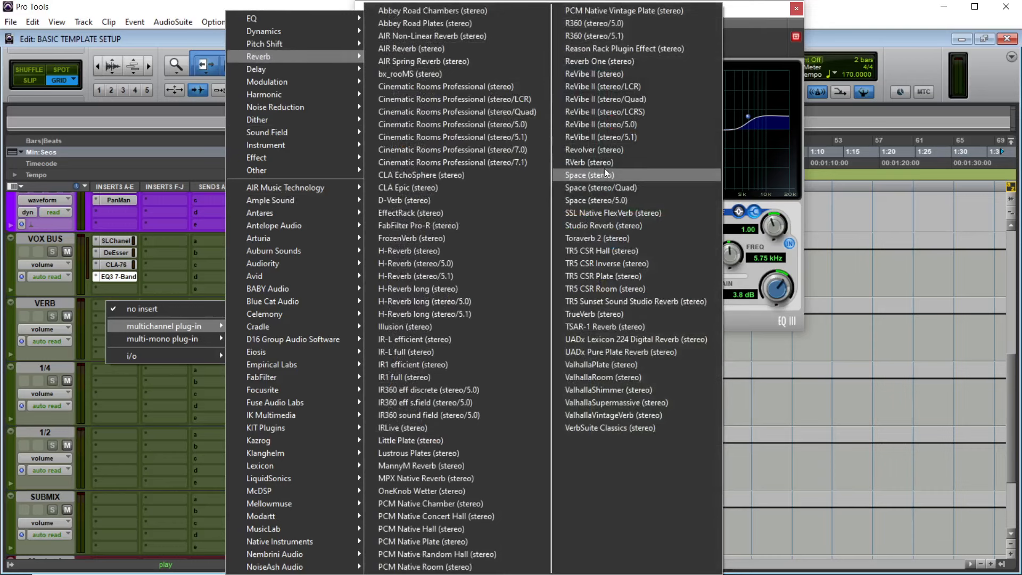
# Insert RVerb on VERB with the Grand Hall preset and Time raised to 3.97.
pyautogui.click(589, 163)
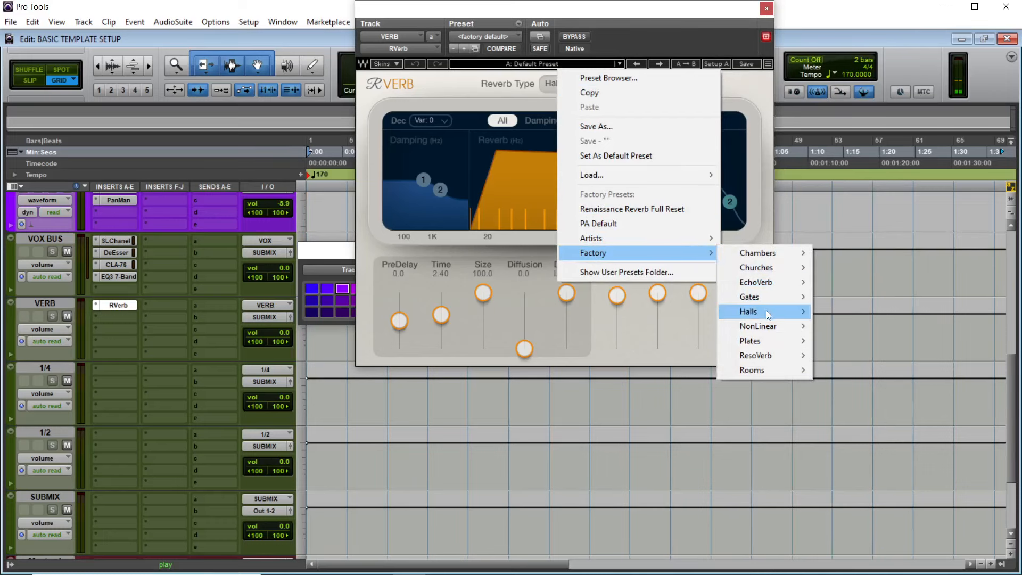
pyautogui.moveTo(748, 311)
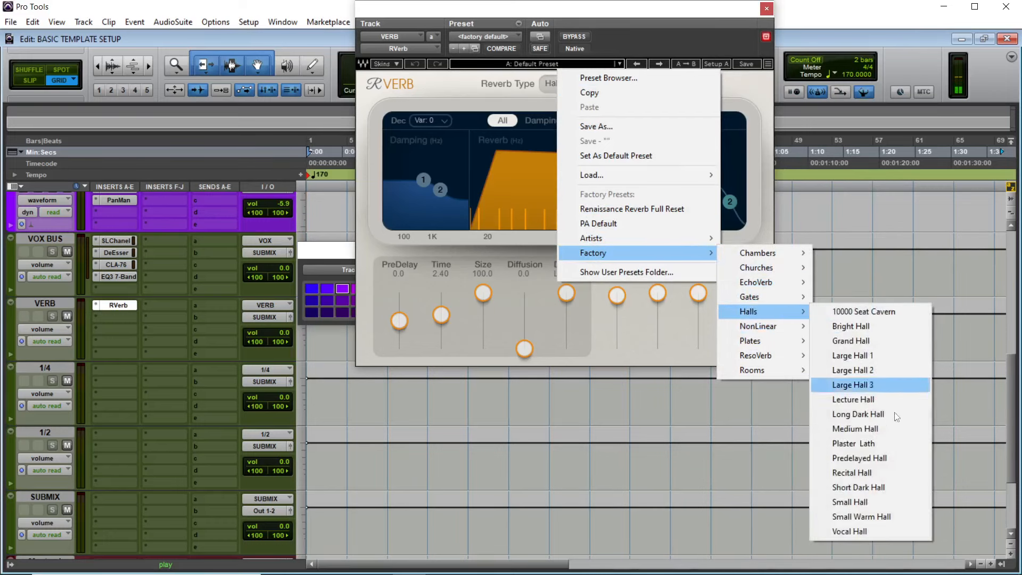
pyautogui.moveTo(851, 341)
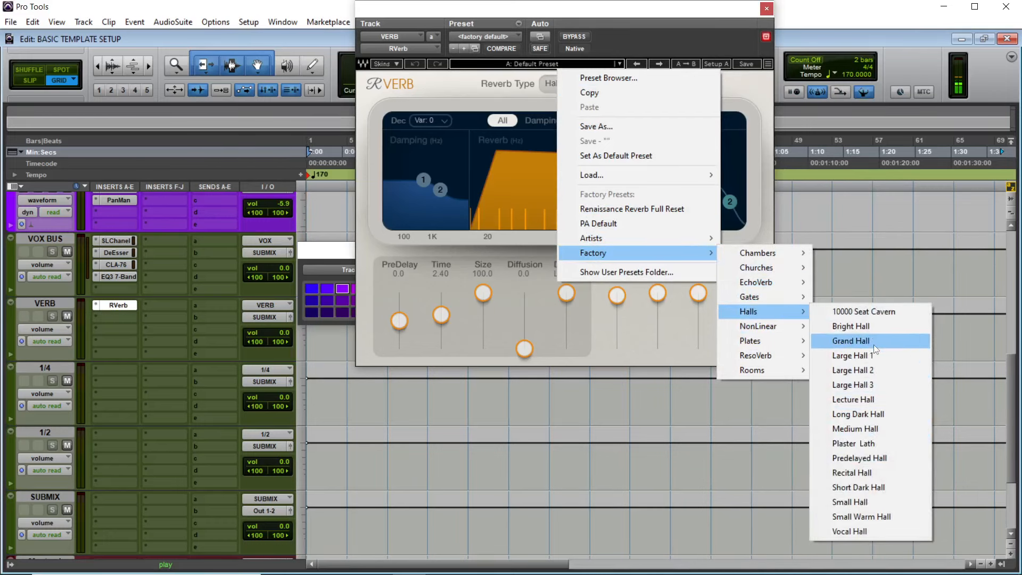
pyautogui.click(850, 340)
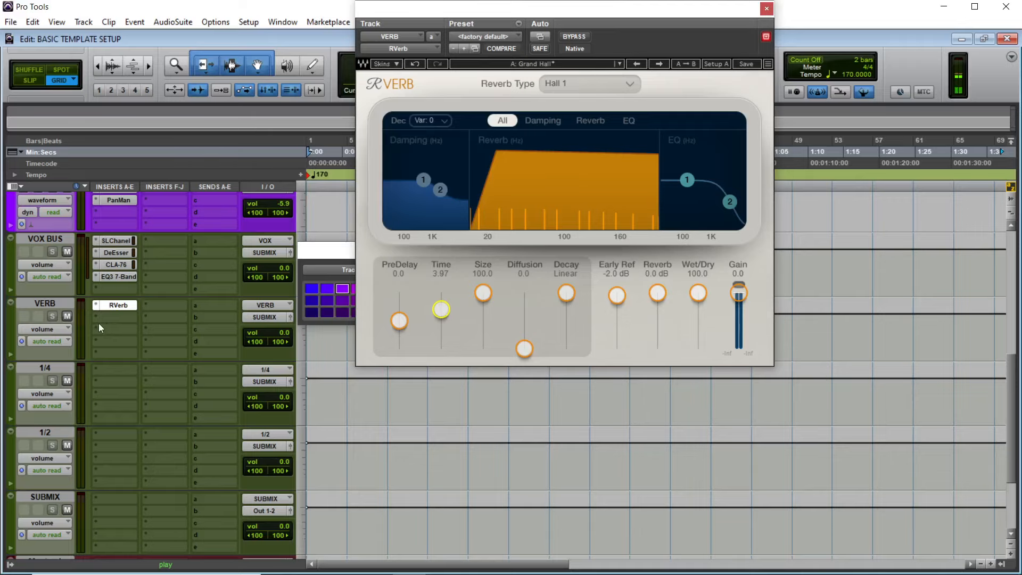
pyautogui.click(117, 305)
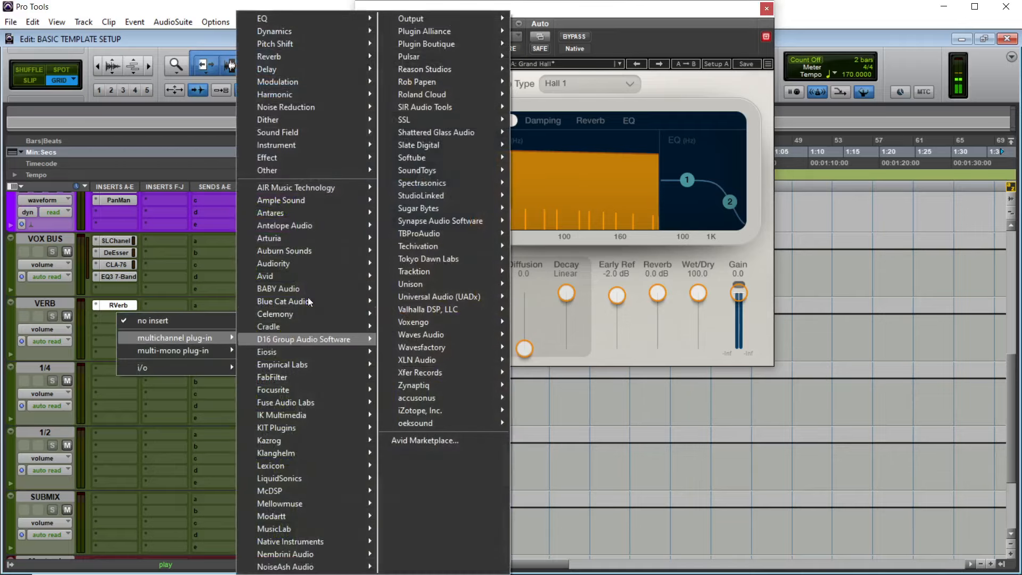
# Add EQ3 7-Band after RVerb on VERB, high-pass at 388 Hz, low-pass at 8.71 kHz.
pyautogui.click(262, 18)
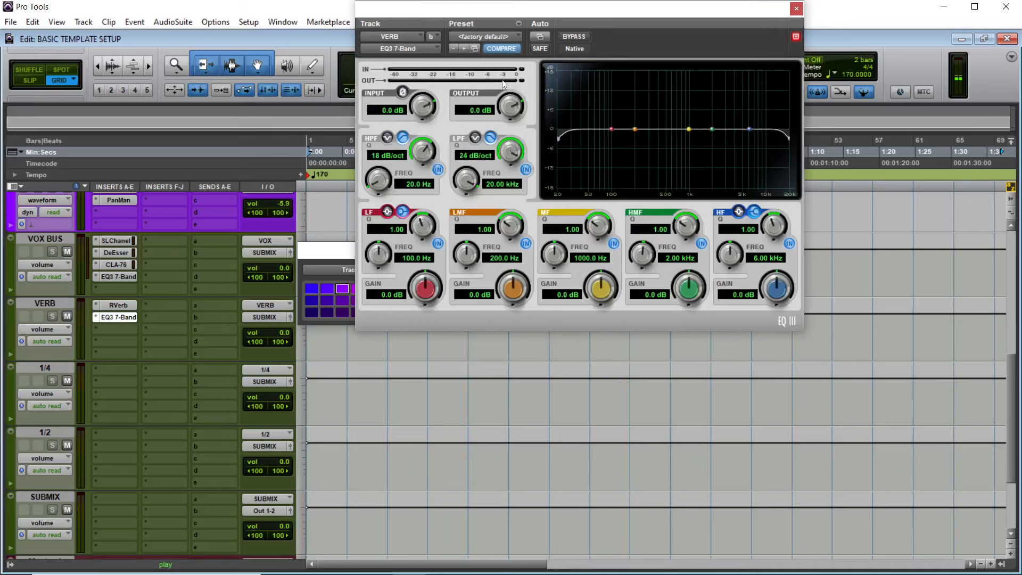
pyautogui.moveTo(377, 180); pyautogui.dragTo(376, 163)
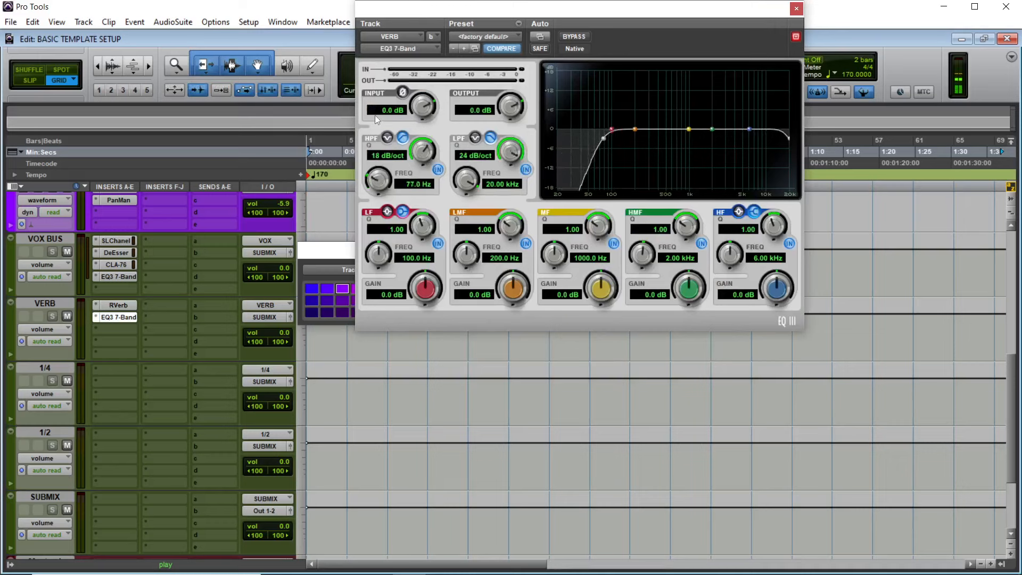
pyautogui.moveTo(377, 179); pyautogui.dragTo(384, 170)
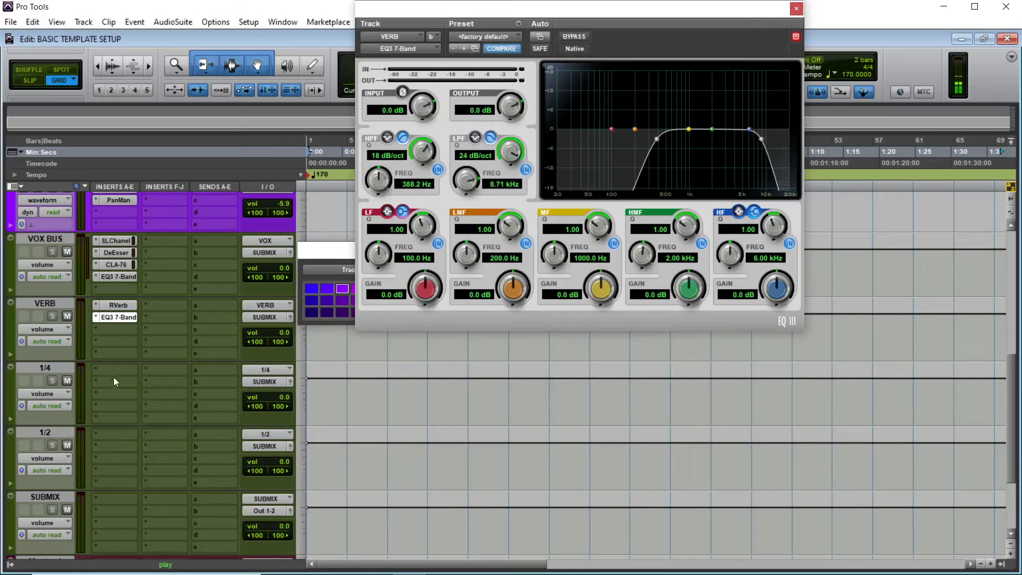
pyautogui.click(113, 381)
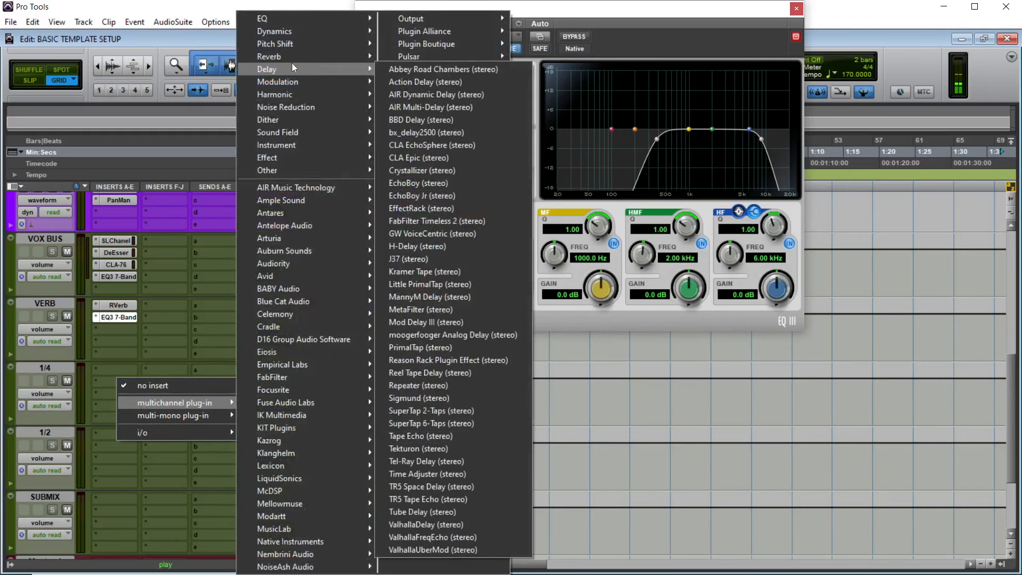
pyautogui.moveTo(417, 258)
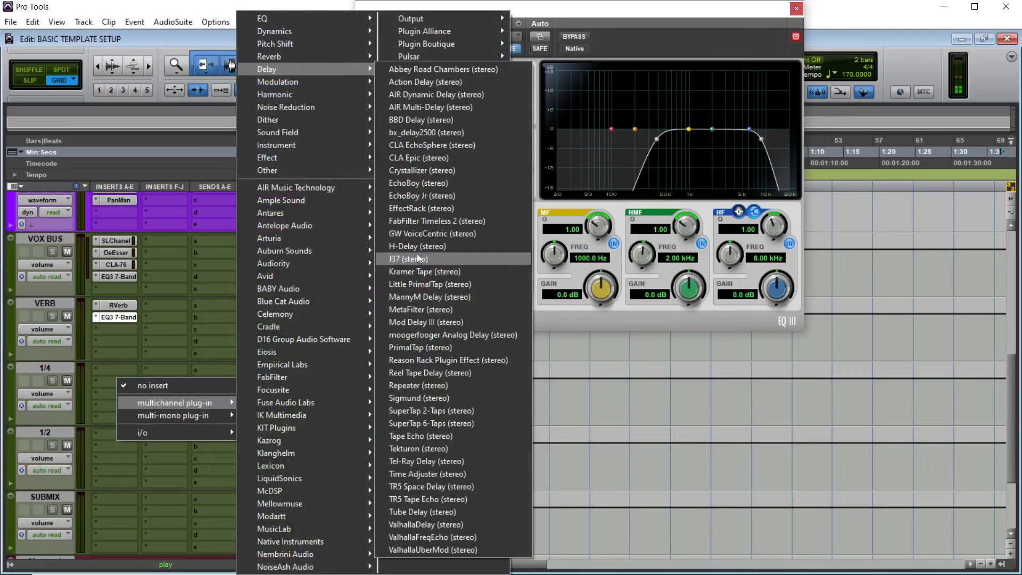
# Insert H-Delay on the 1/4 track, timed to a quarter note.
pyautogui.click(418, 246)
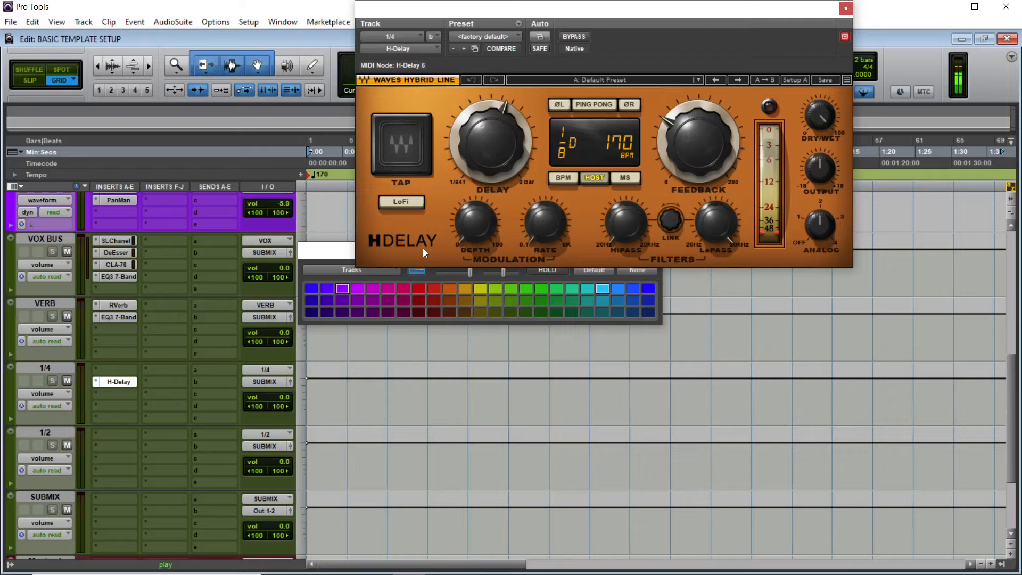
pyautogui.moveTo(790, 229)
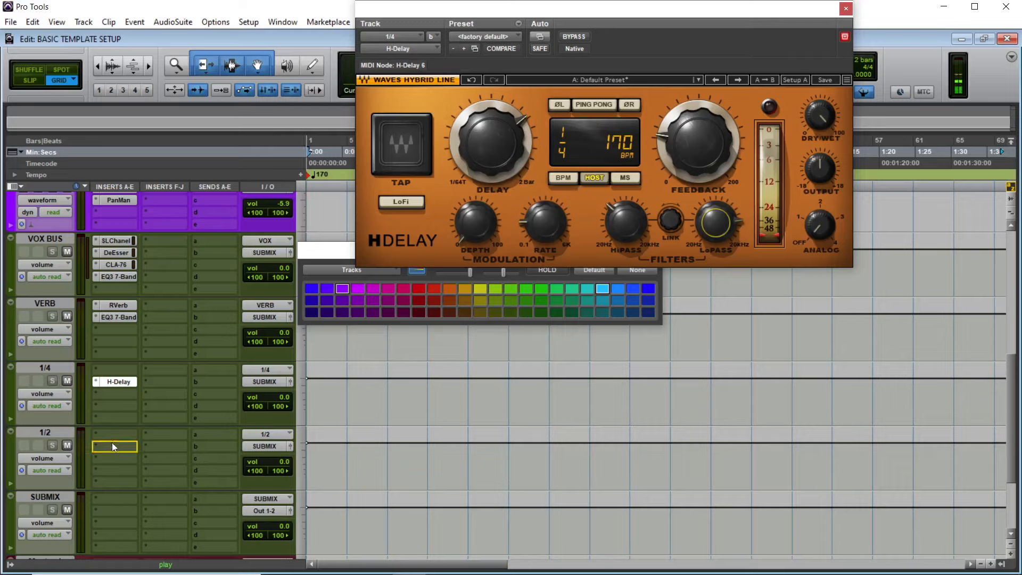
pyautogui.click(114, 446)
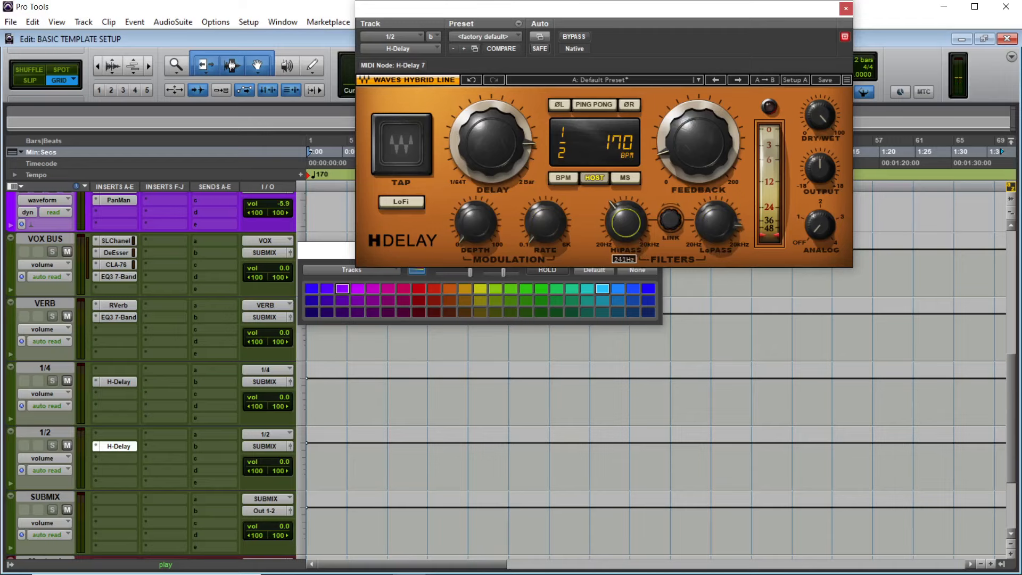
# Set the 1/2 track's H-Delay to 1/2 note with Hipass near 241 Hz, then close it.
pyautogui.click(845, 8)
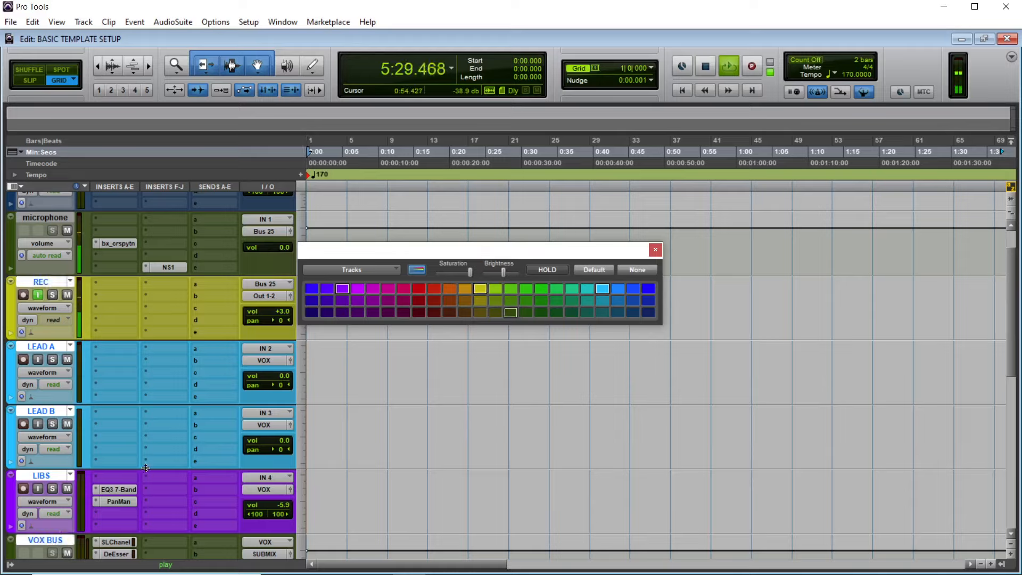
pyautogui.moveTo(209, 292)
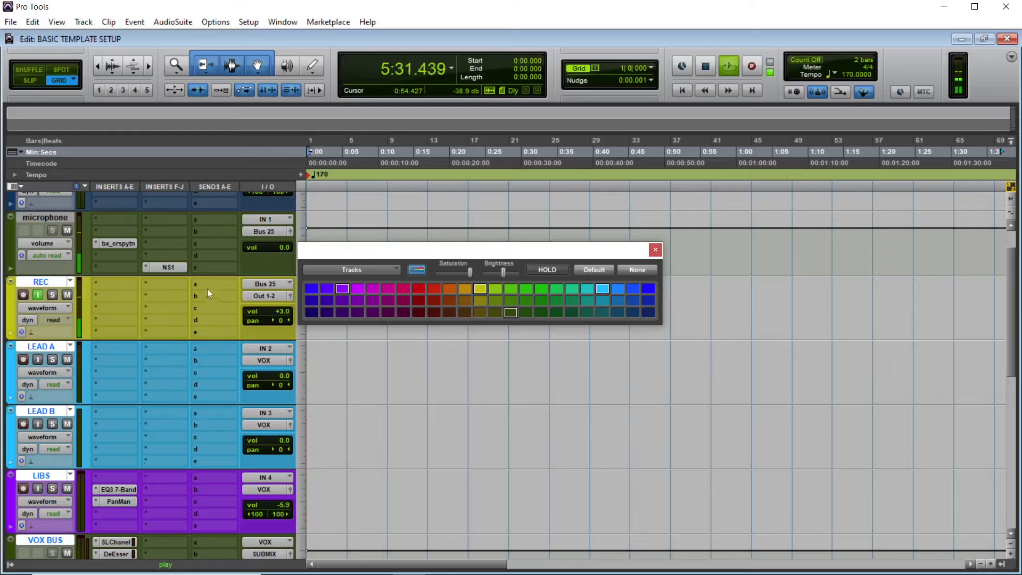
pyautogui.click(267, 284)
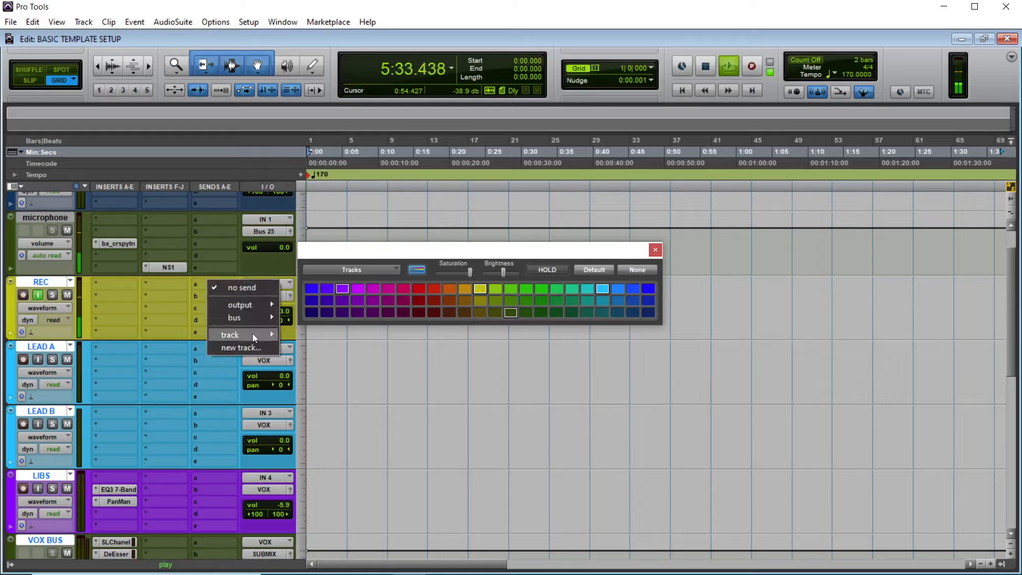
# Assign the vocal tracks' first two sends to the VERB and 1/4 delay tracks.
pyautogui.click(229, 334)
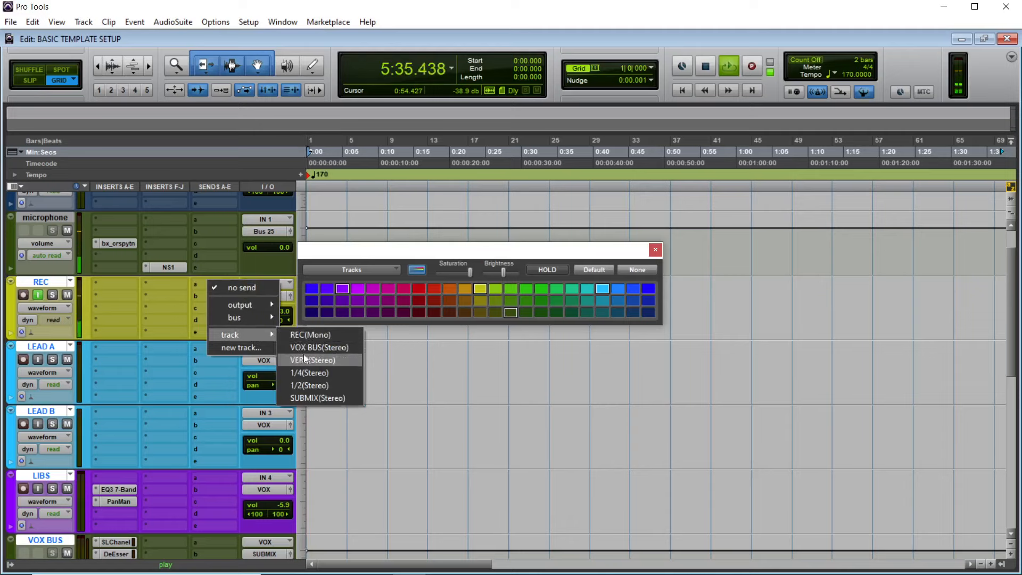
pyautogui.click(311, 360)
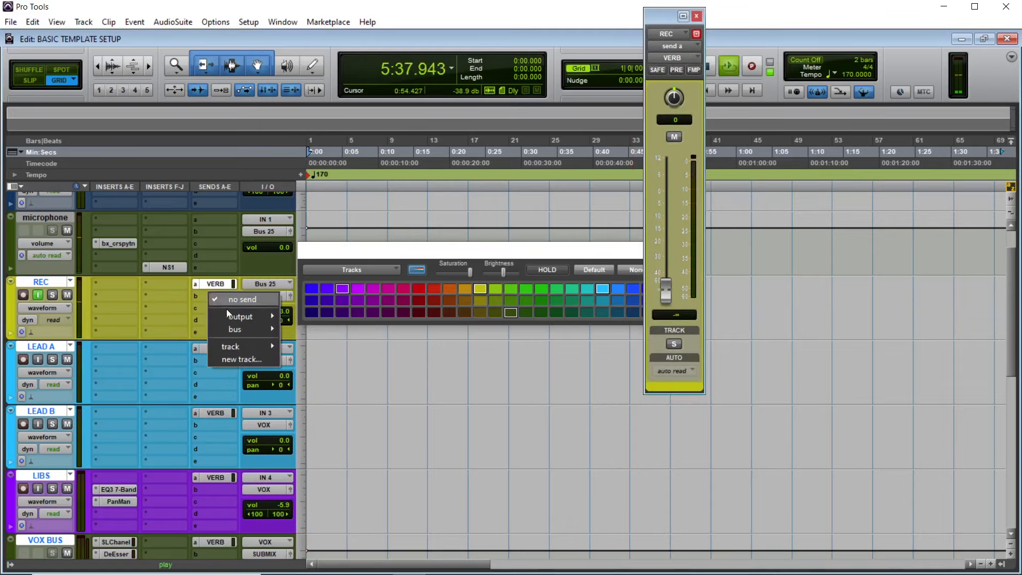
pyautogui.click(230, 346)
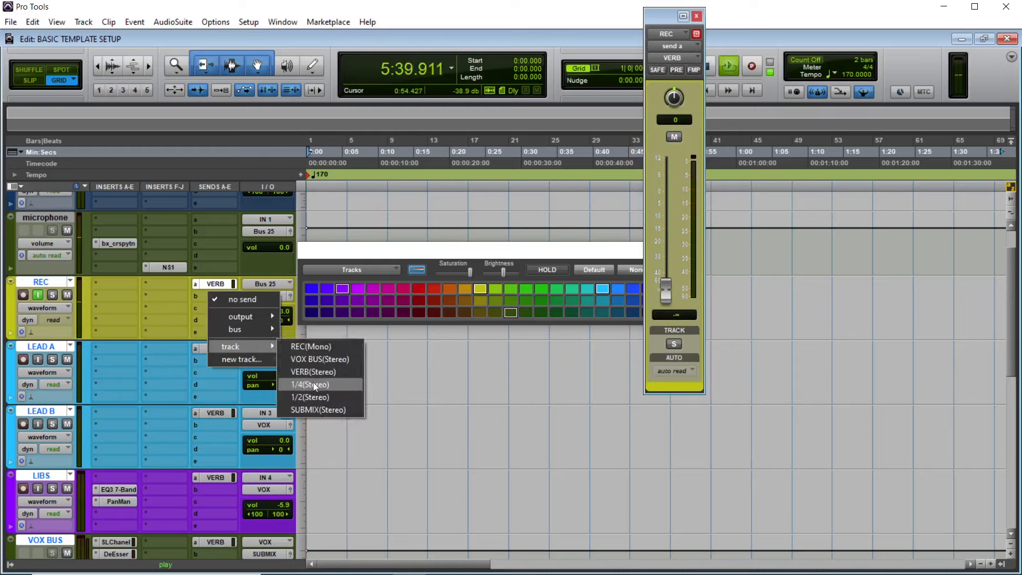
pyautogui.click(310, 384)
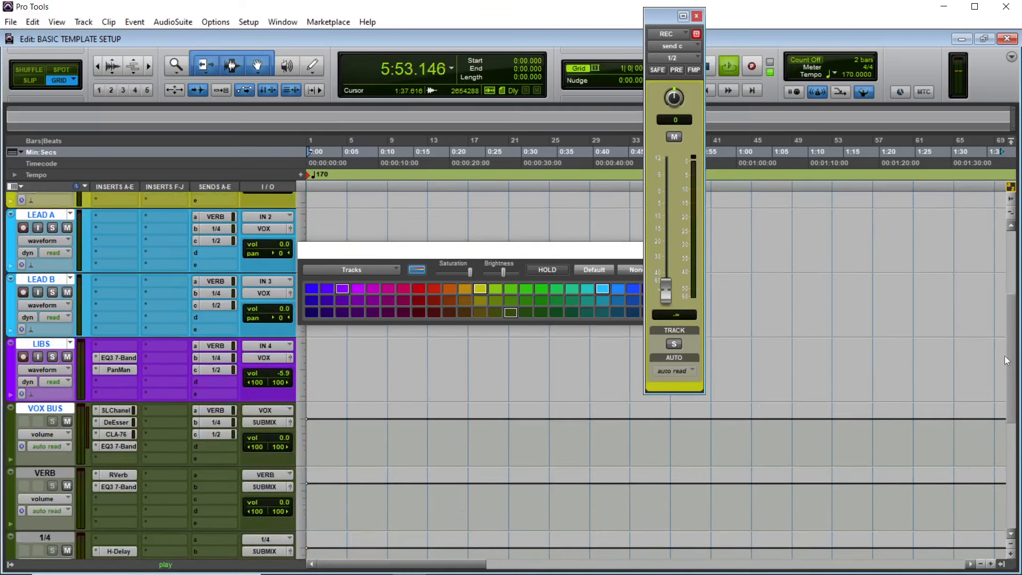
pyautogui.scroll(-3)
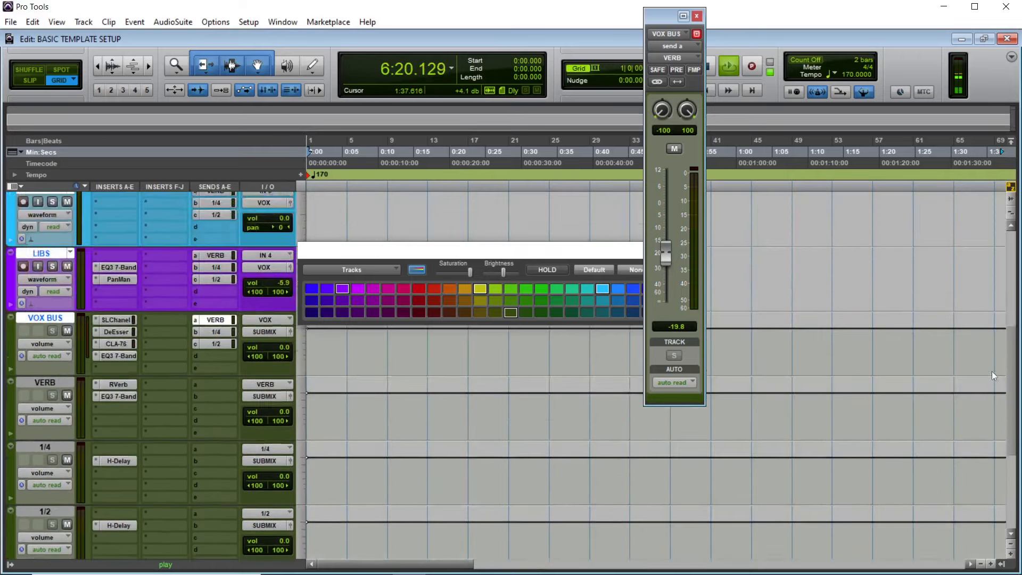
# Scroll down the track list and pick a new track colour.
pyautogui.scroll(-3)
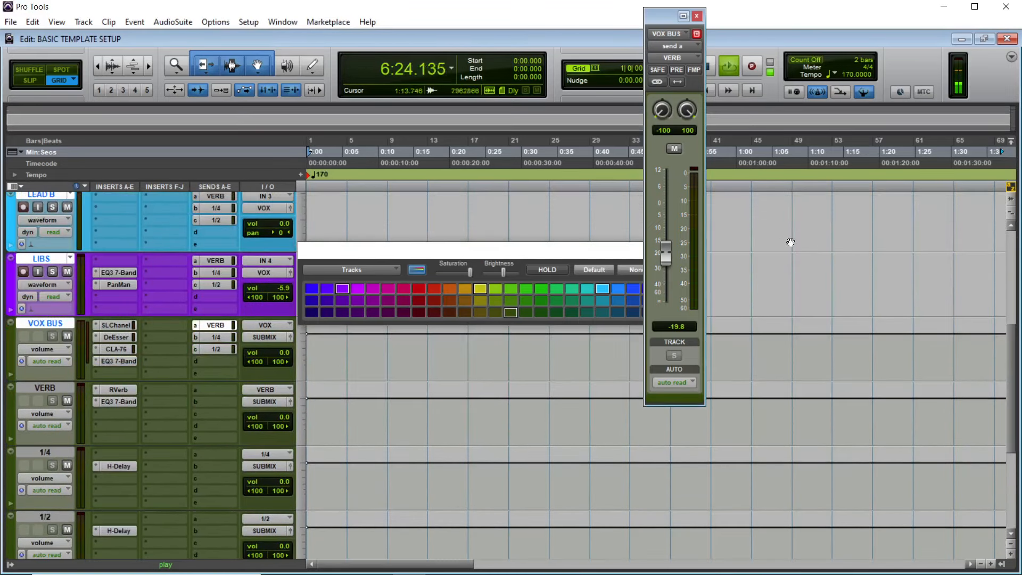
pyautogui.click(697, 15)
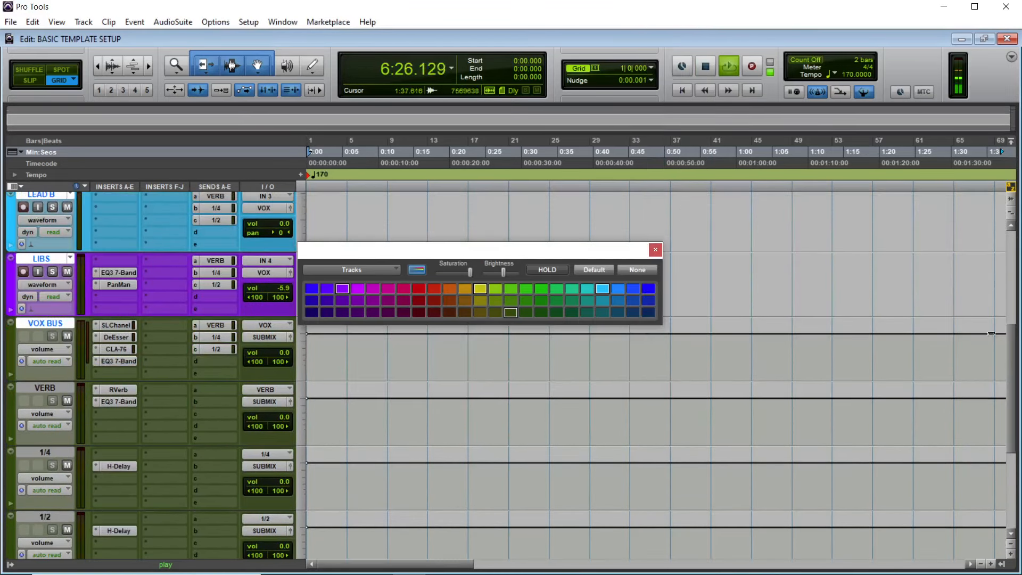
# Raise REC's EQ high-pass to about 136 Hz and set the 1/4 send level.
pyautogui.click(655, 249)
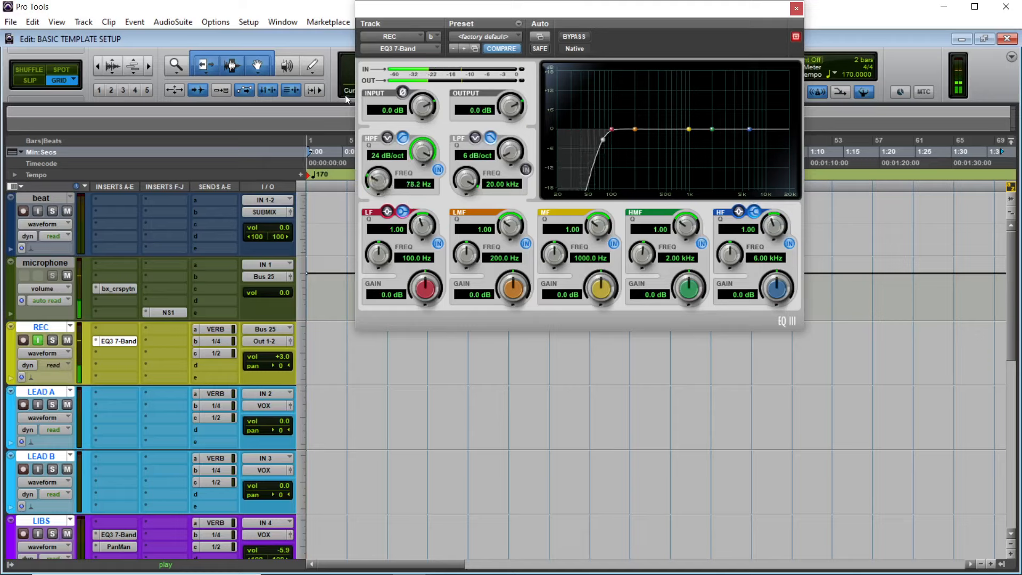
pyautogui.moveTo(377, 176); pyautogui.dragTo(388, 170)
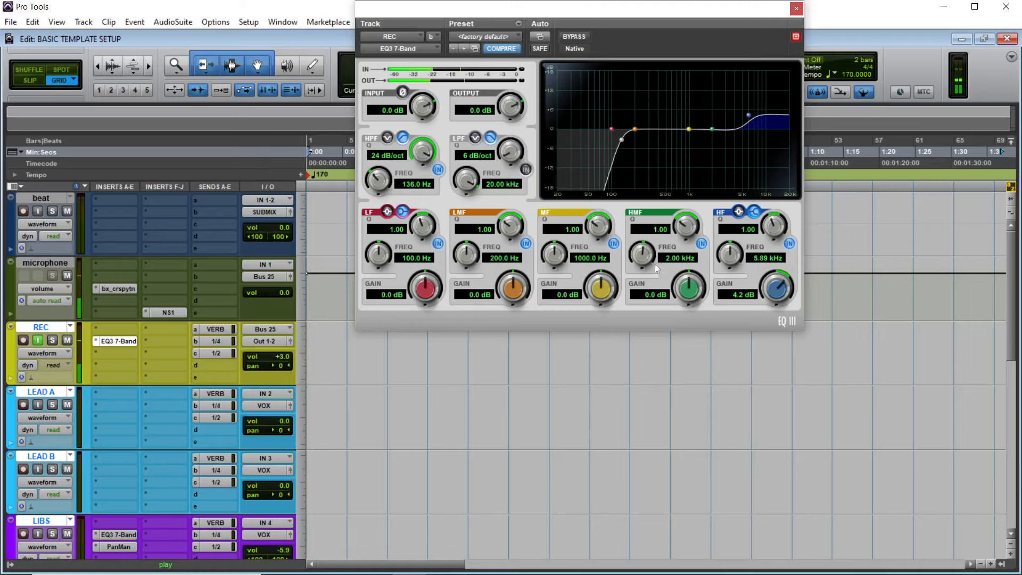
pyautogui.moveTo(488, 272)
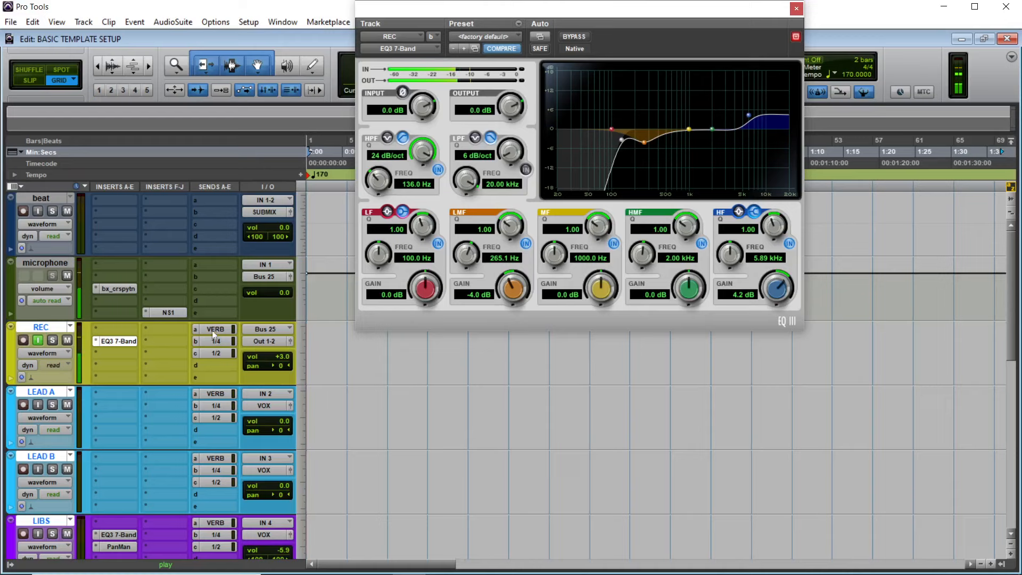
pyautogui.click(215, 328)
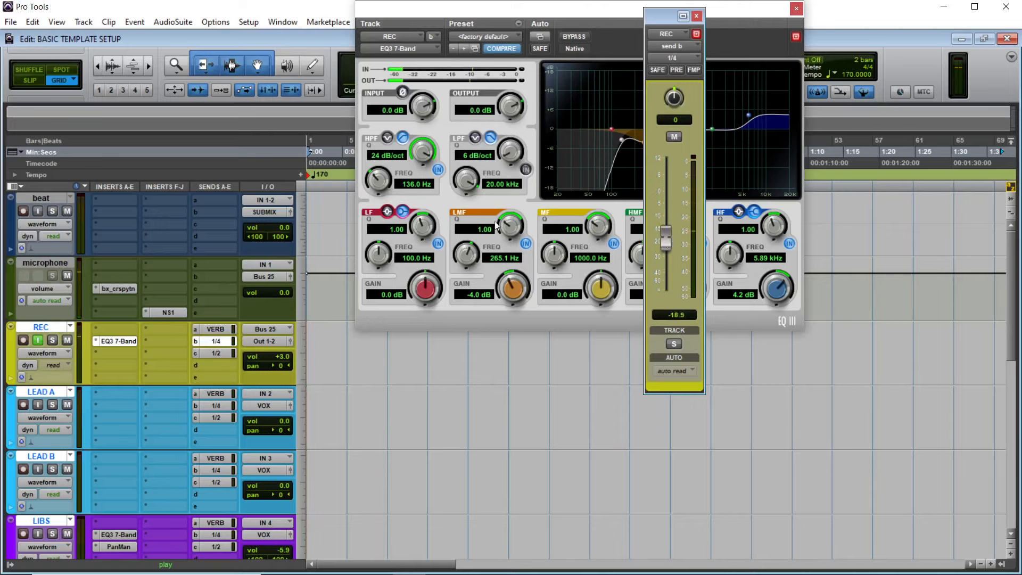
pyautogui.moveTo(209, 357)
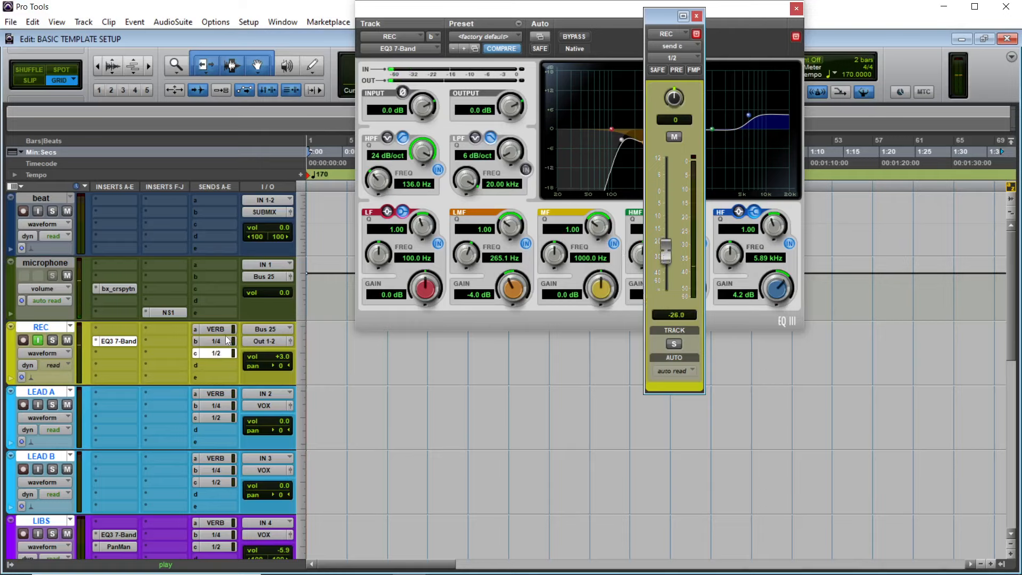
pyautogui.click(673, 137)
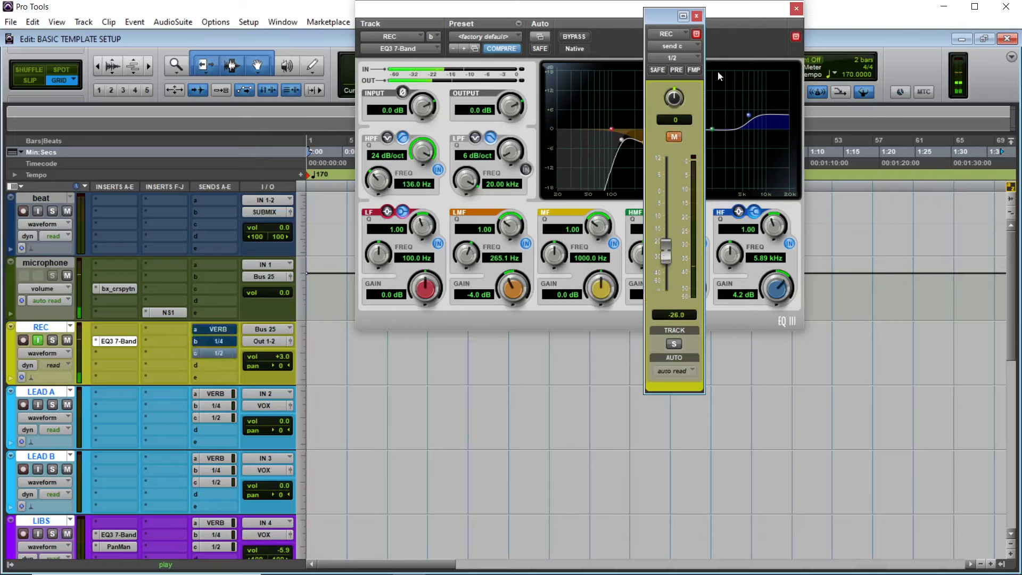
pyautogui.click(795, 9)
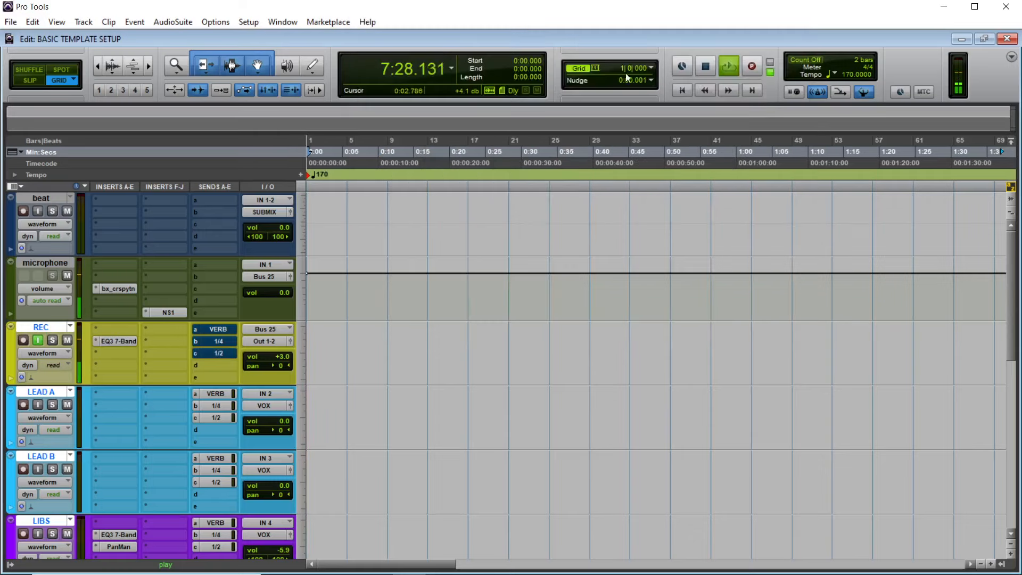
# Confirm the beat reads Ebm at 135 BPM and line it up at the beat track's start.
pyautogui.click(705, 67)
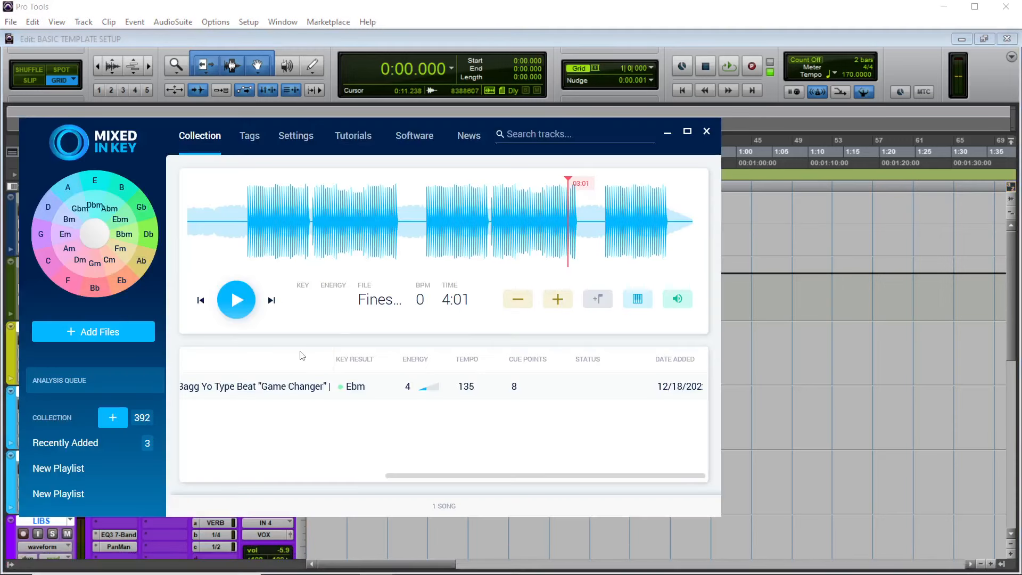
pyautogui.click(267, 386)
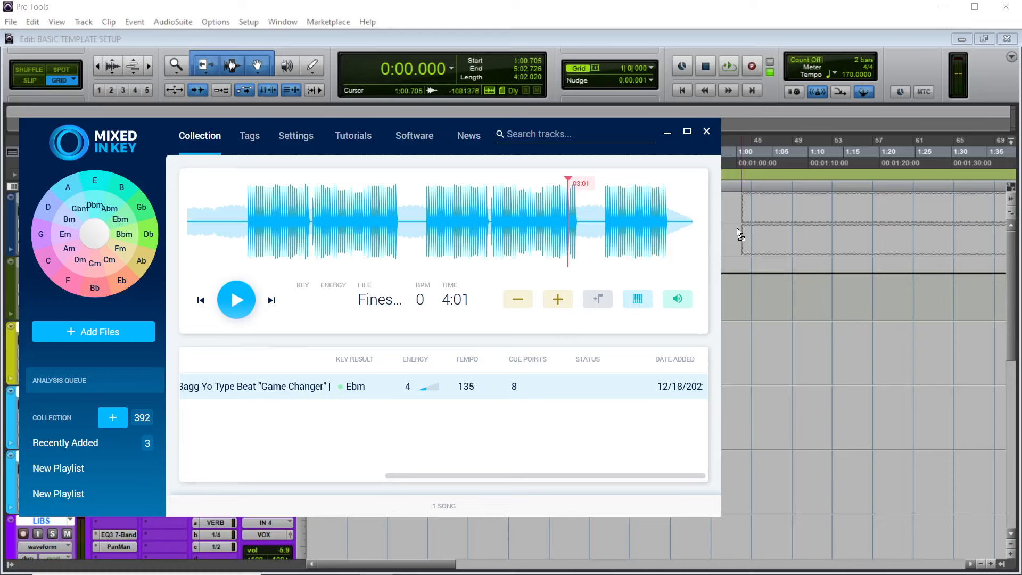
pyautogui.click(705, 131)
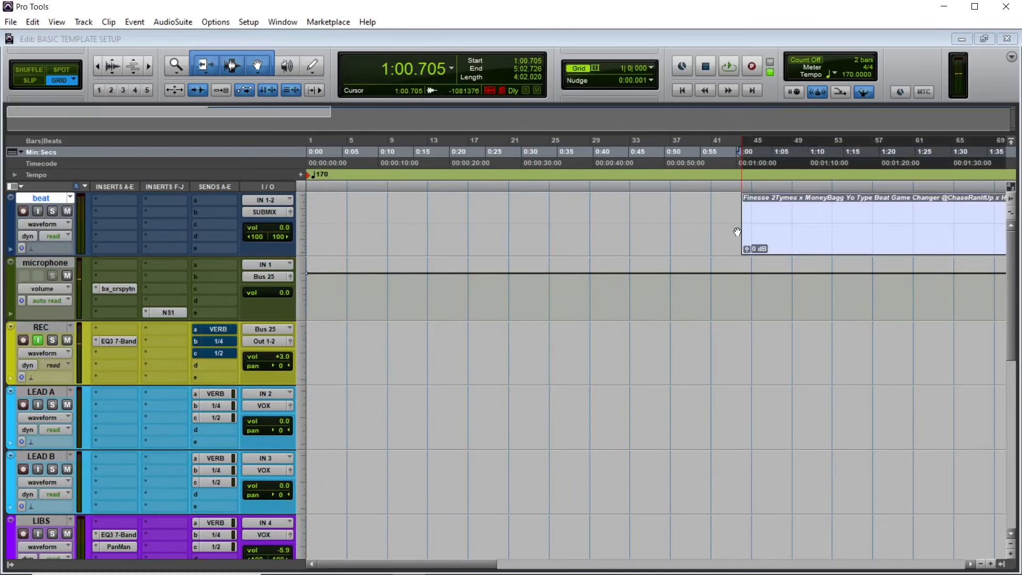
pyautogui.click(354, 258)
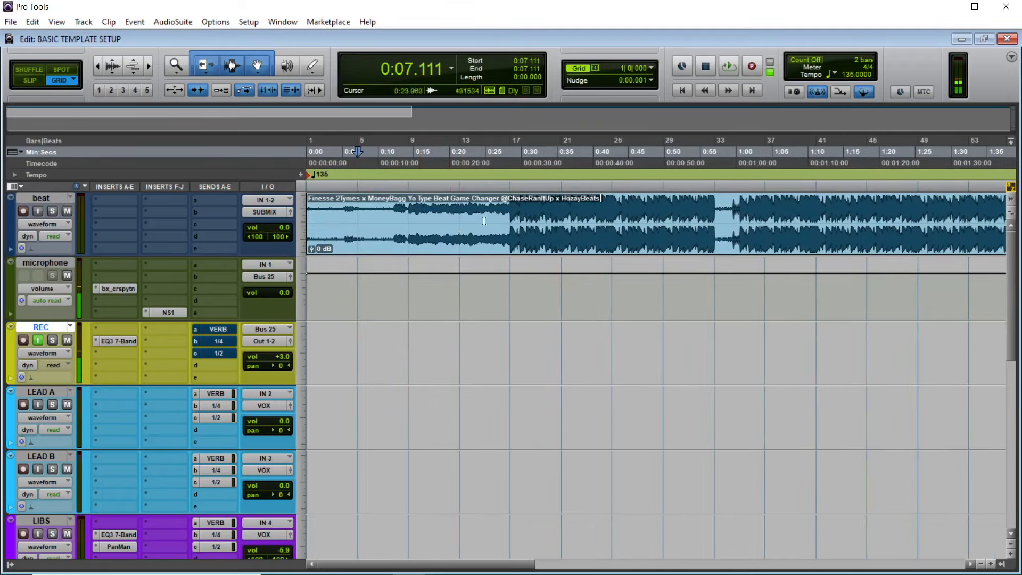
pyautogui.click(198, 89)
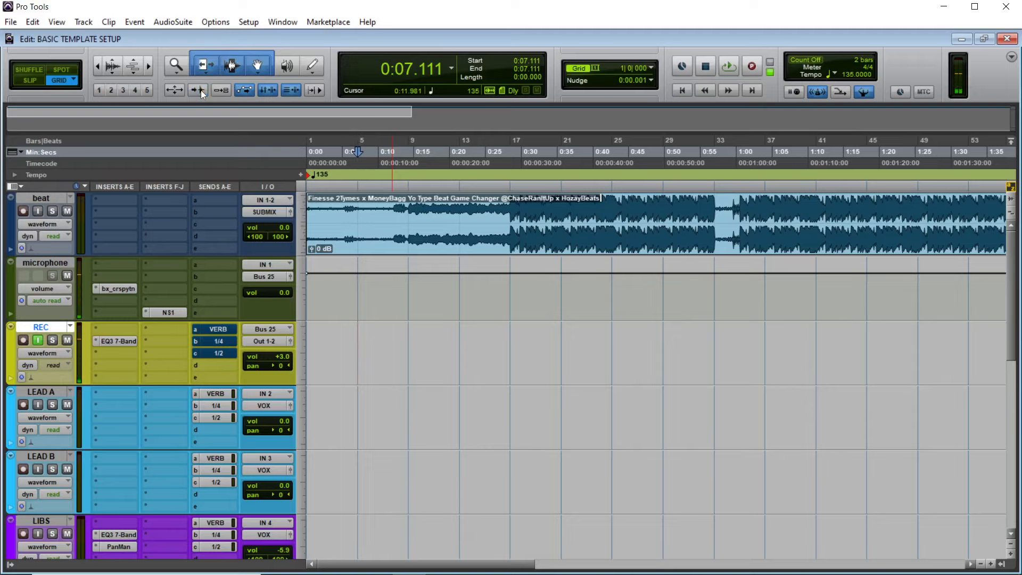
# Zoom in on the beat near 0:28 and extend the selection to about 0:42.
pyautogui.click(504, 222)
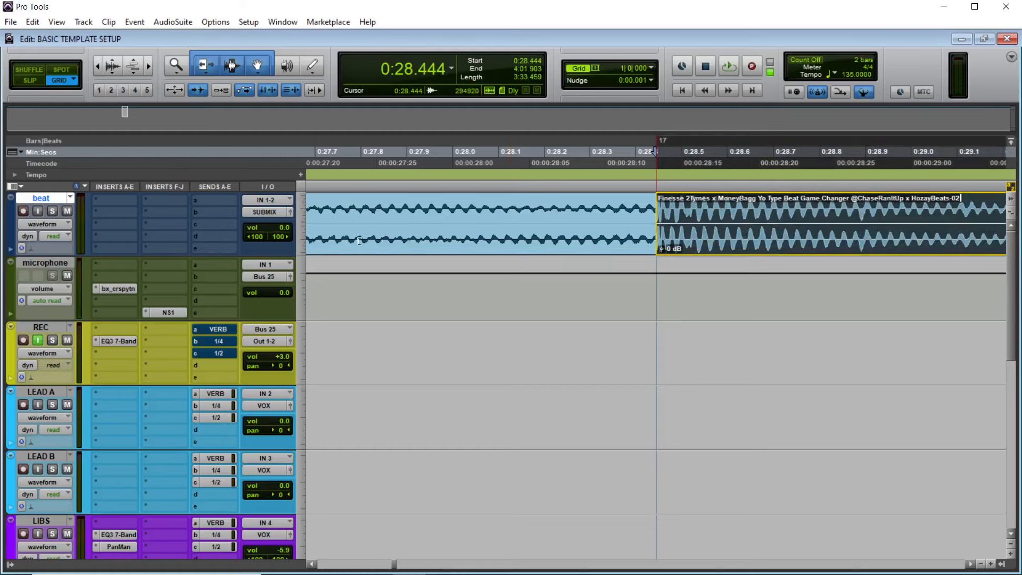
pyautogui.hscroll(-3)
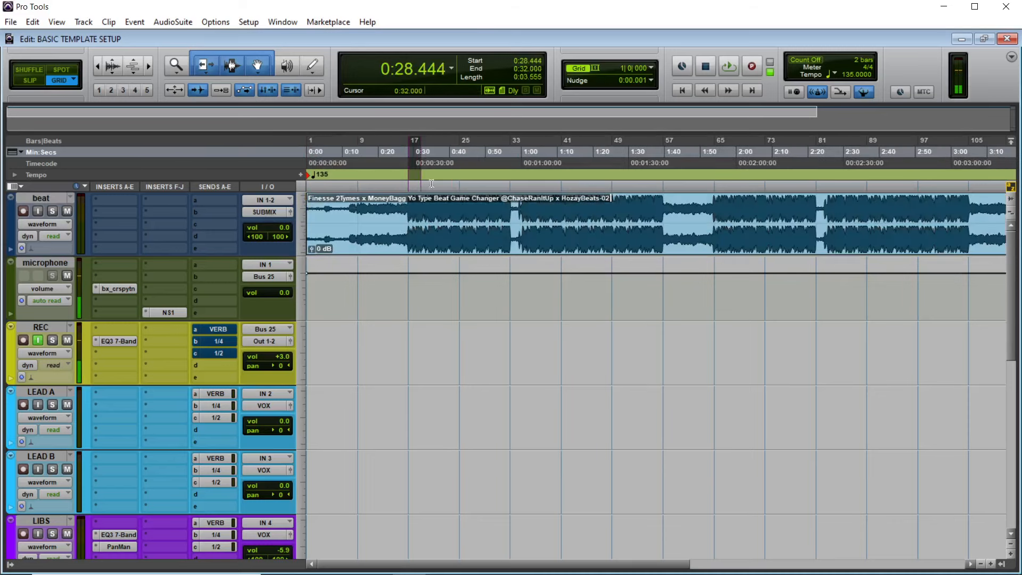
pyautogui.click(728, 66)
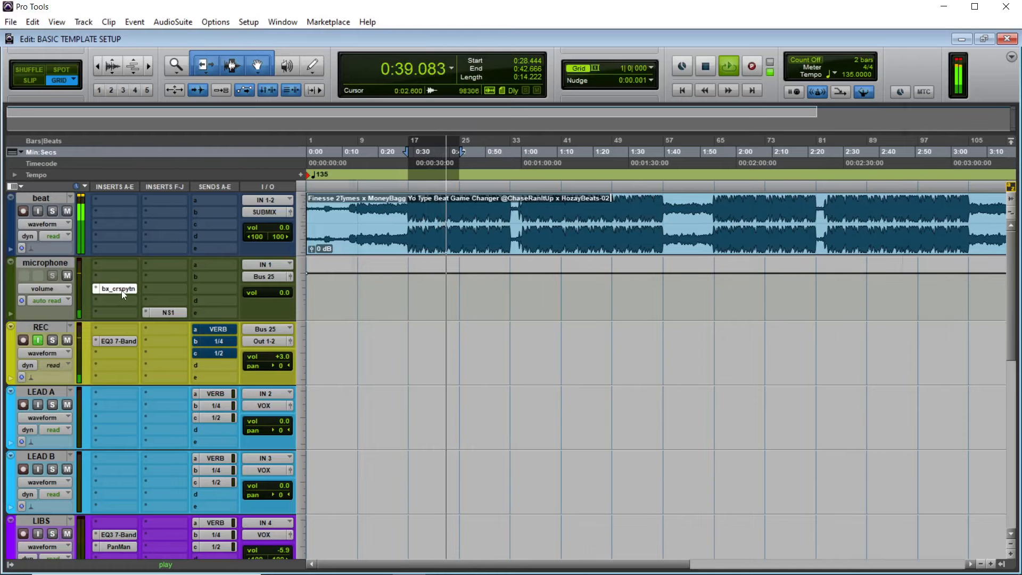
# Set bx_crispytuner on the microphone track to root D# and scale Minor.
pyautogui.click(415, 246)
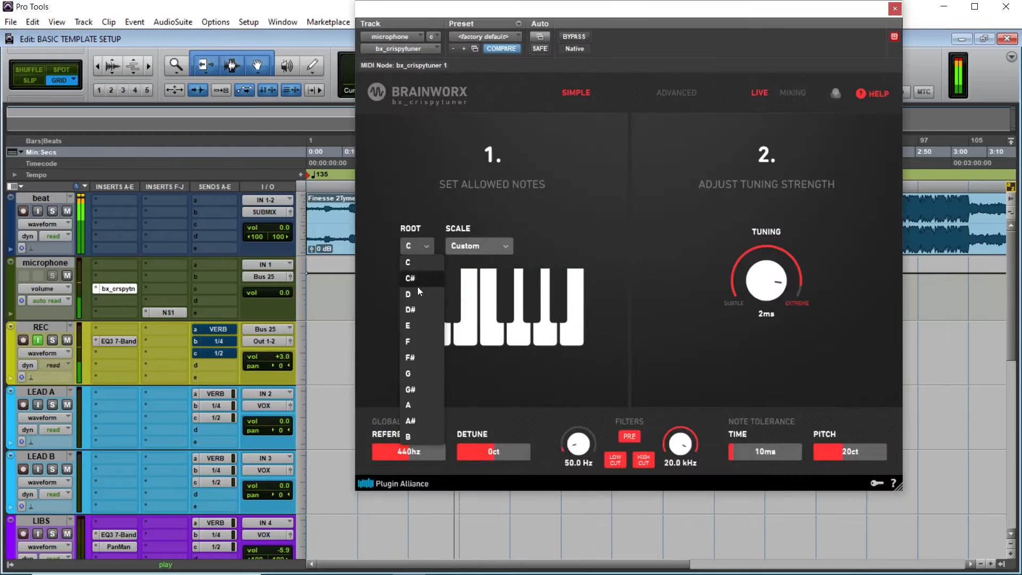
pyautogui.click(407, 325)
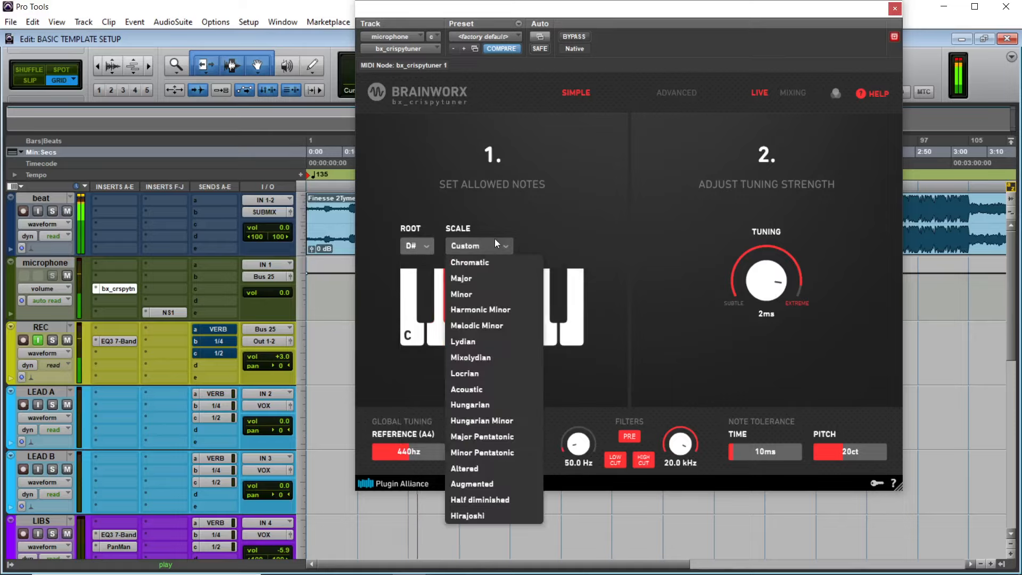
pyautogui.click(462, 293)
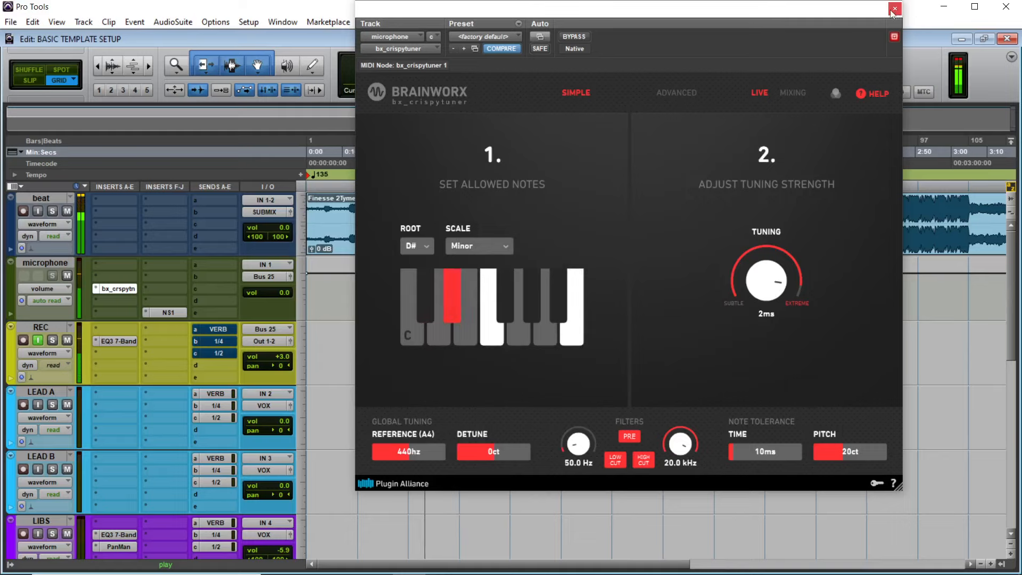
pyautogui.click(450, 297)
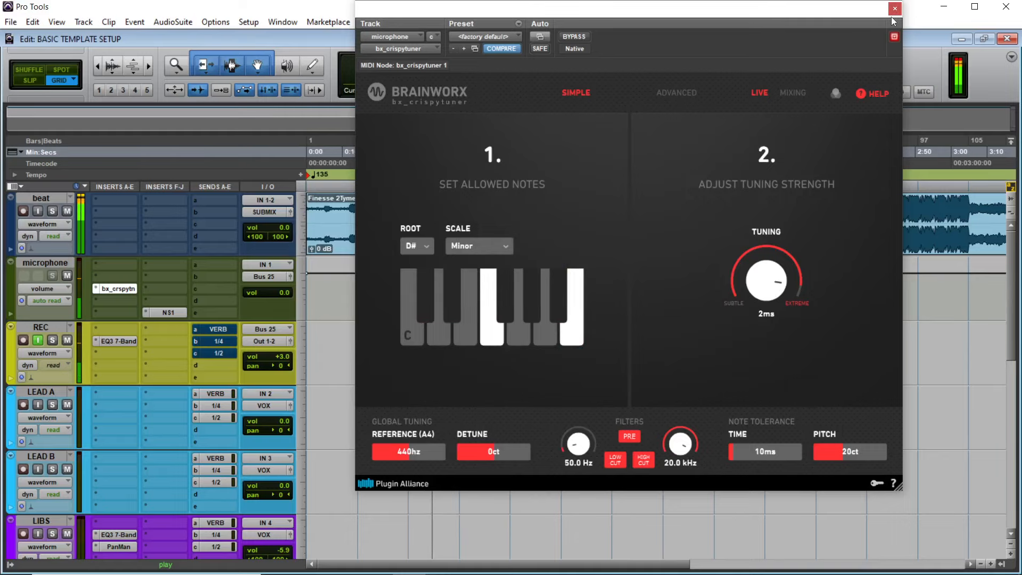
pyautogui.click(894, 9)
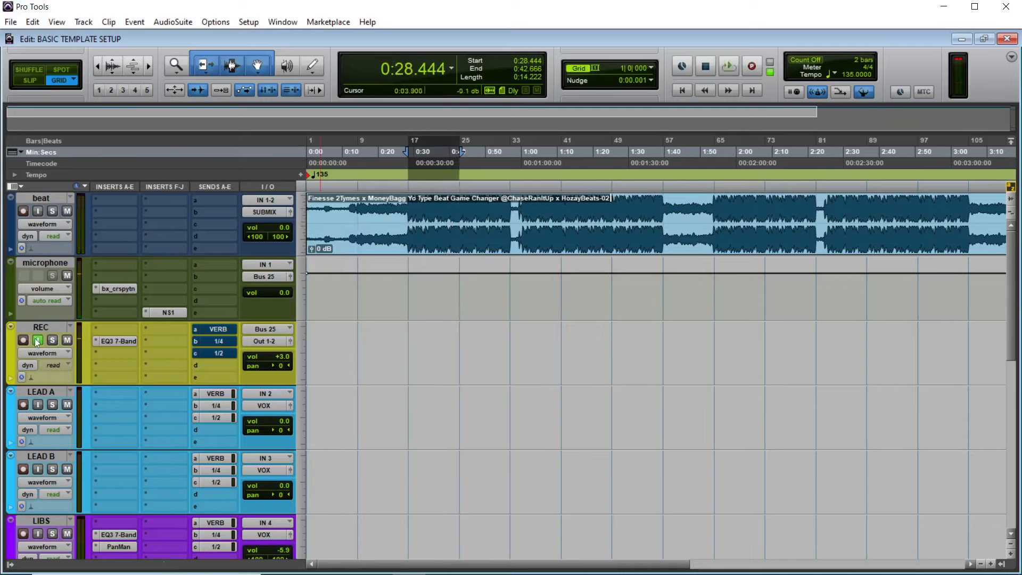
# Record-enable the REC track and start recording a vocal take.
pyautogui.click(37, 339)
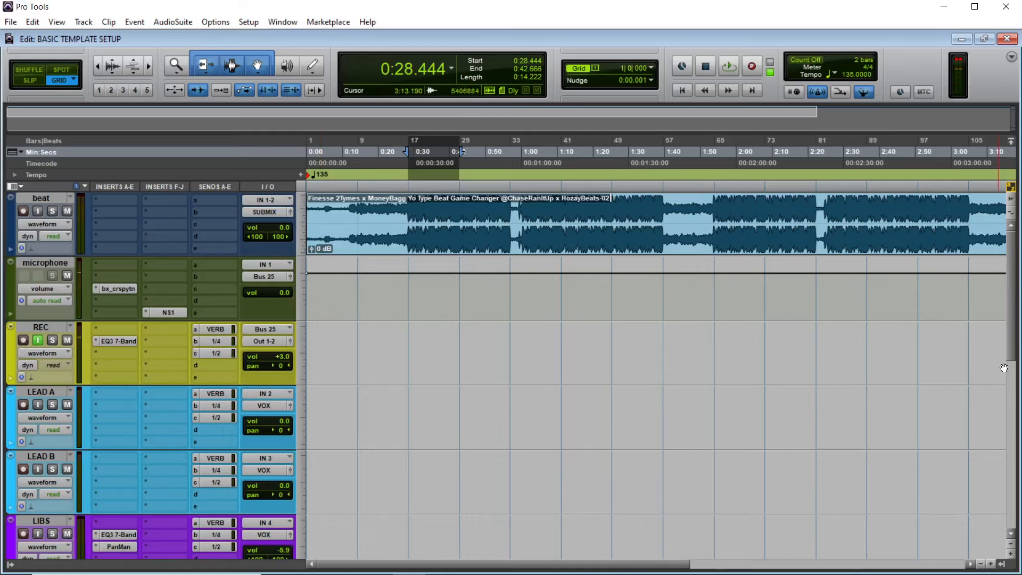
pyautogui.scroll(-3)
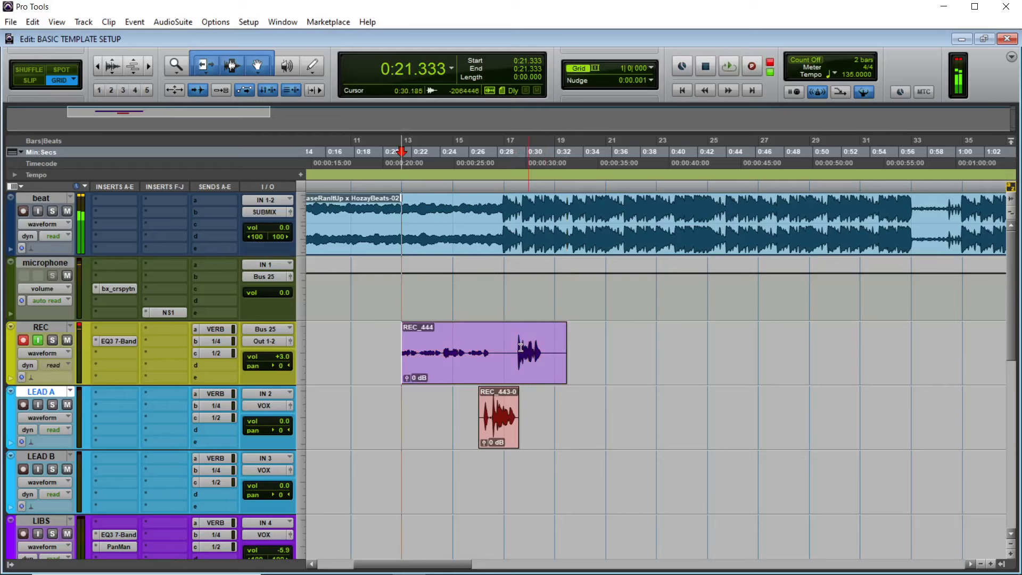
pyautogui.click(750, 66)
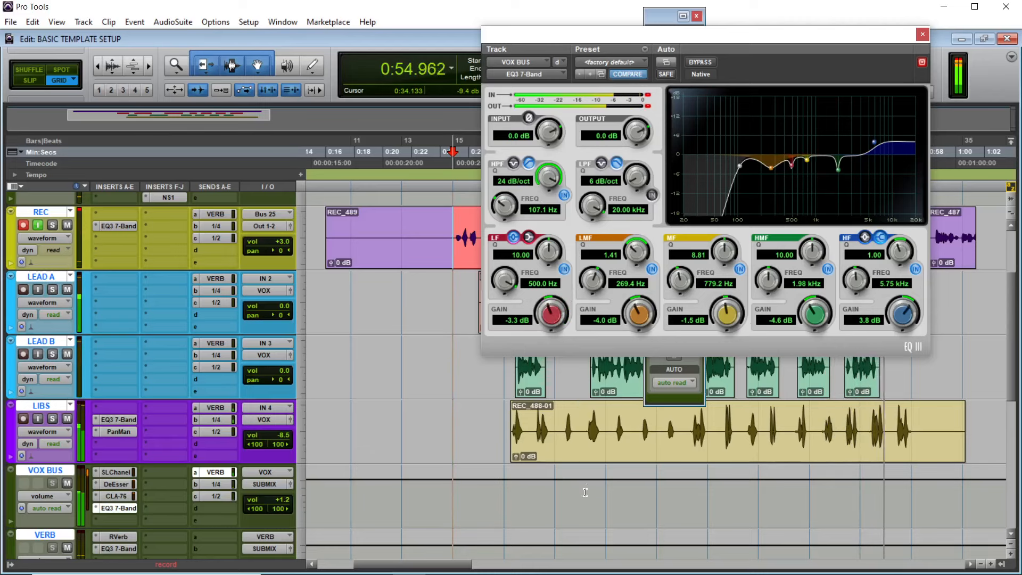
# Close the VOX BUS EQ and reverb send level windows, then scroll the tracks.
pyautogui.click(922, 34)
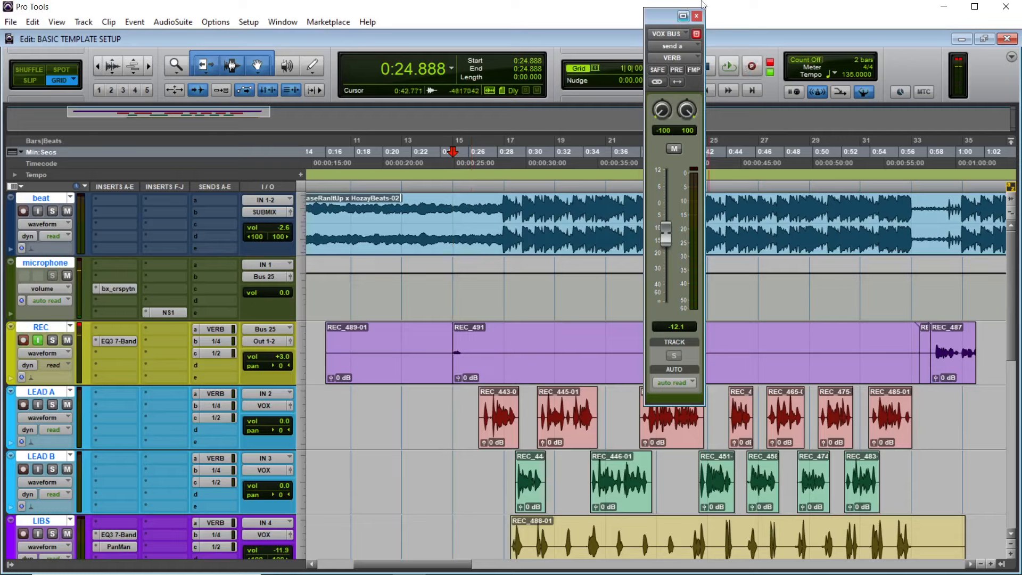
pyautogui.click(696, 16)
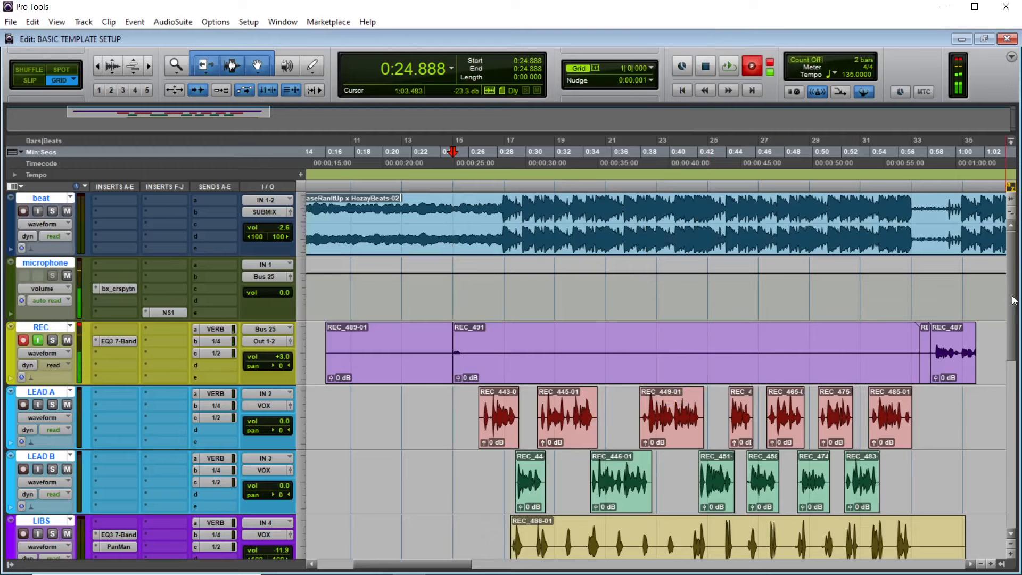
pyautogui.scroll(-3)
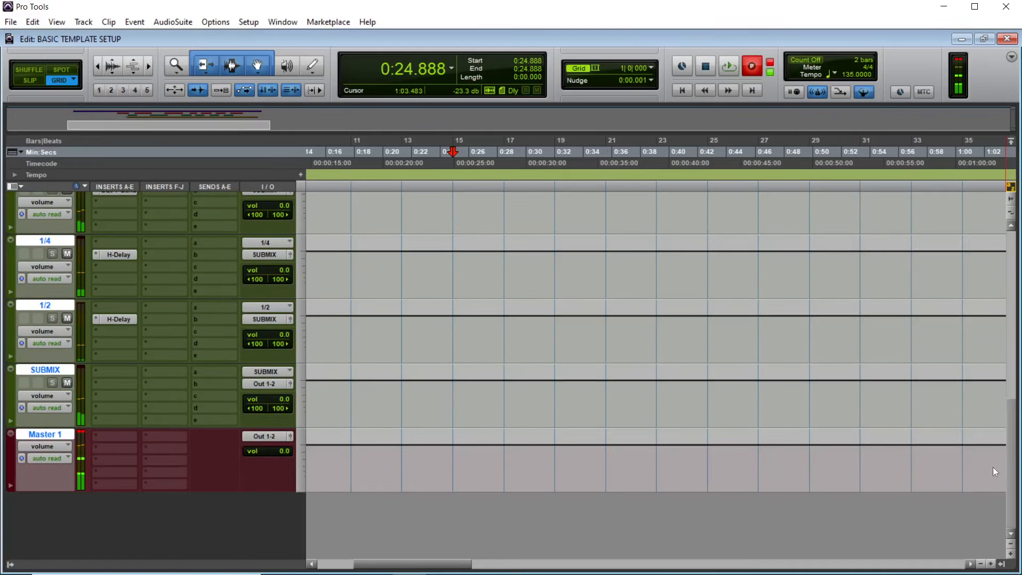